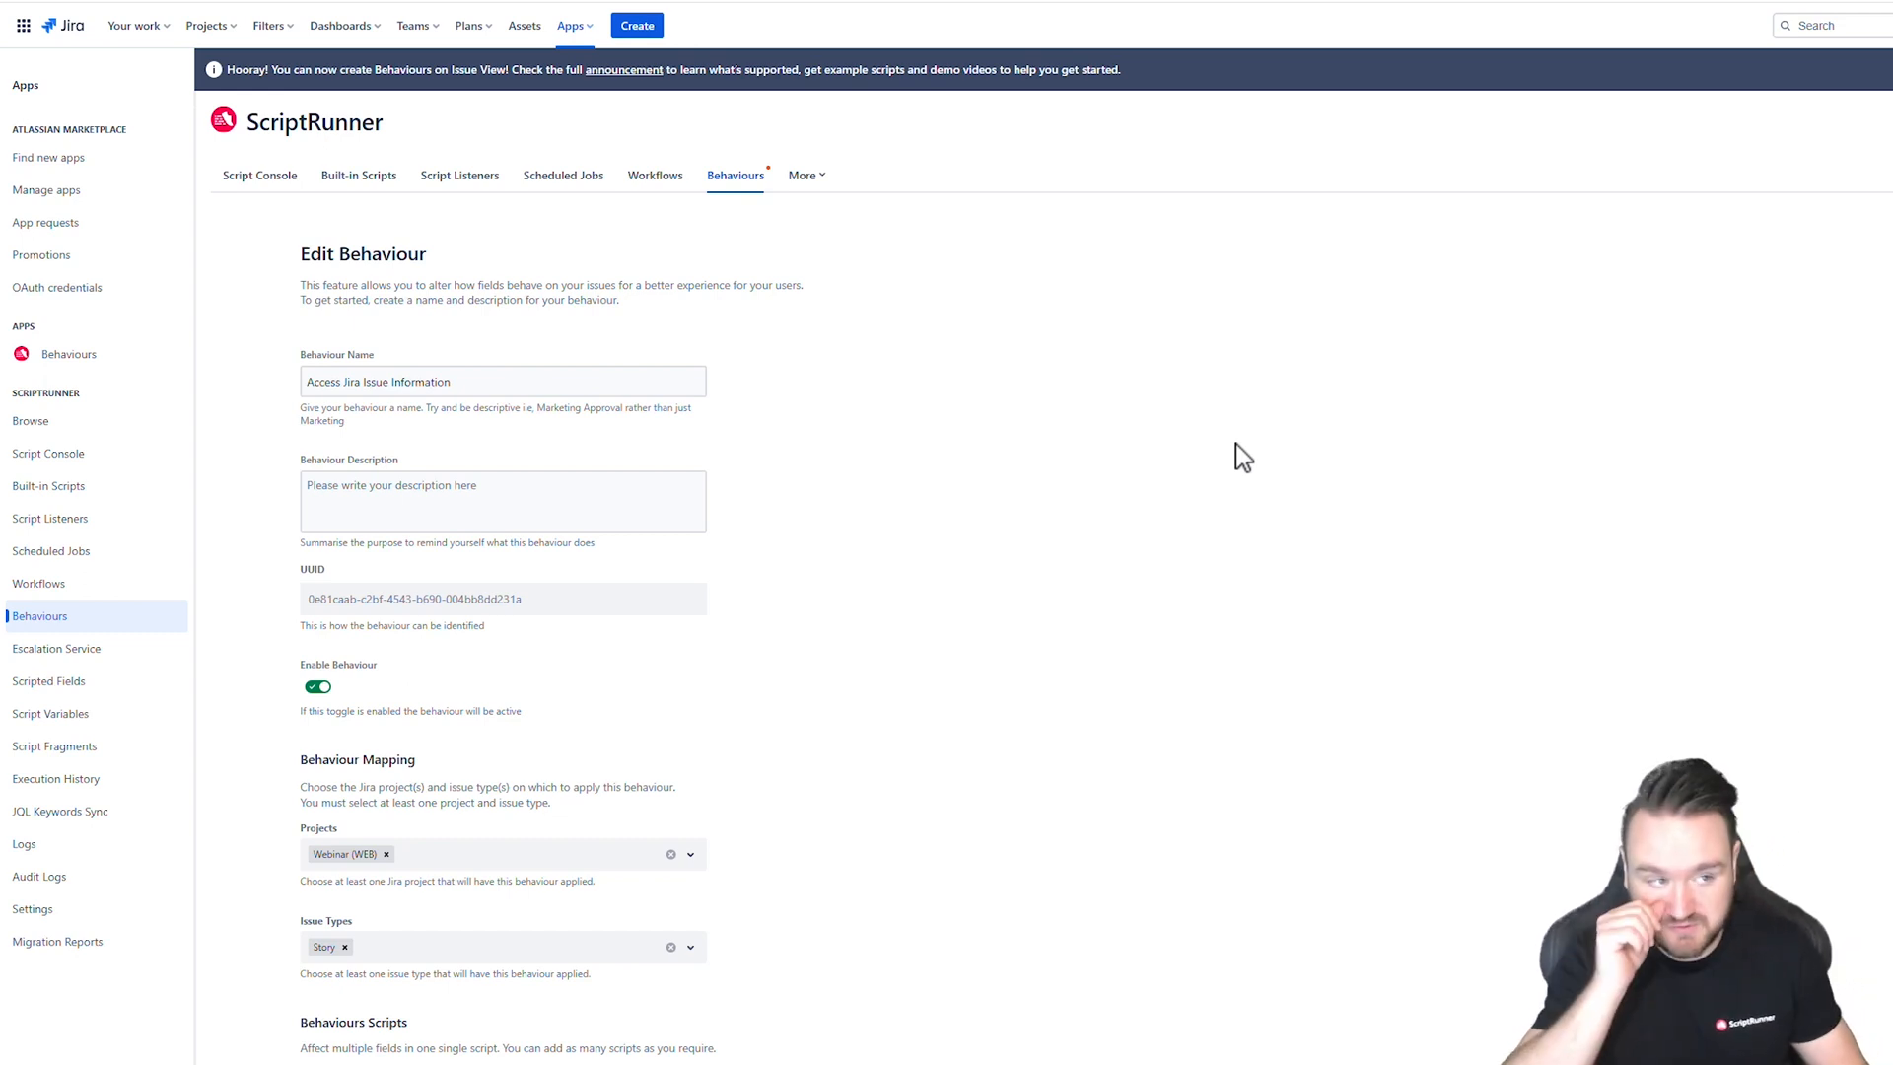
{"action": "mouse_move", "coordinate": [601, 157]}
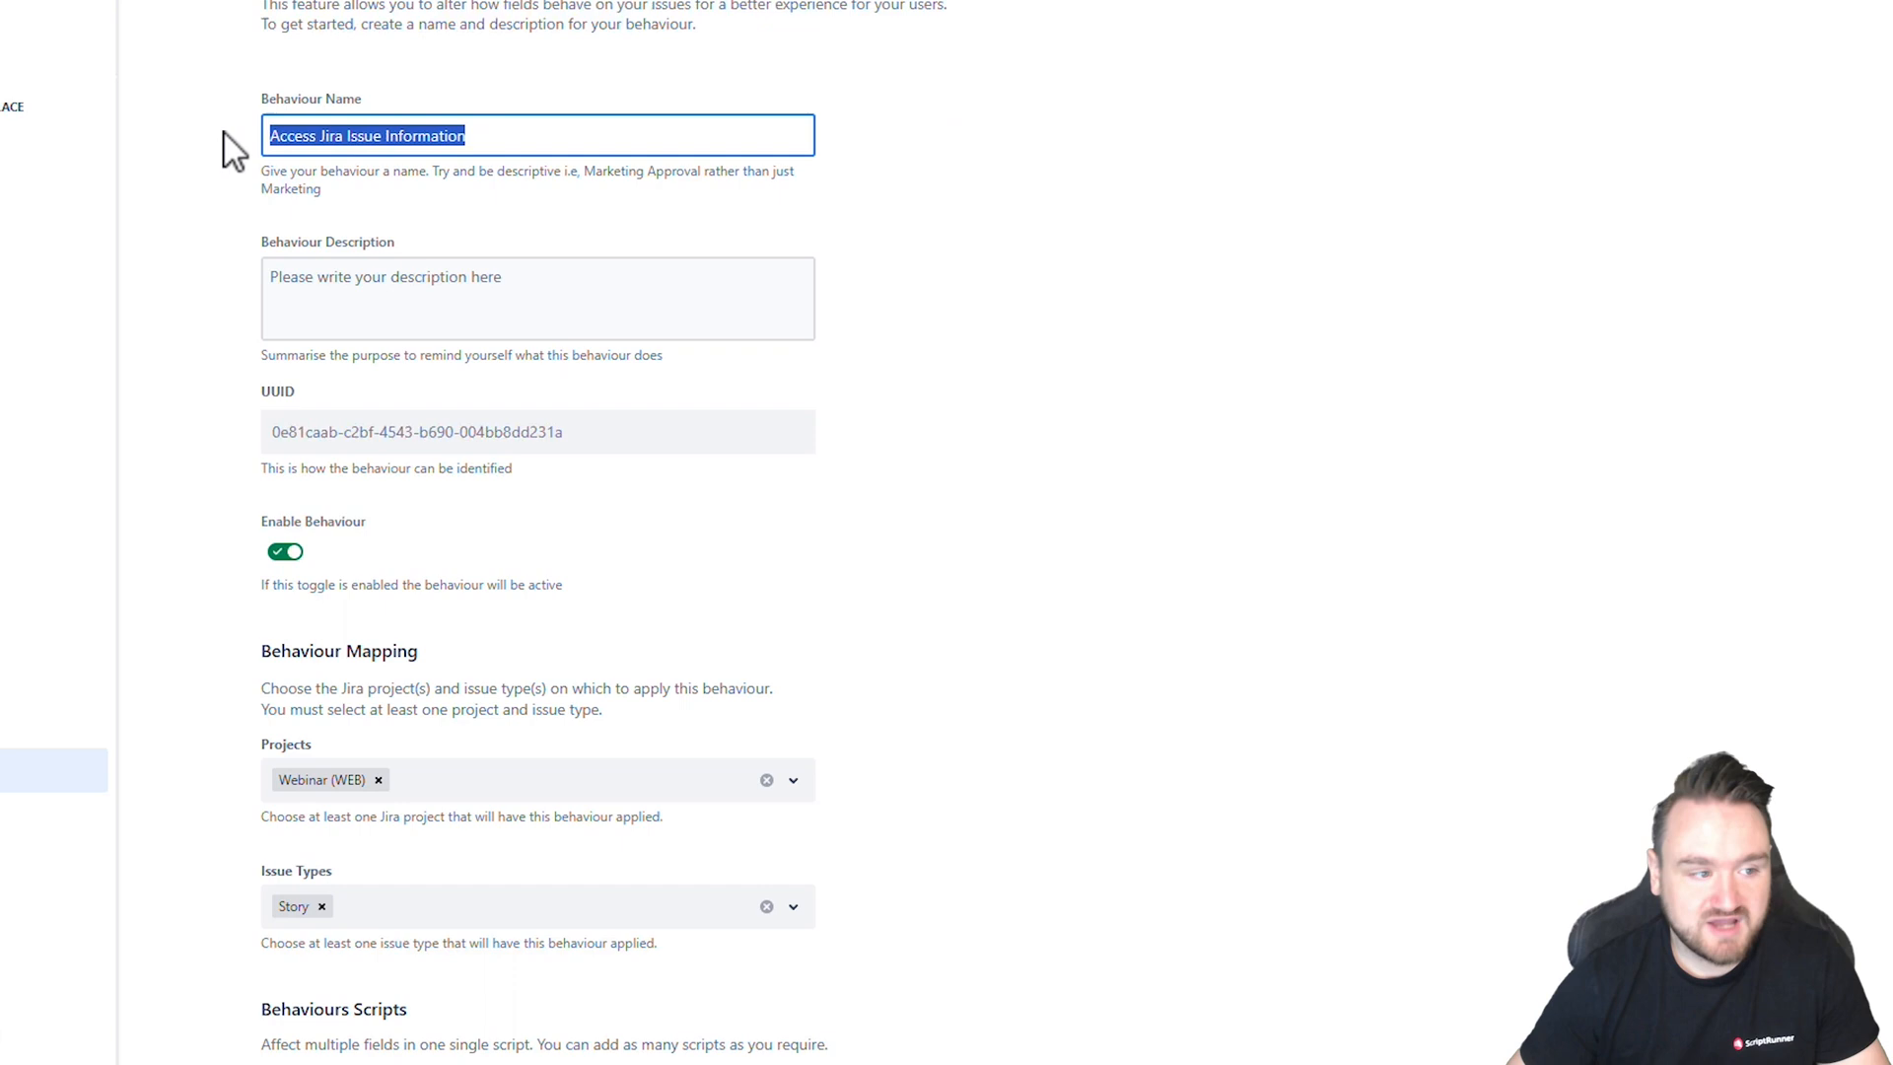
Add Epic to the behaviour's mapped issue types alongside Bug and Story.
{"action": "scroll", "scroll_direction": "down", "scroll_amount": 3}
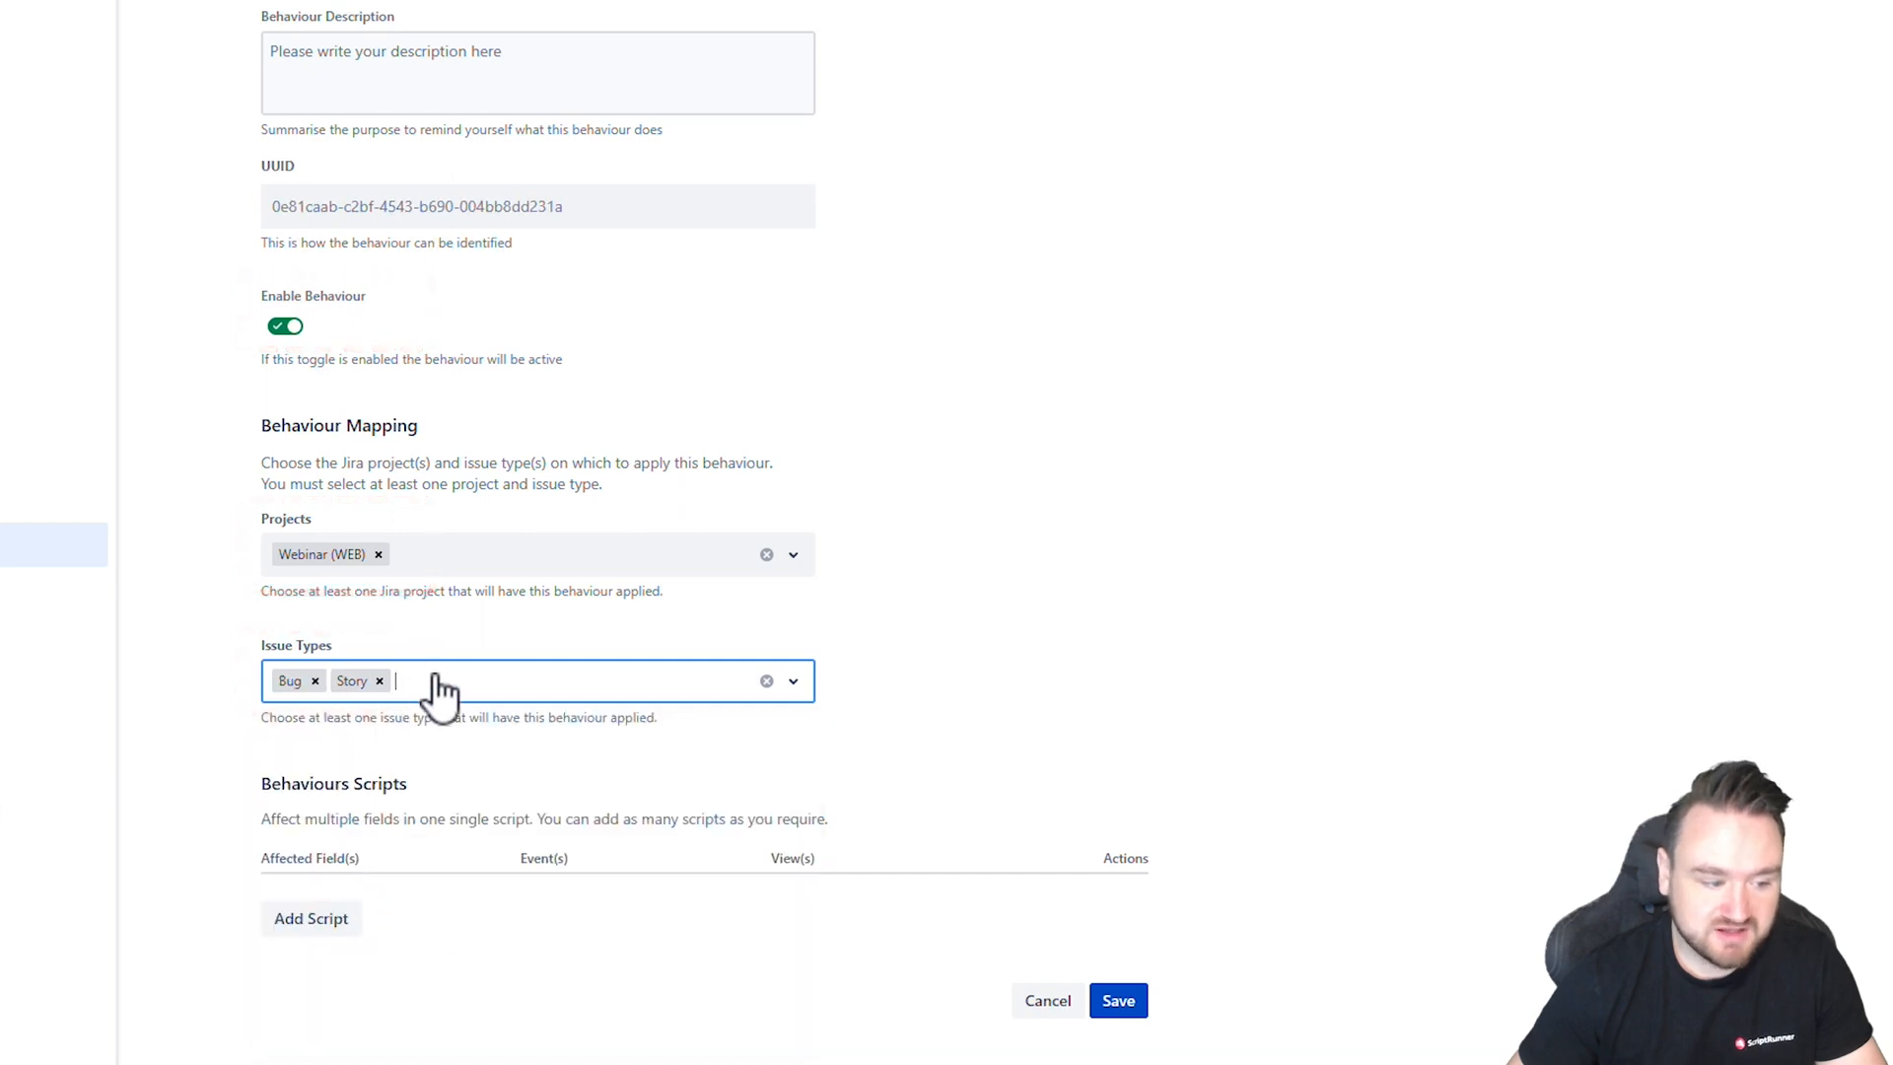
{"action": "left_click", "coordinate": [537, 679]}
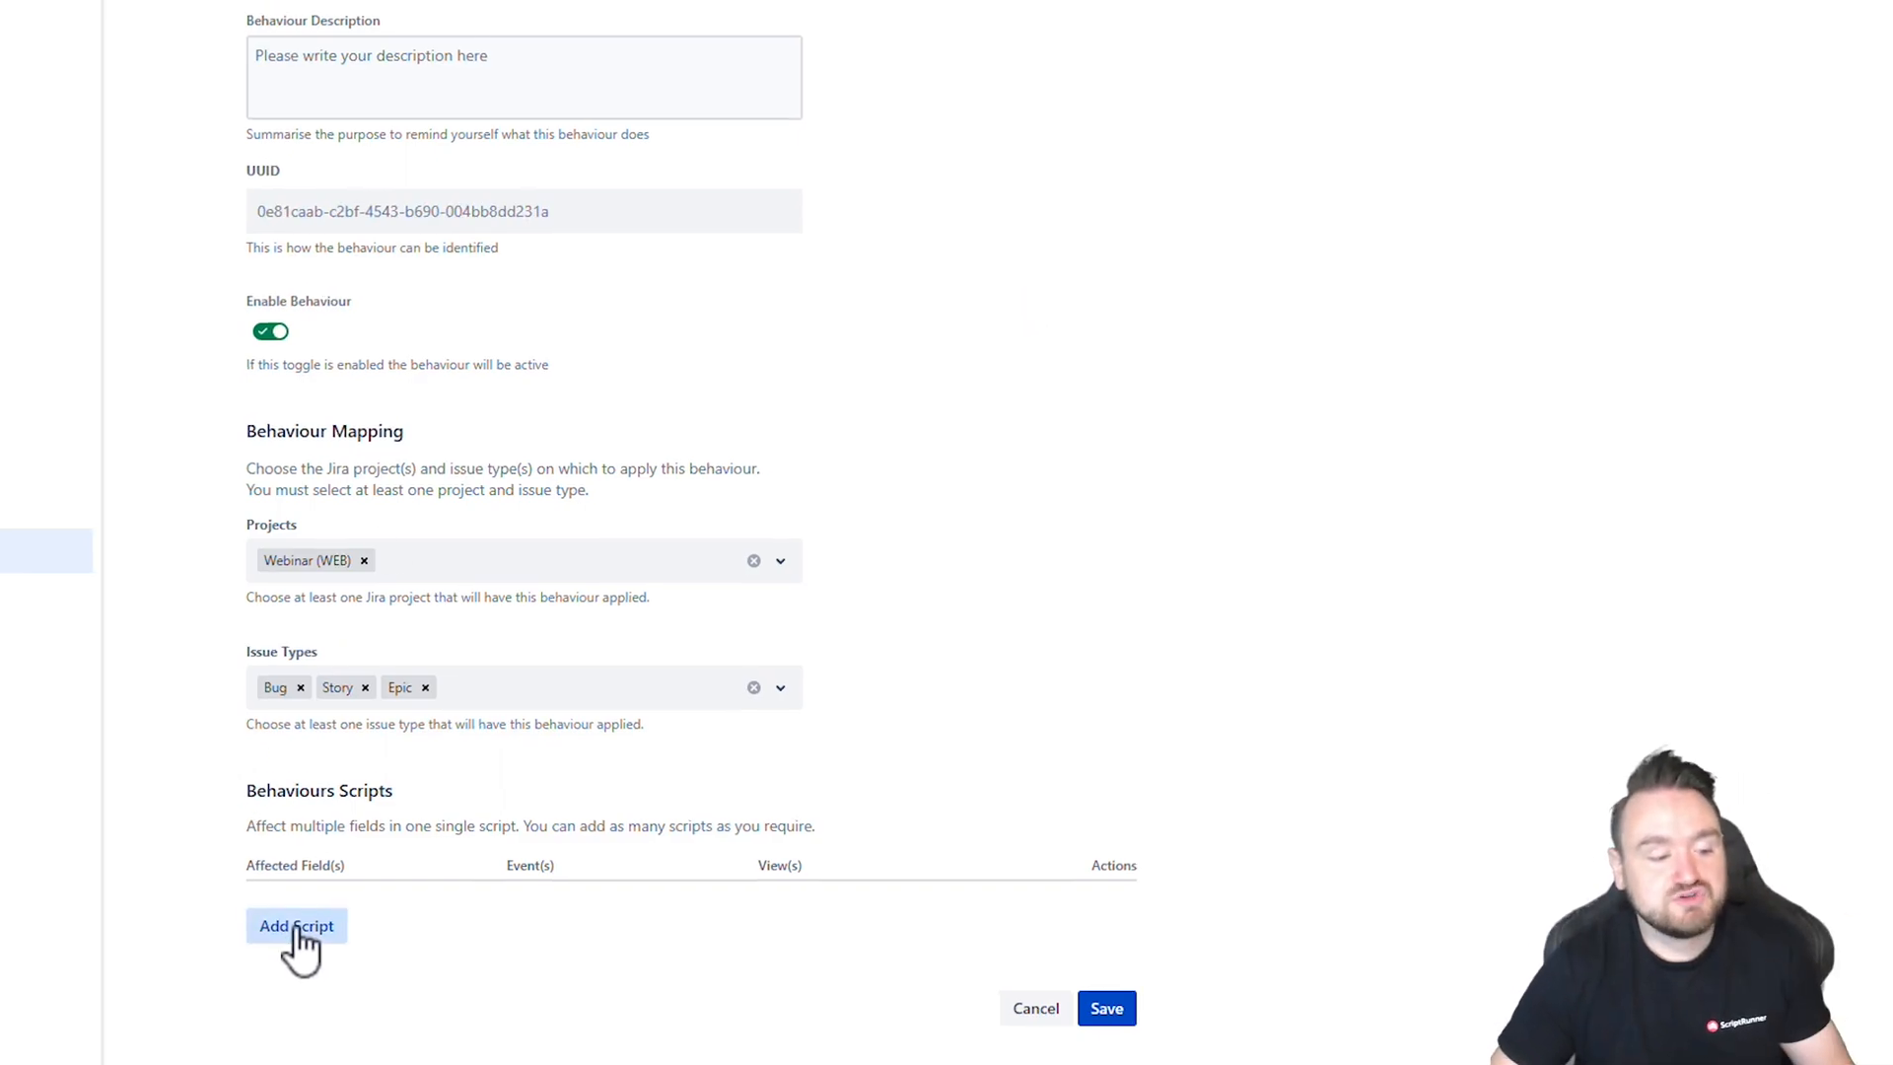
Add a new field script and start it with const context = await getContext().
{"action": "left_click", "coordinate": [296, 925]}
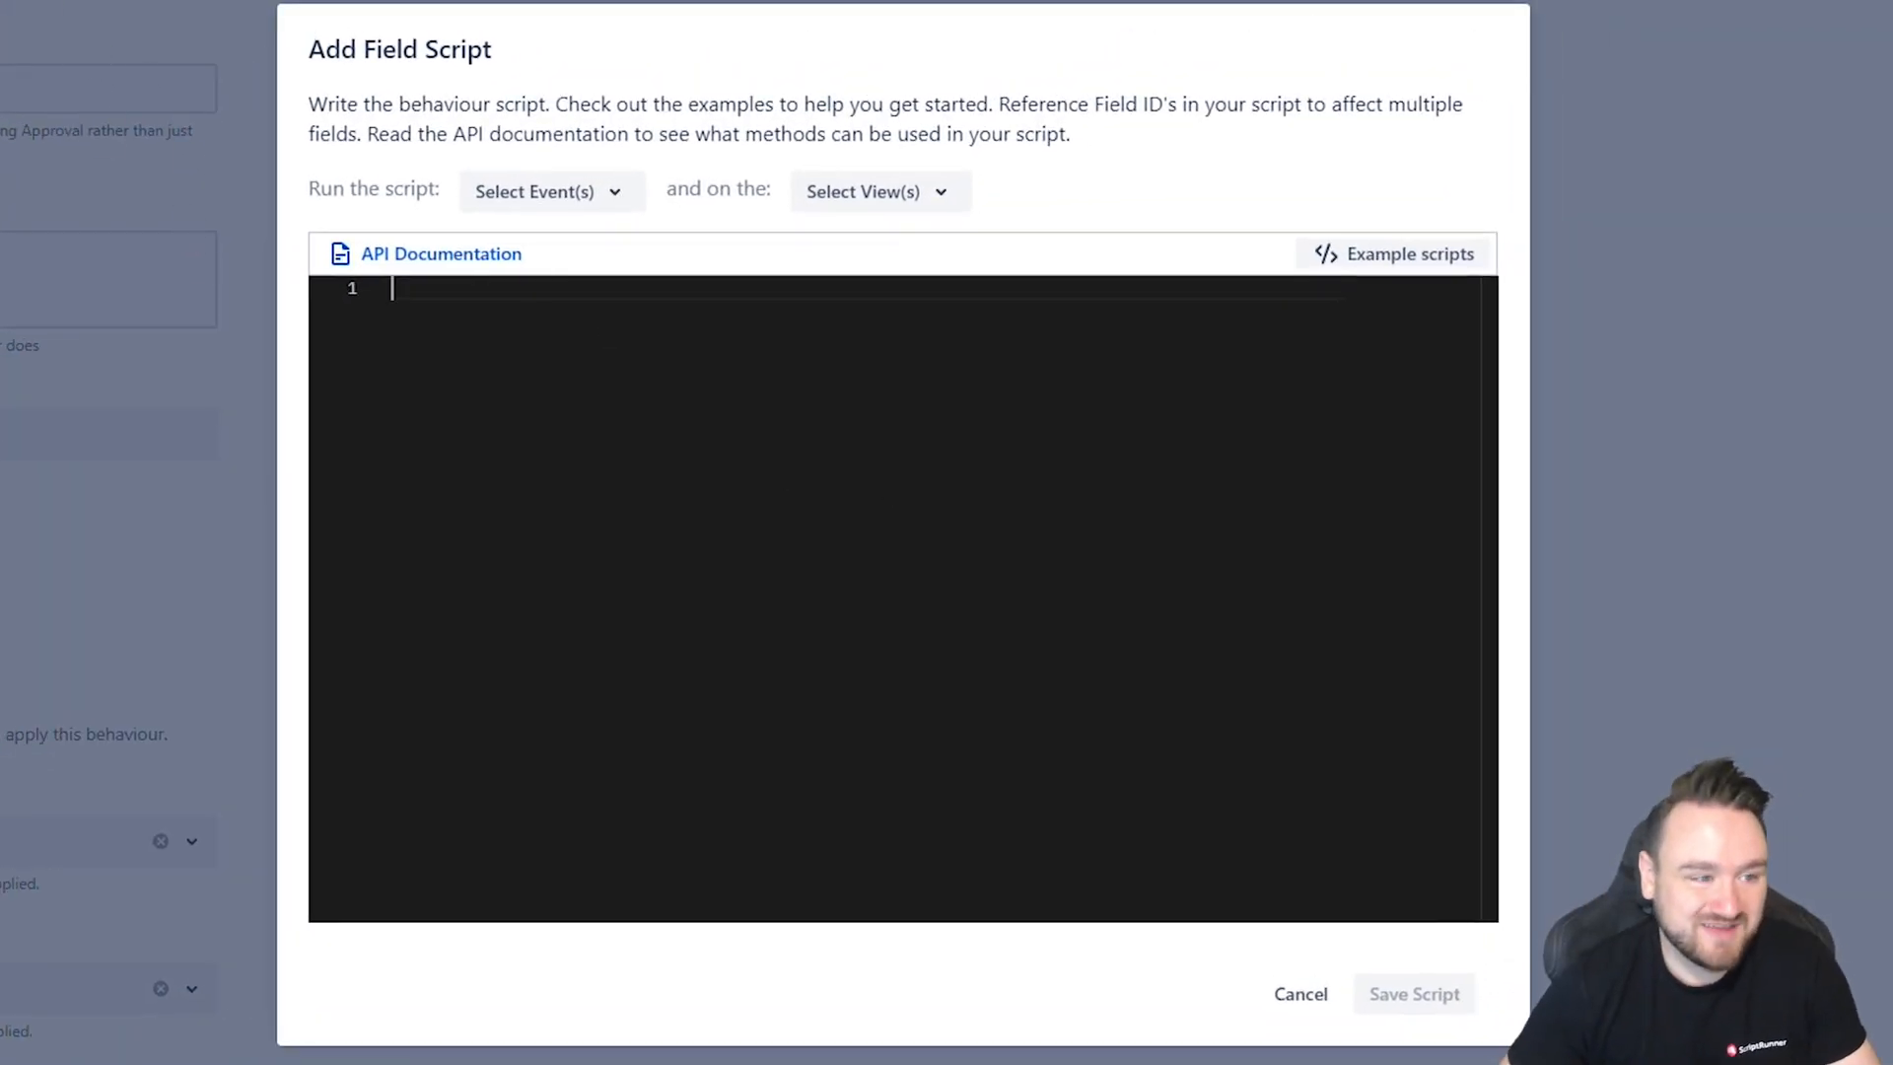
{"action": "left_click", "coordinate": [442, 253]}
{"action": "type", "text": "const context = await getContext()"}
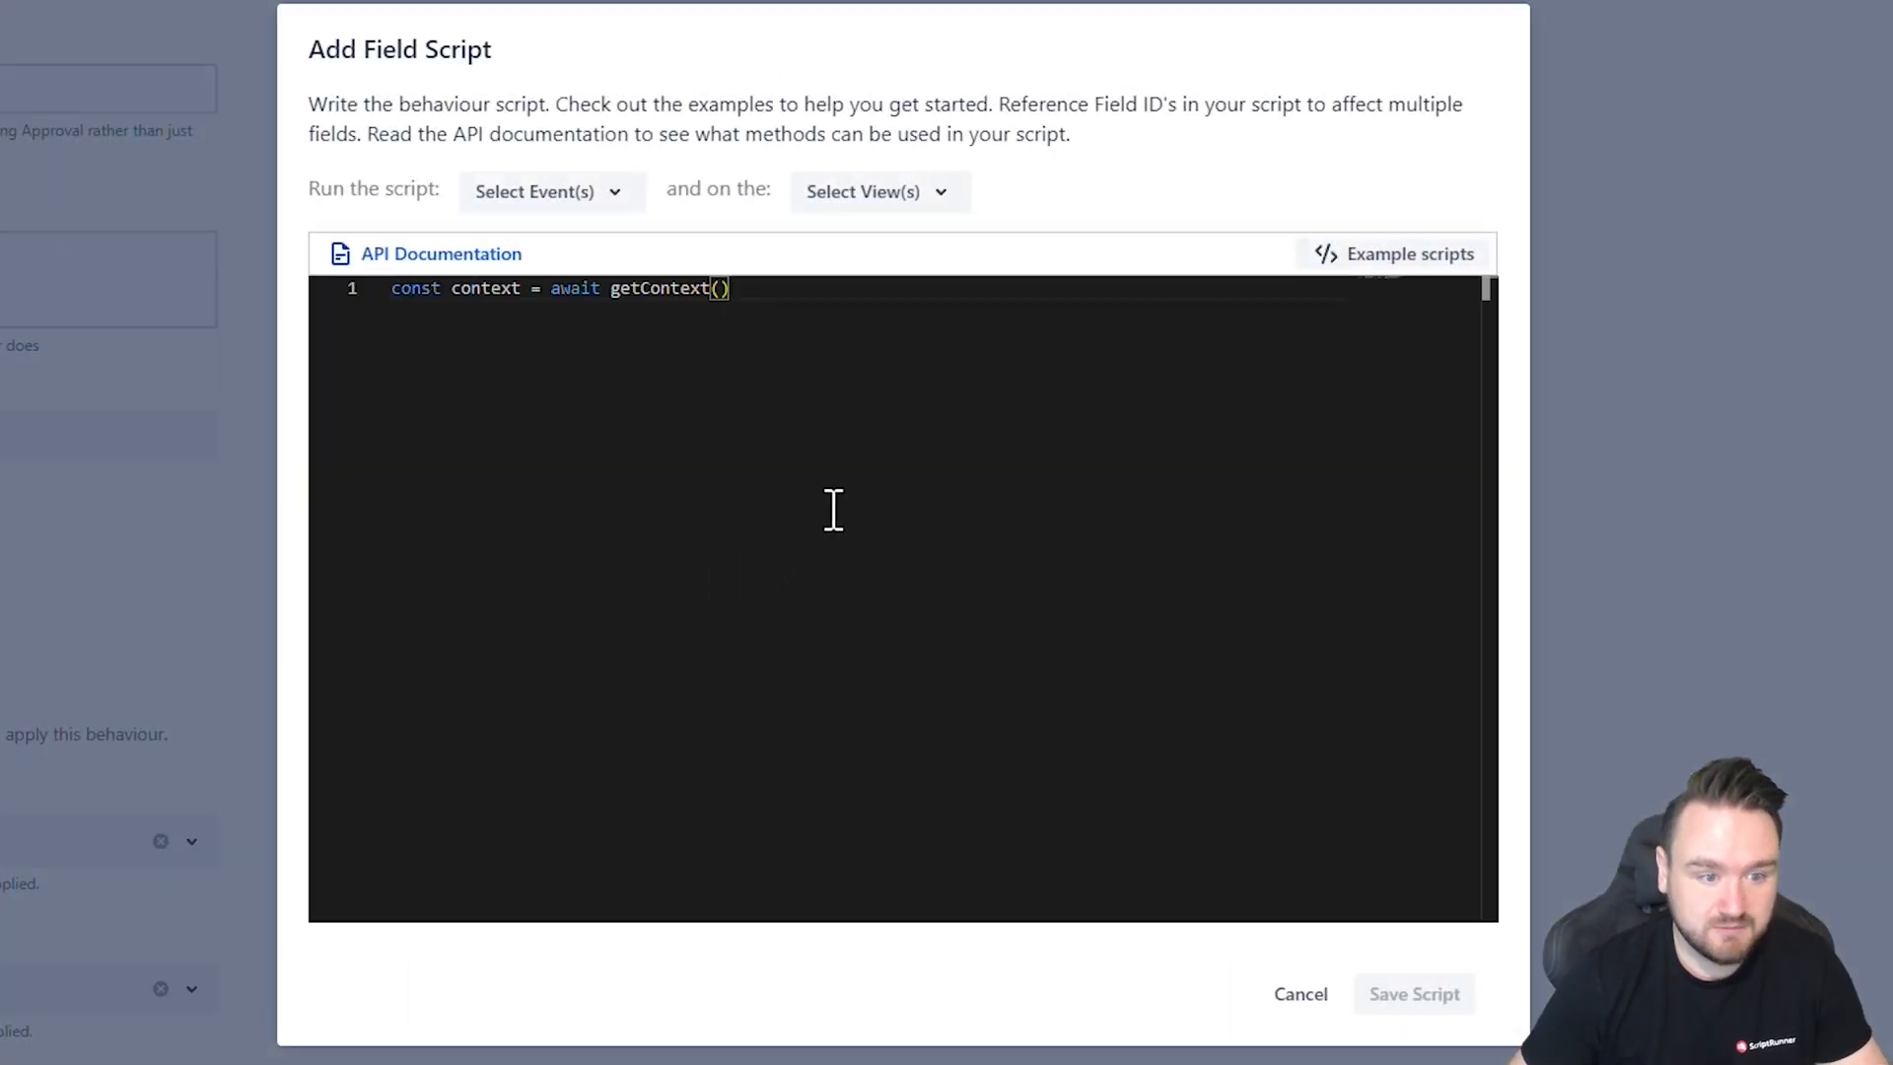
{"action": "left_click", "coordinate": [440, 253]}
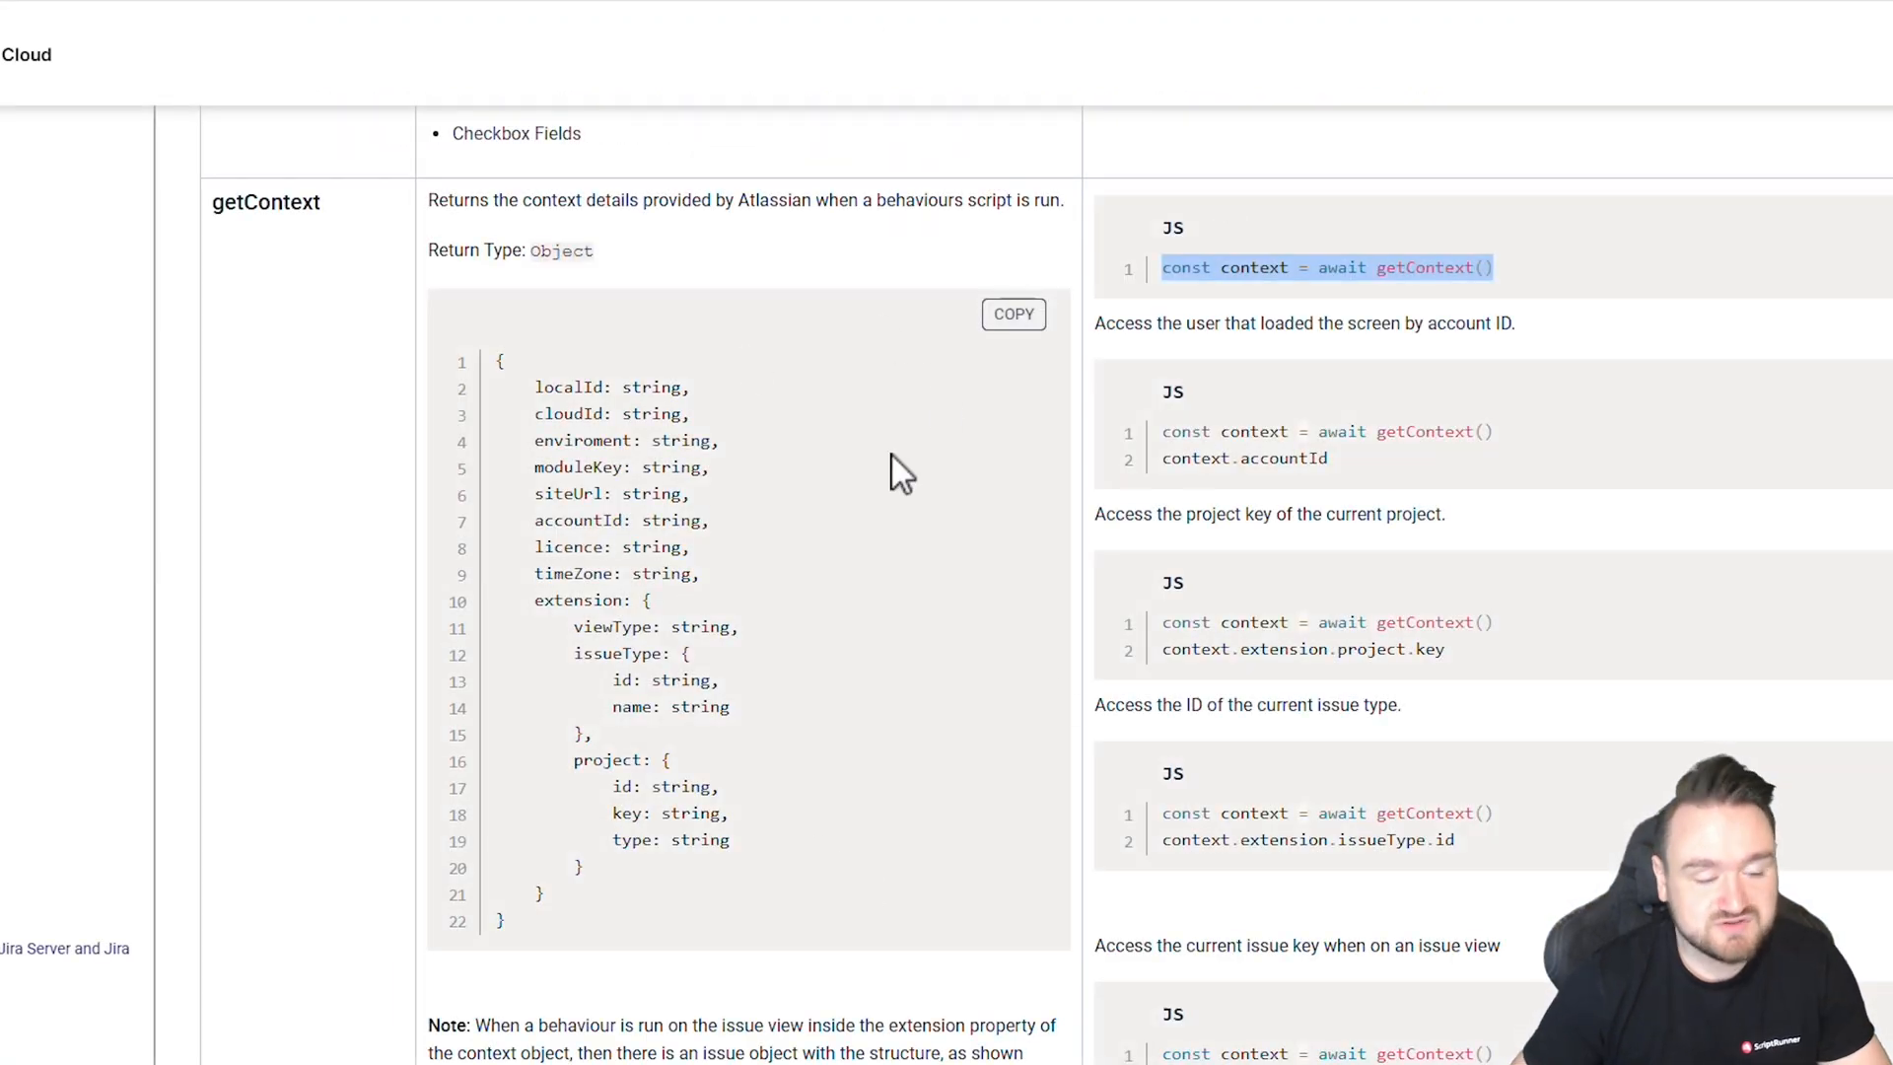
{"action": "mouse_move", "coordinate": [930, 541]}
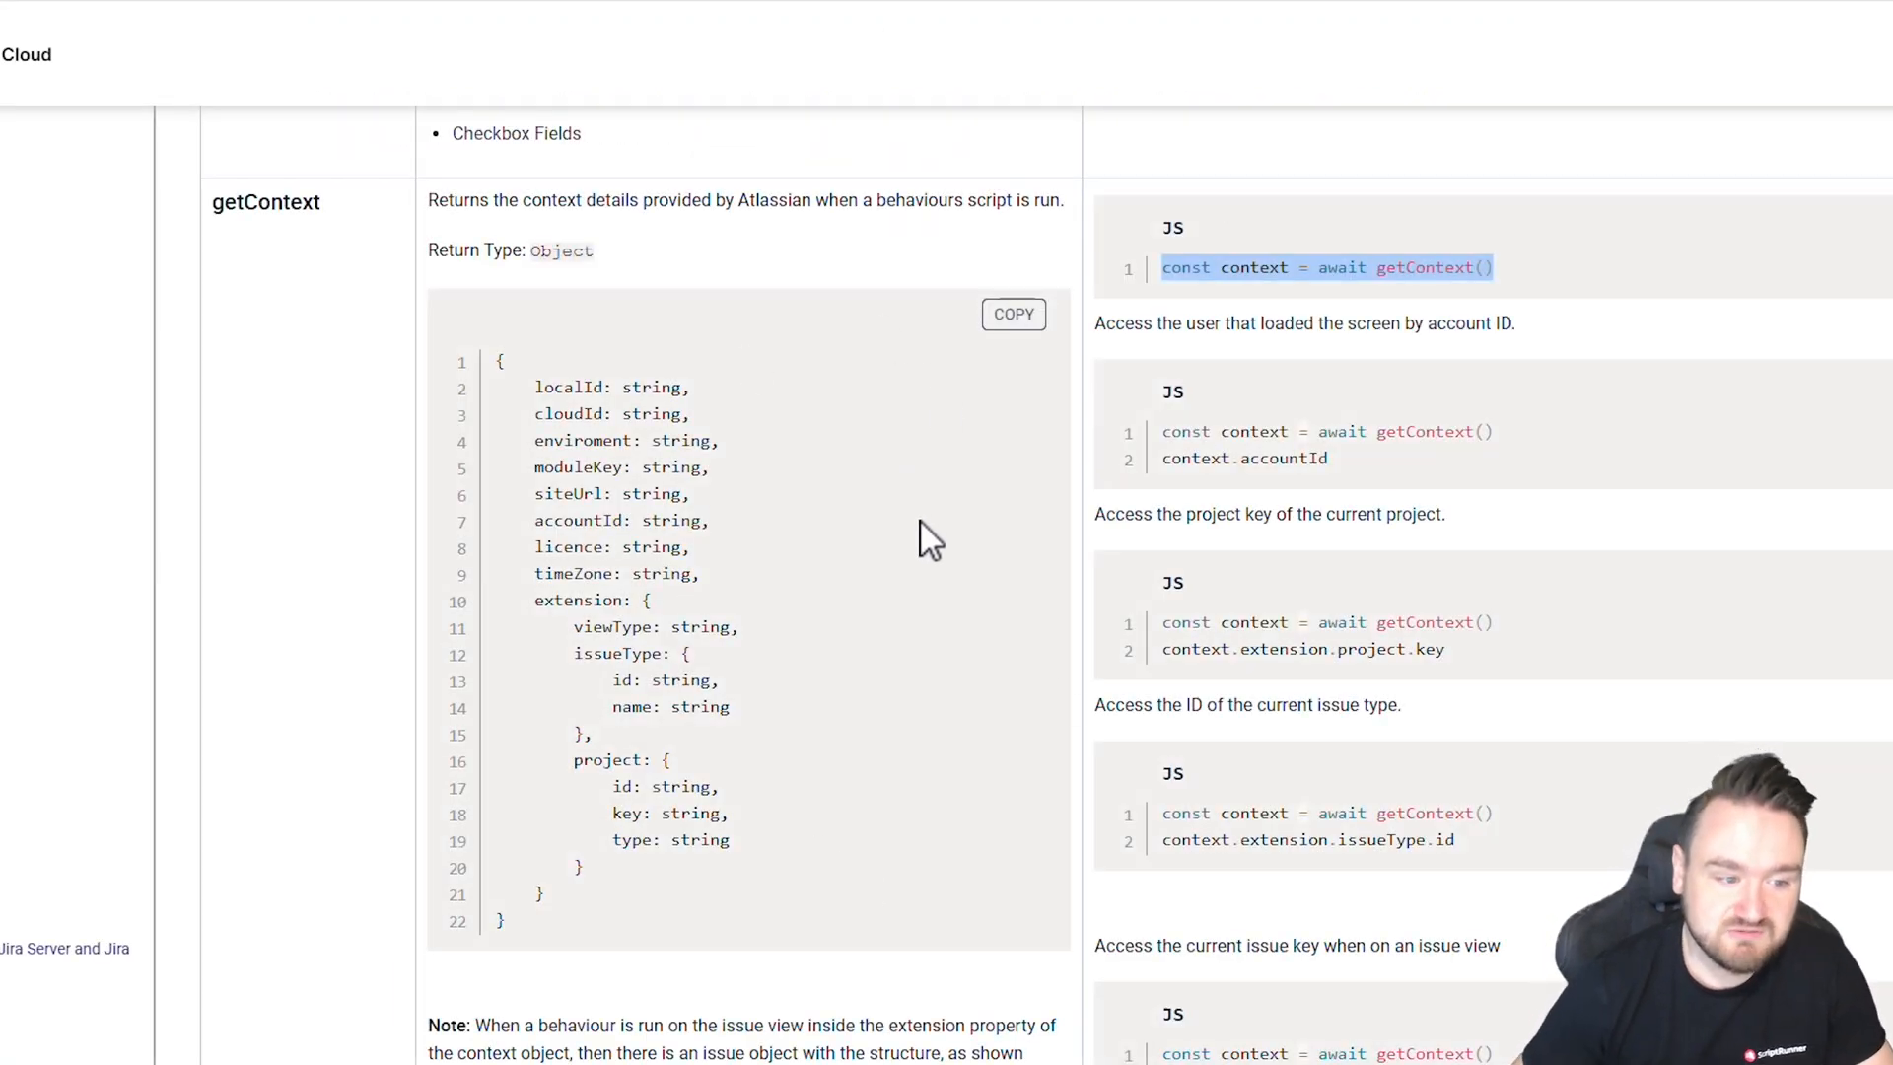
{"action": "double_click", "coordinate": [608, 653]}
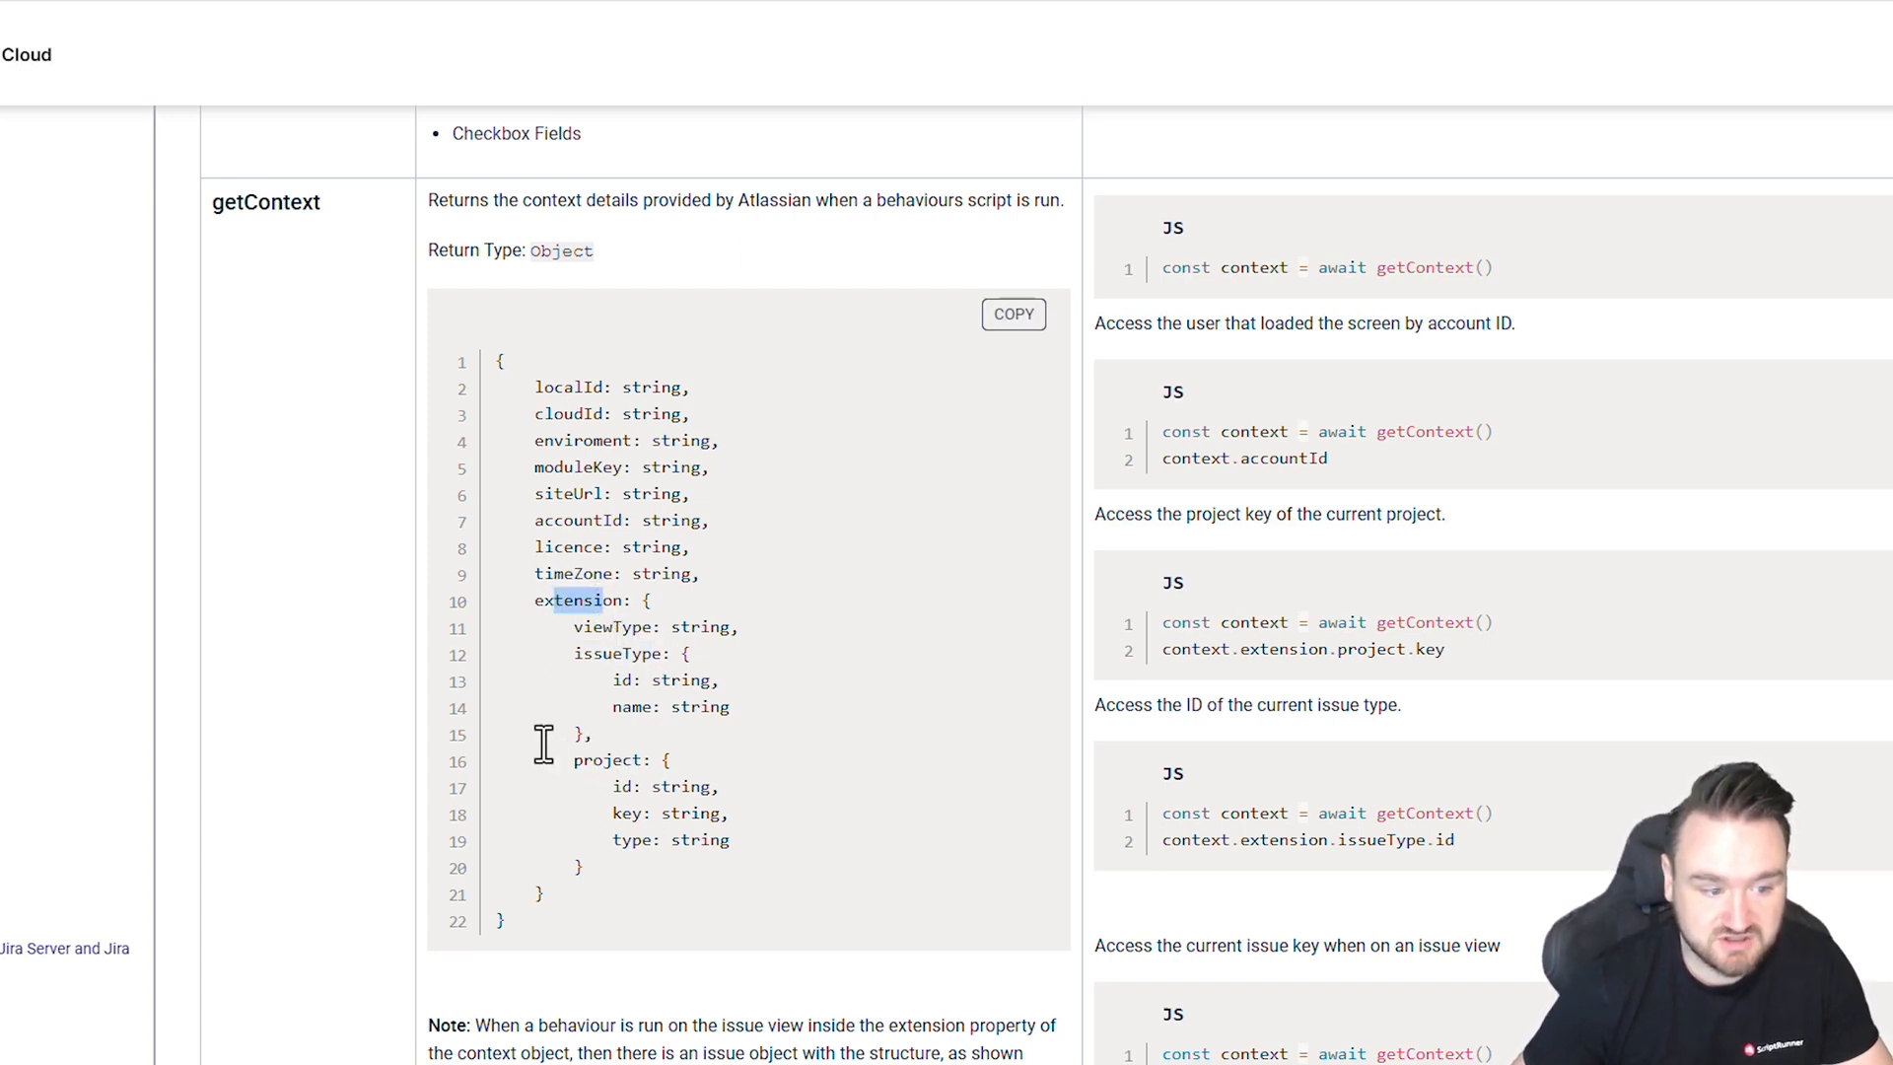
{"action": "double_click", "coordinate": [609, 759]}
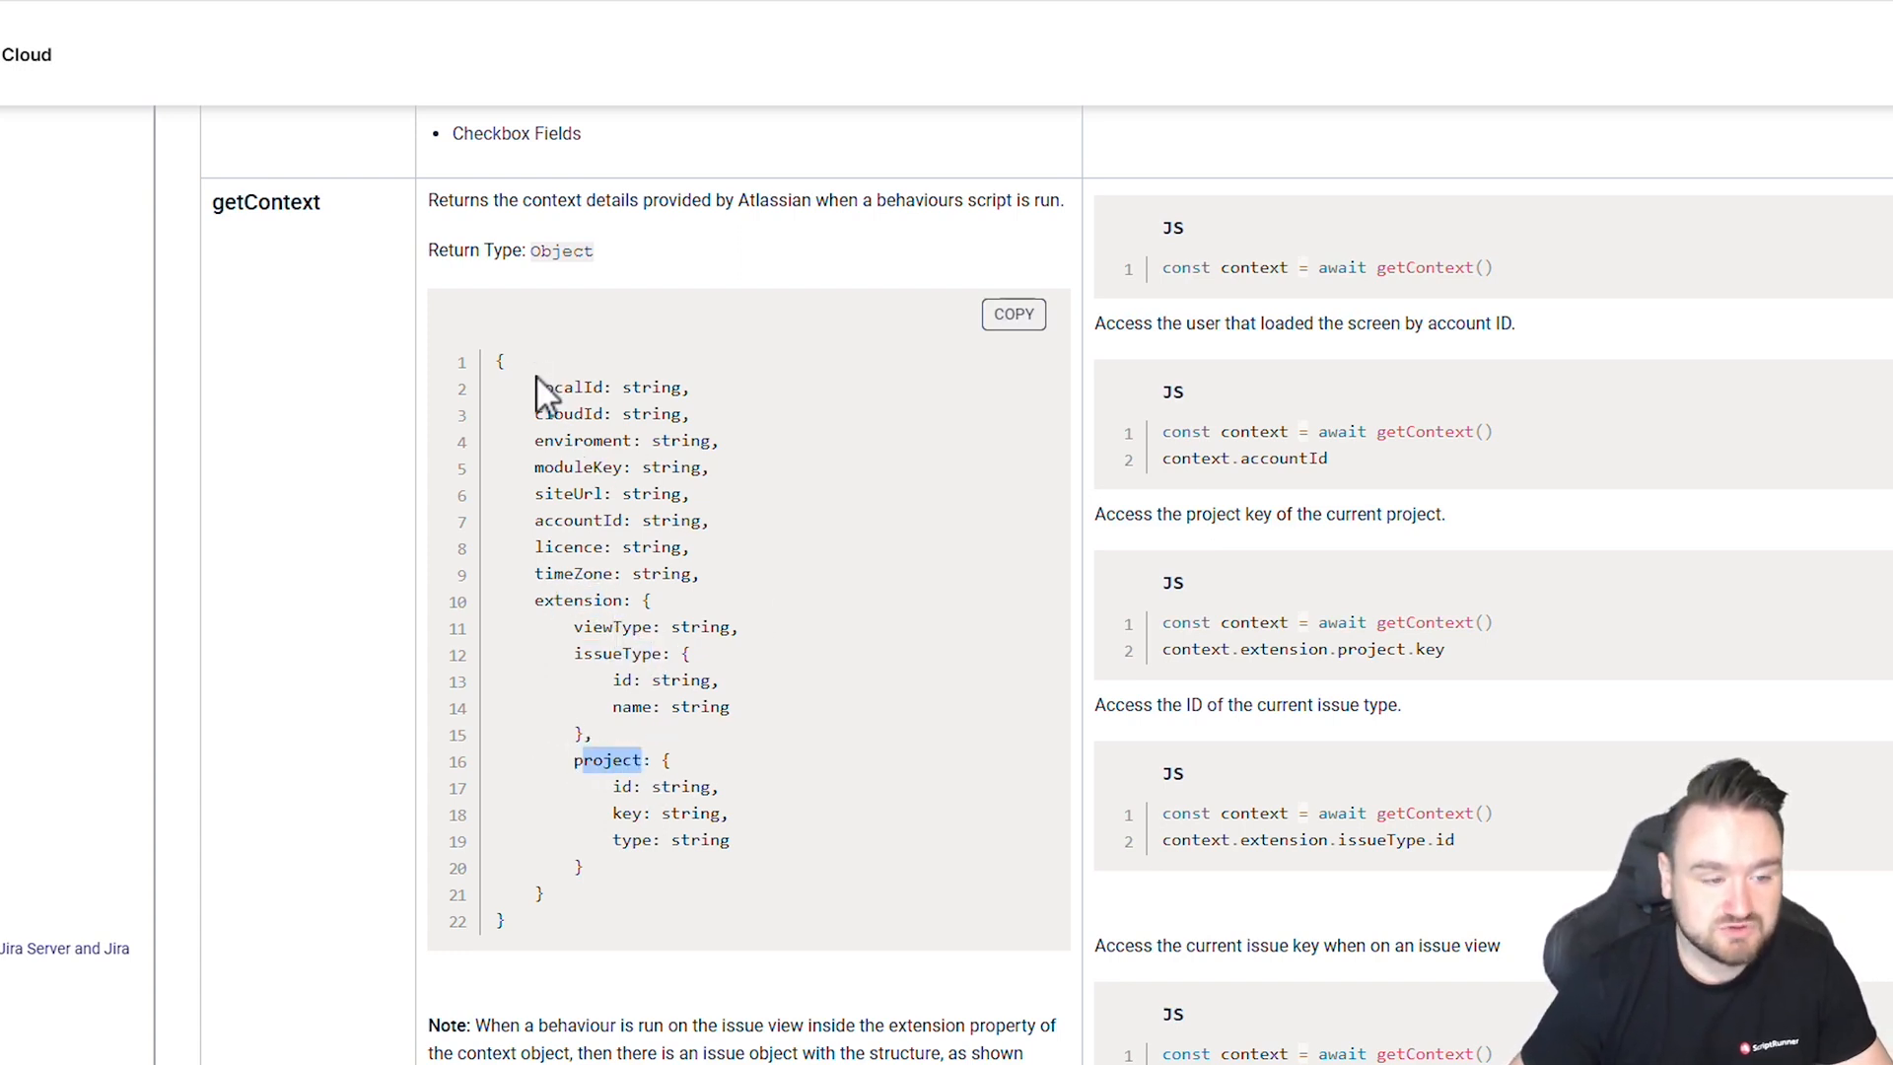
{"action": "left_click_drag", "start_coordinate": [538, 387], "coordinate": [592, 572]}
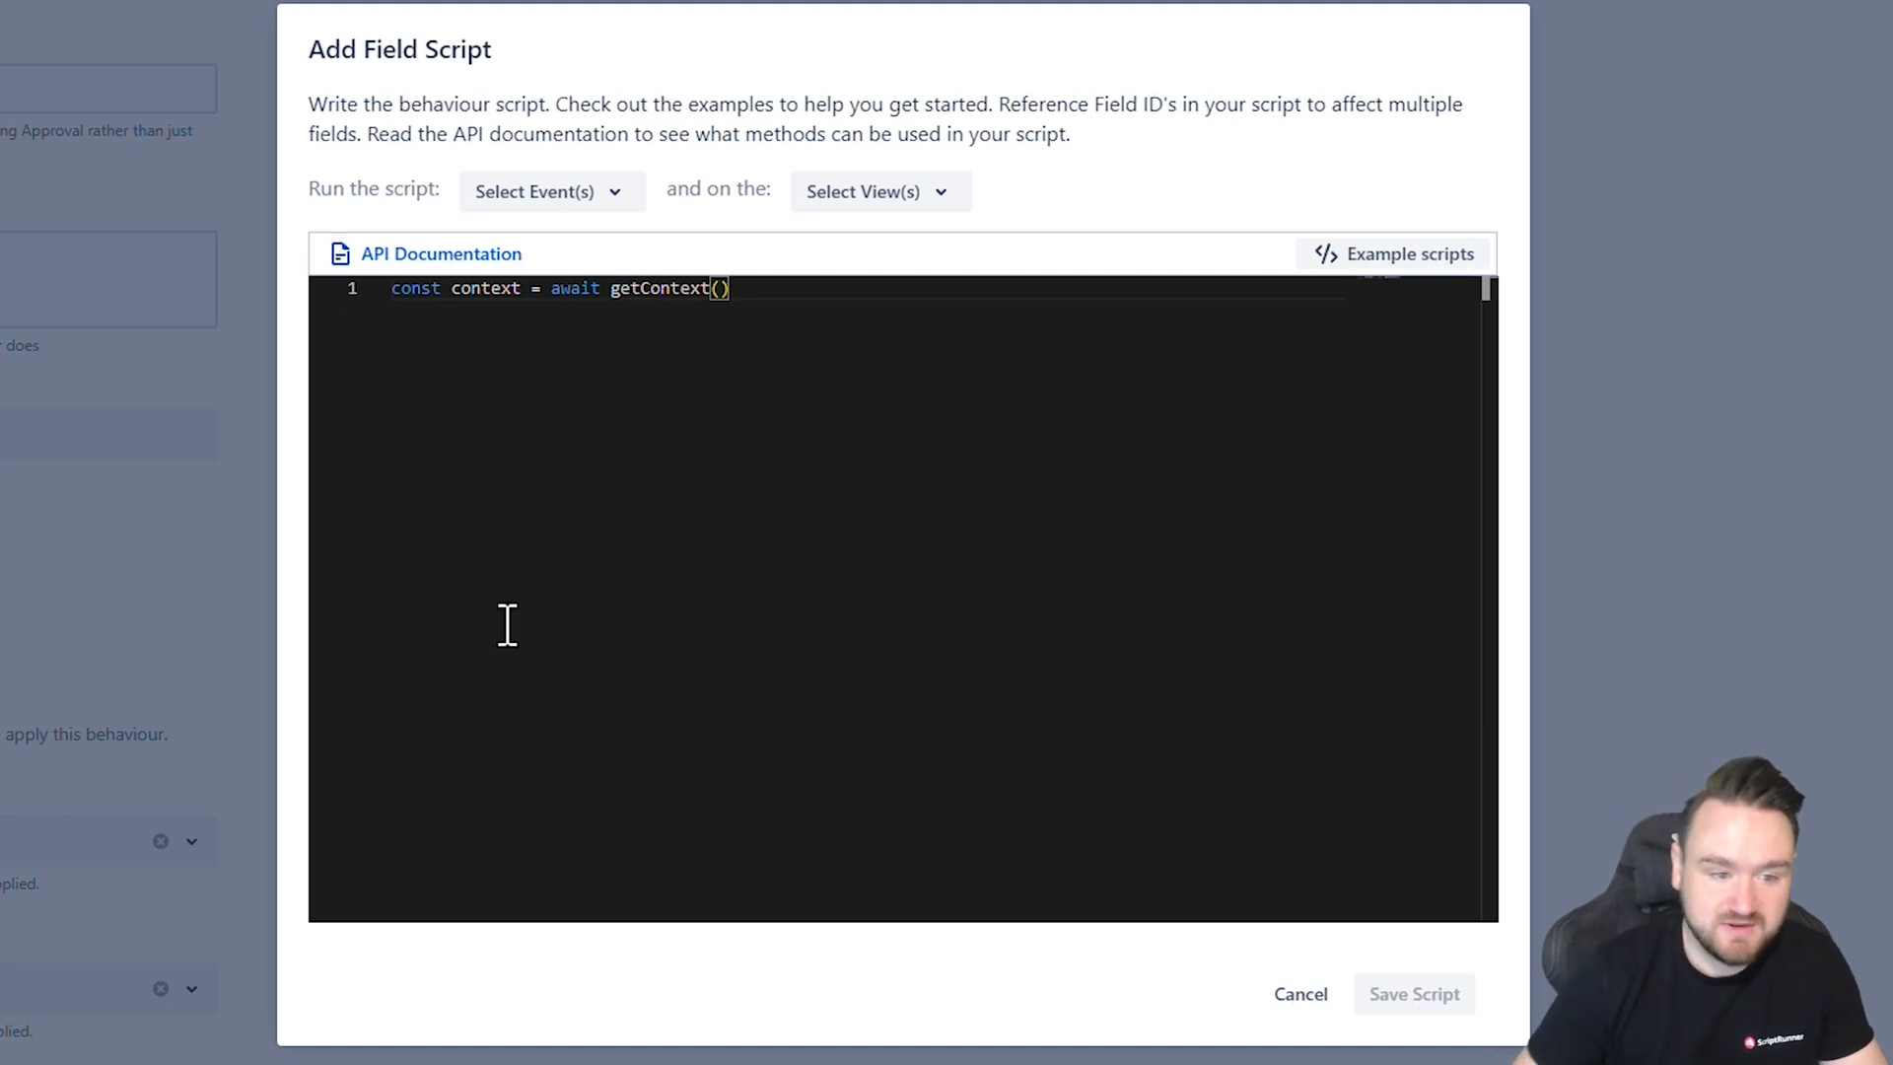
Declare a constant holding context.extension.issueType.name.
{"action": "type", "text": "const issueType ="}
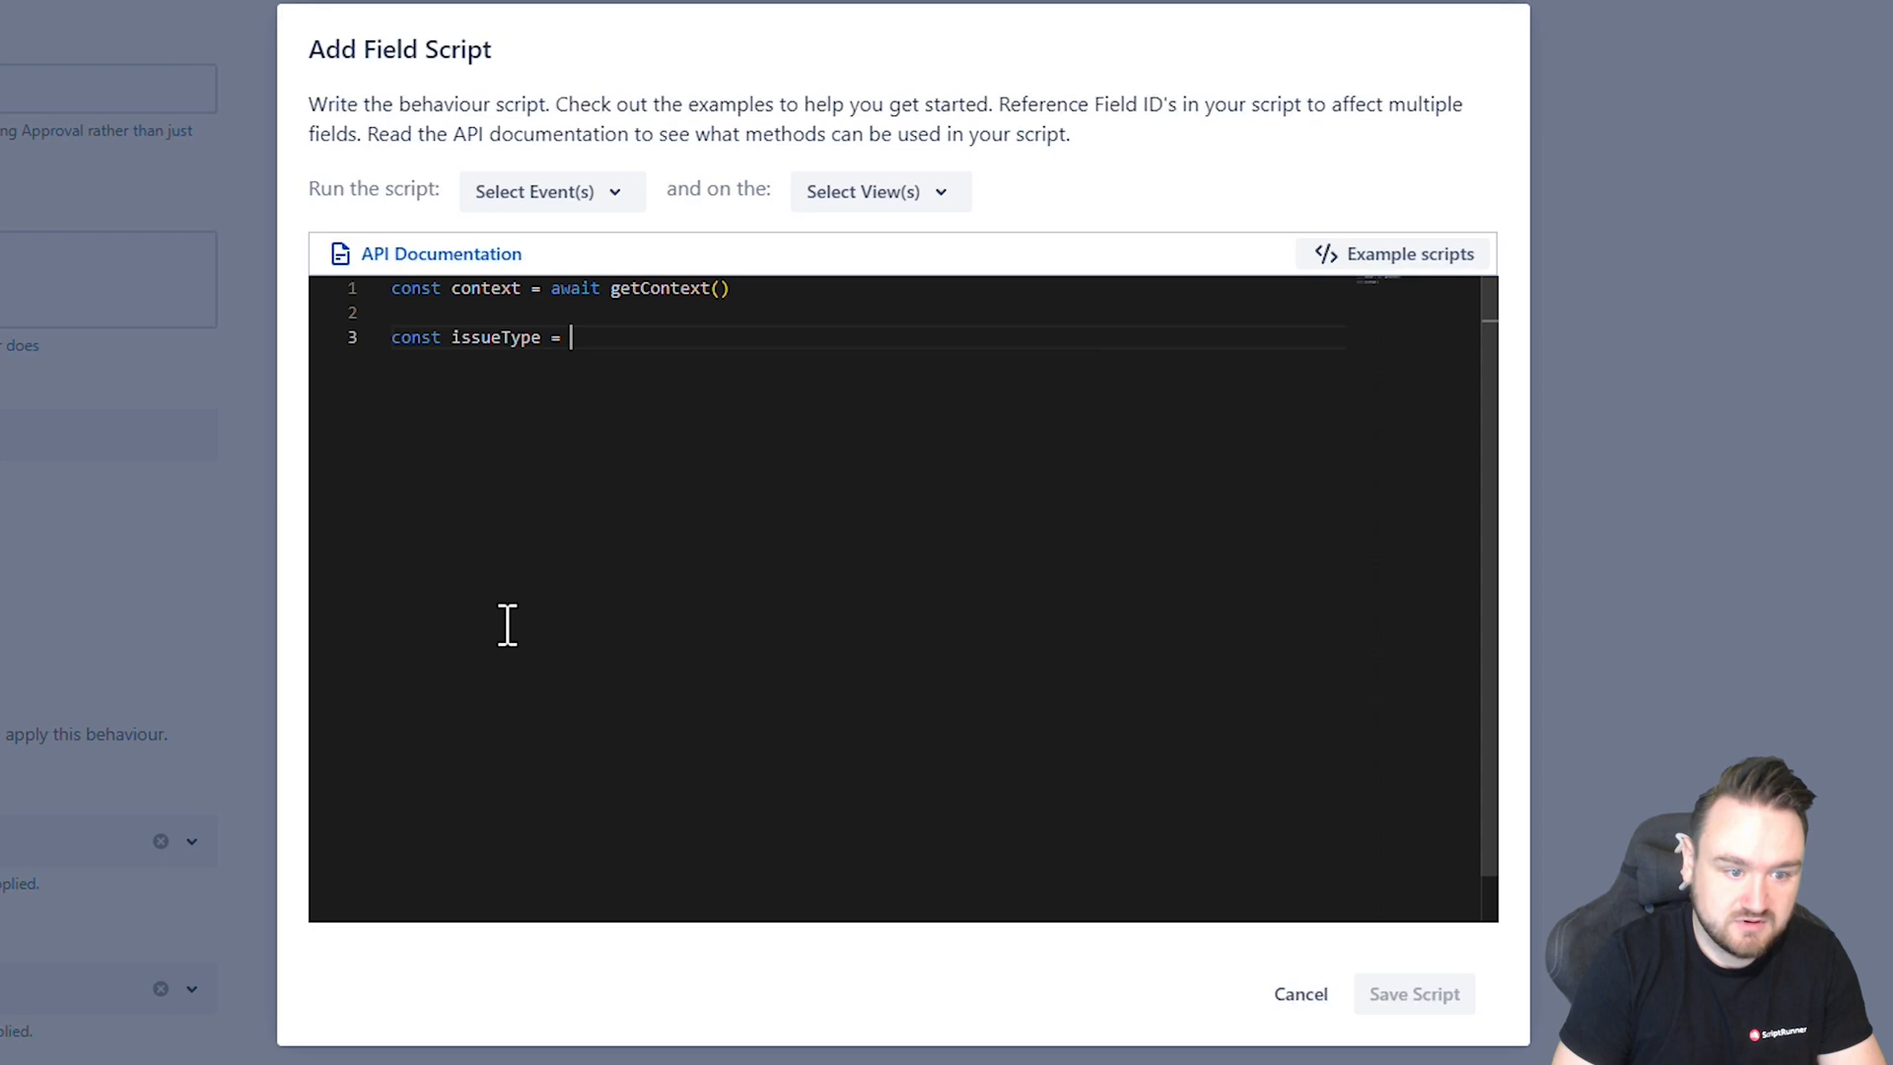
{"action": "type", "text": "context"}
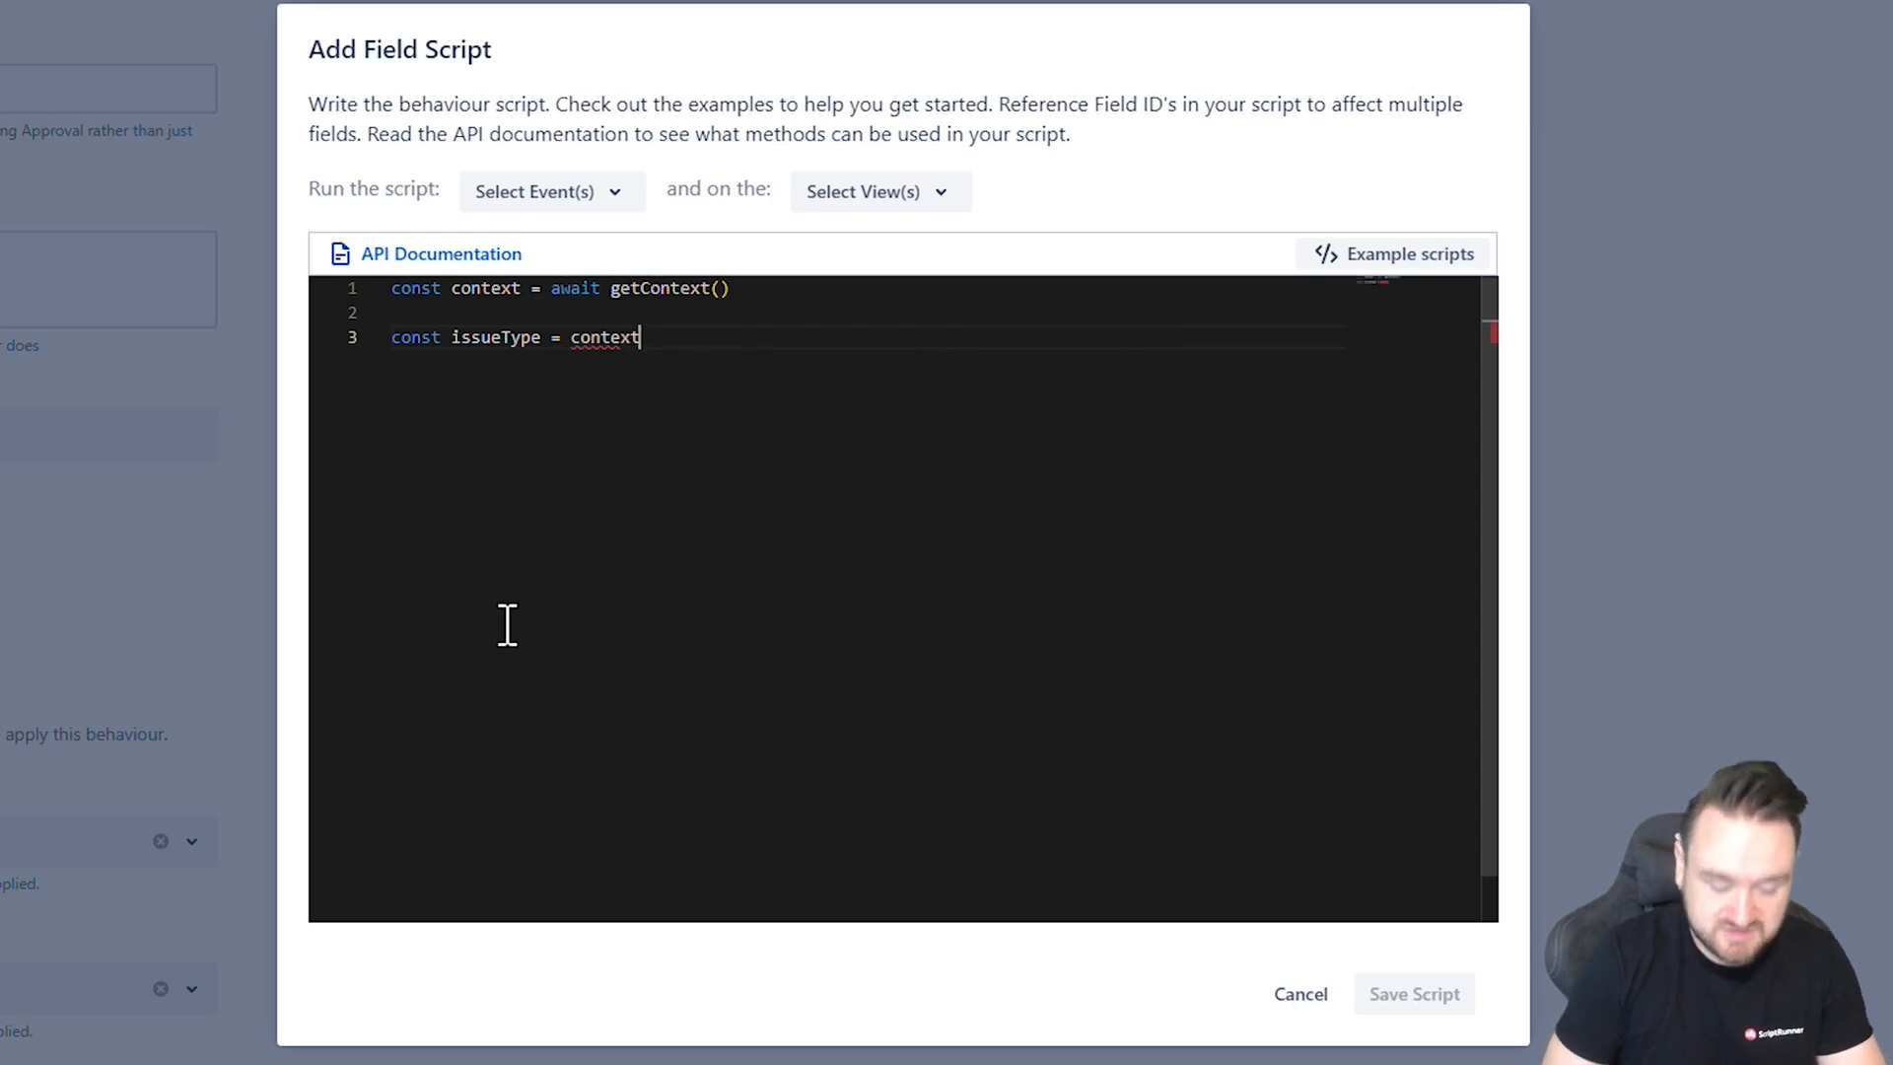
{"action": "type", "text": ".extension."}
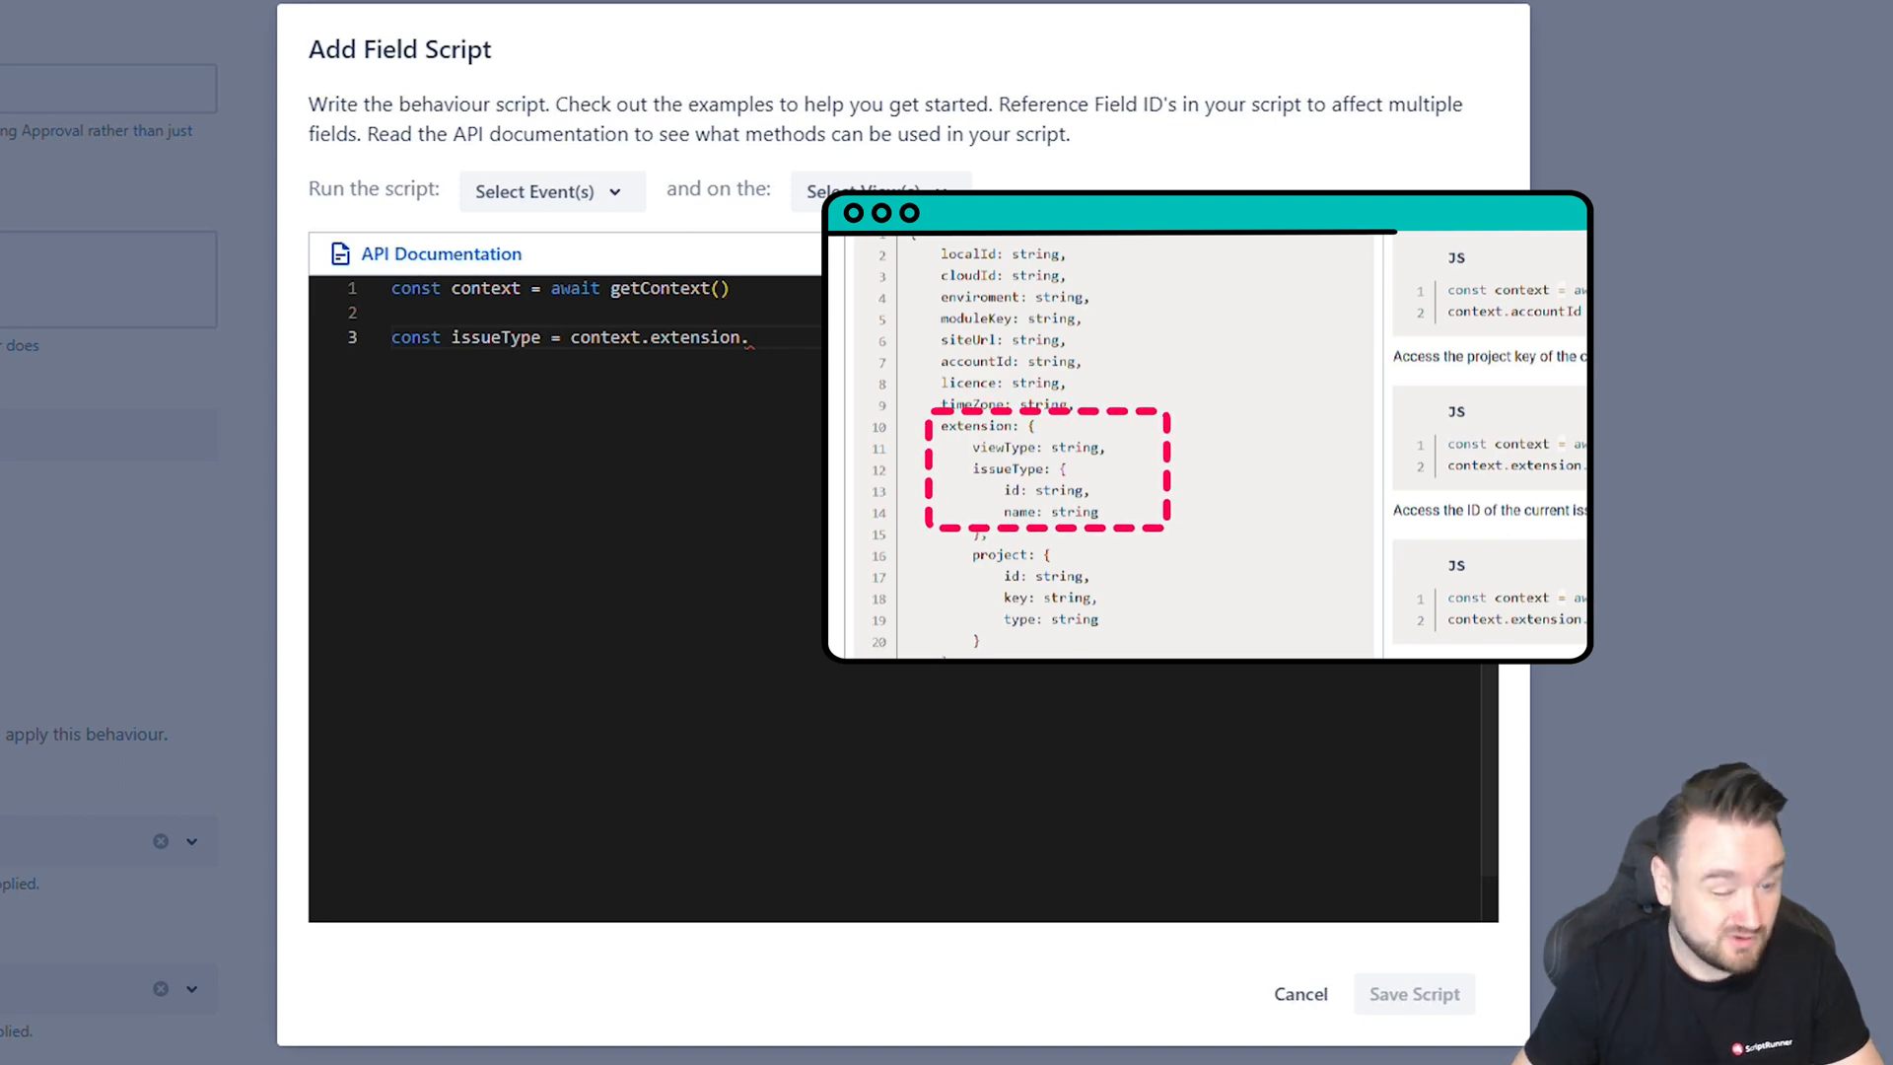
{"action": "type", "text": "issue"}
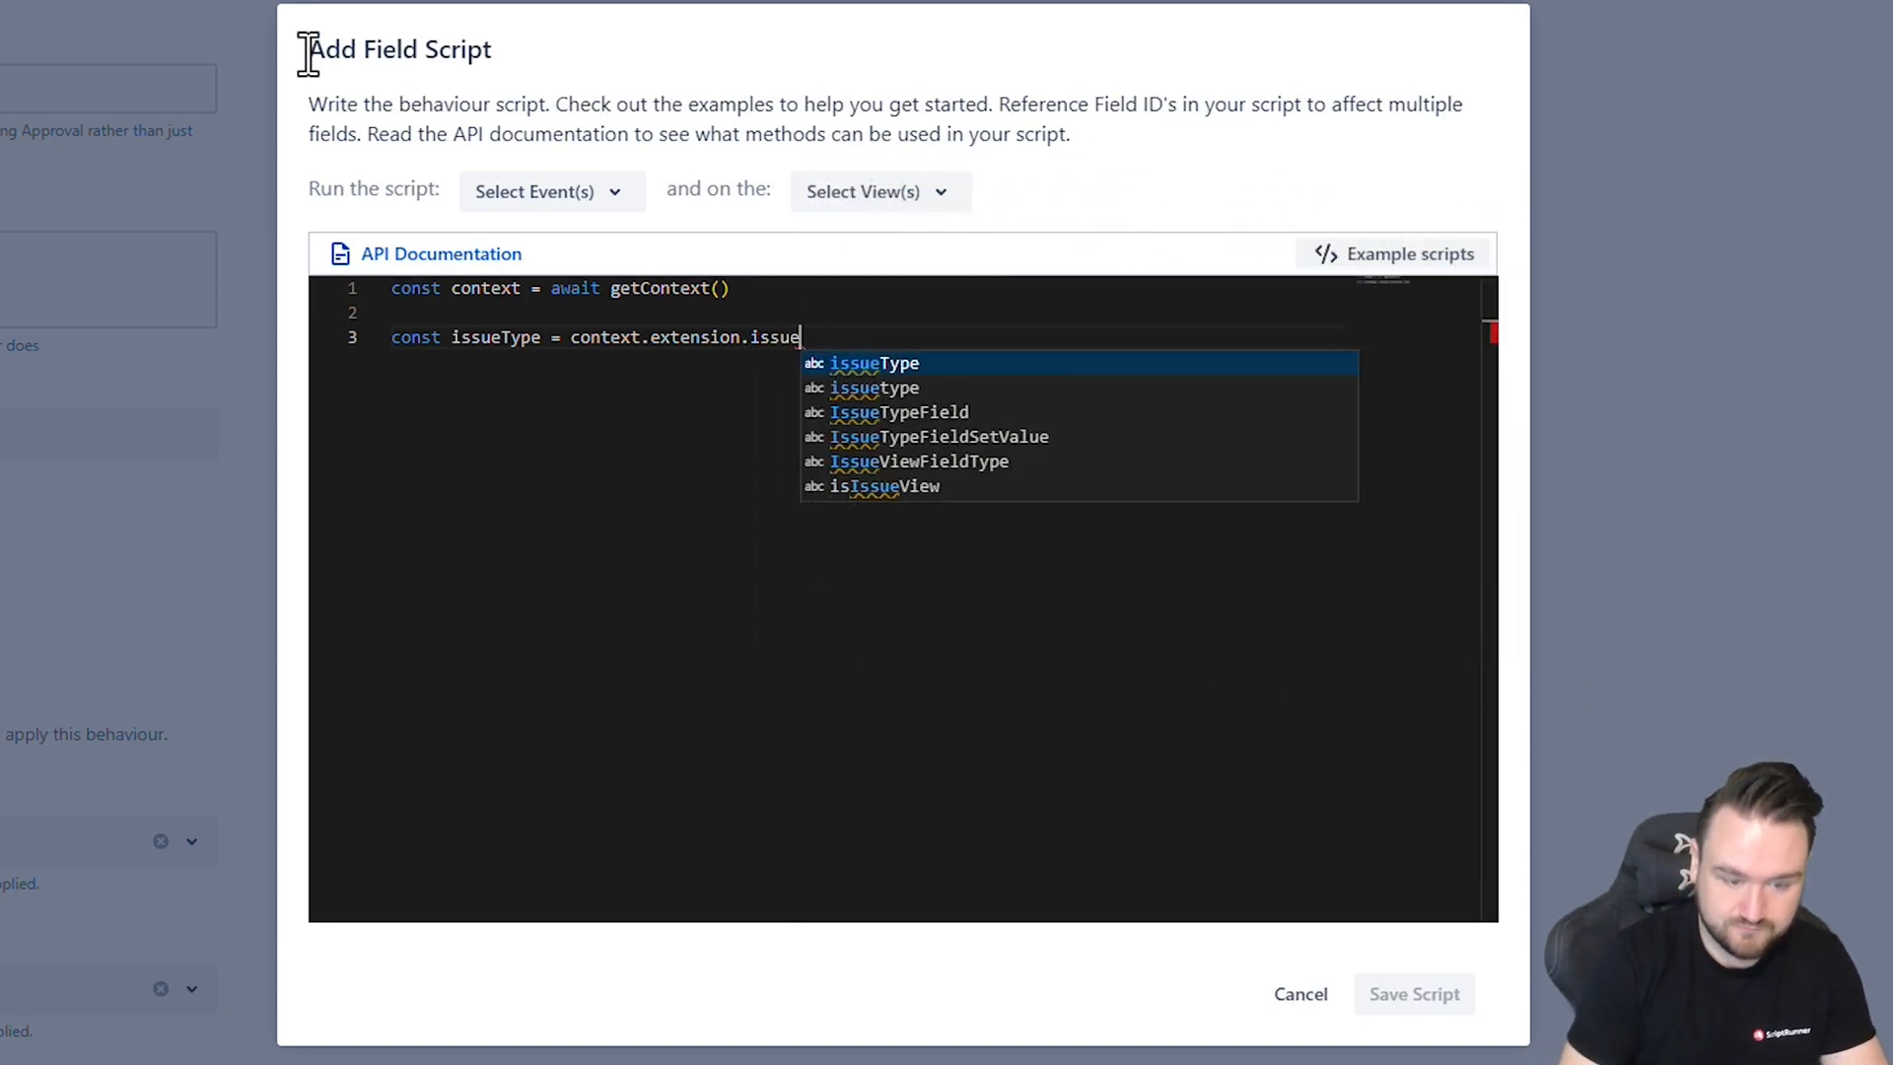
{"action": "type", "text": "Type.name"}
{"action": "type", "text": "case("}
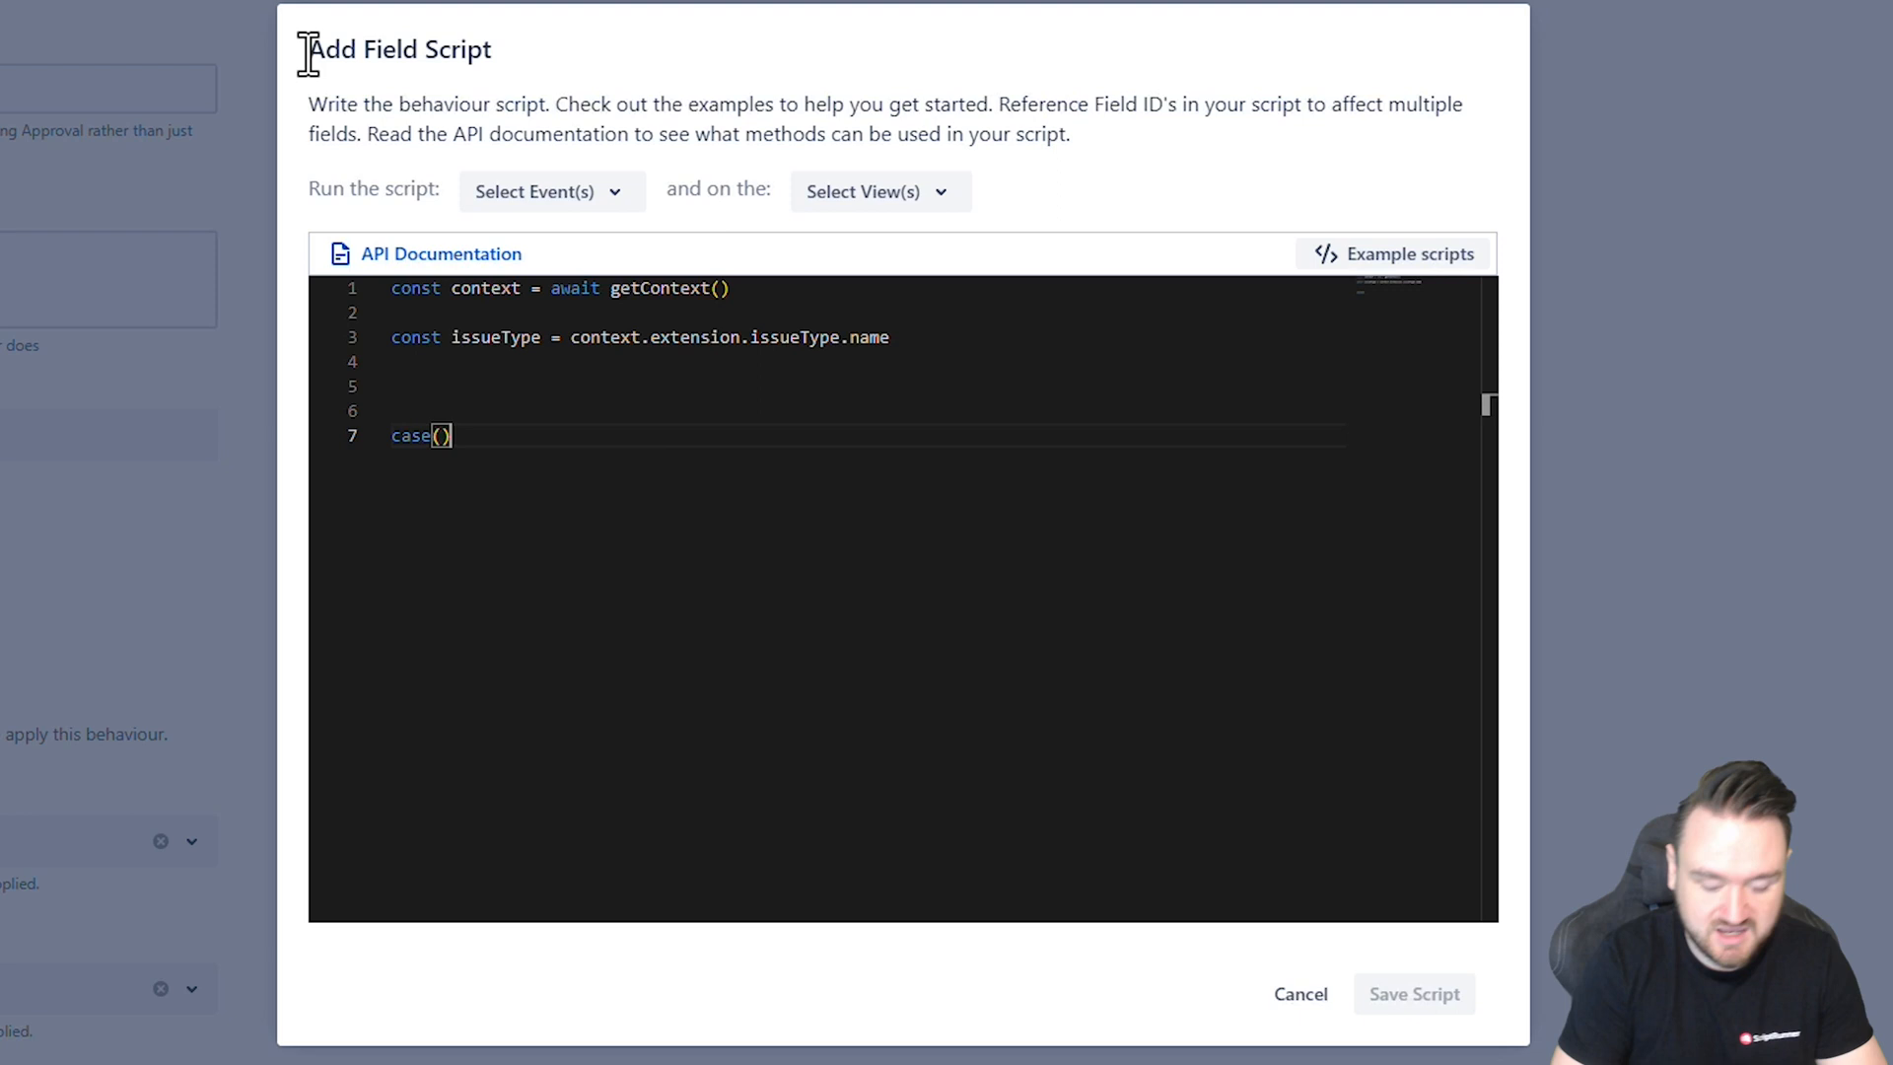
Write switch(issueType) with 'Story', 'Bug', 'Epic' cases each breaking, plus default.
{"action": "type", "text": "issueType"}
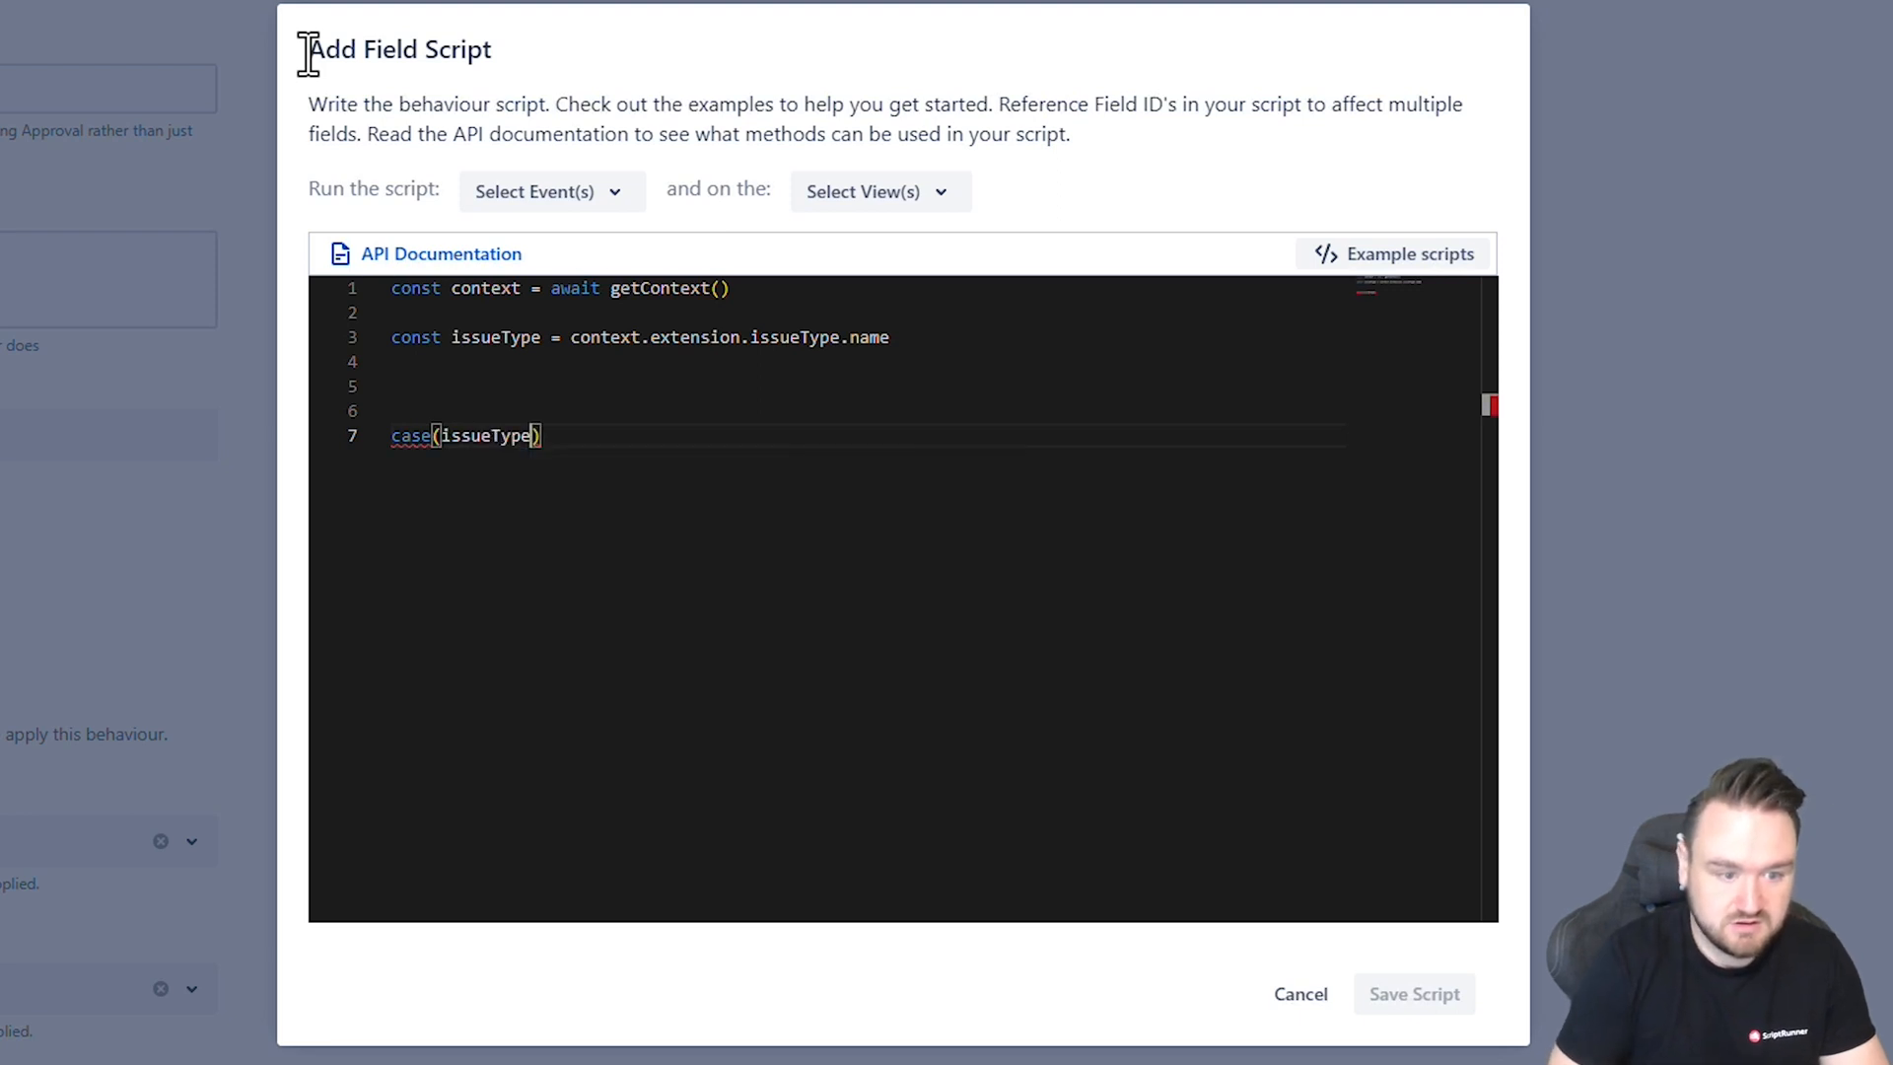
{"action": "type", "text": "{"}
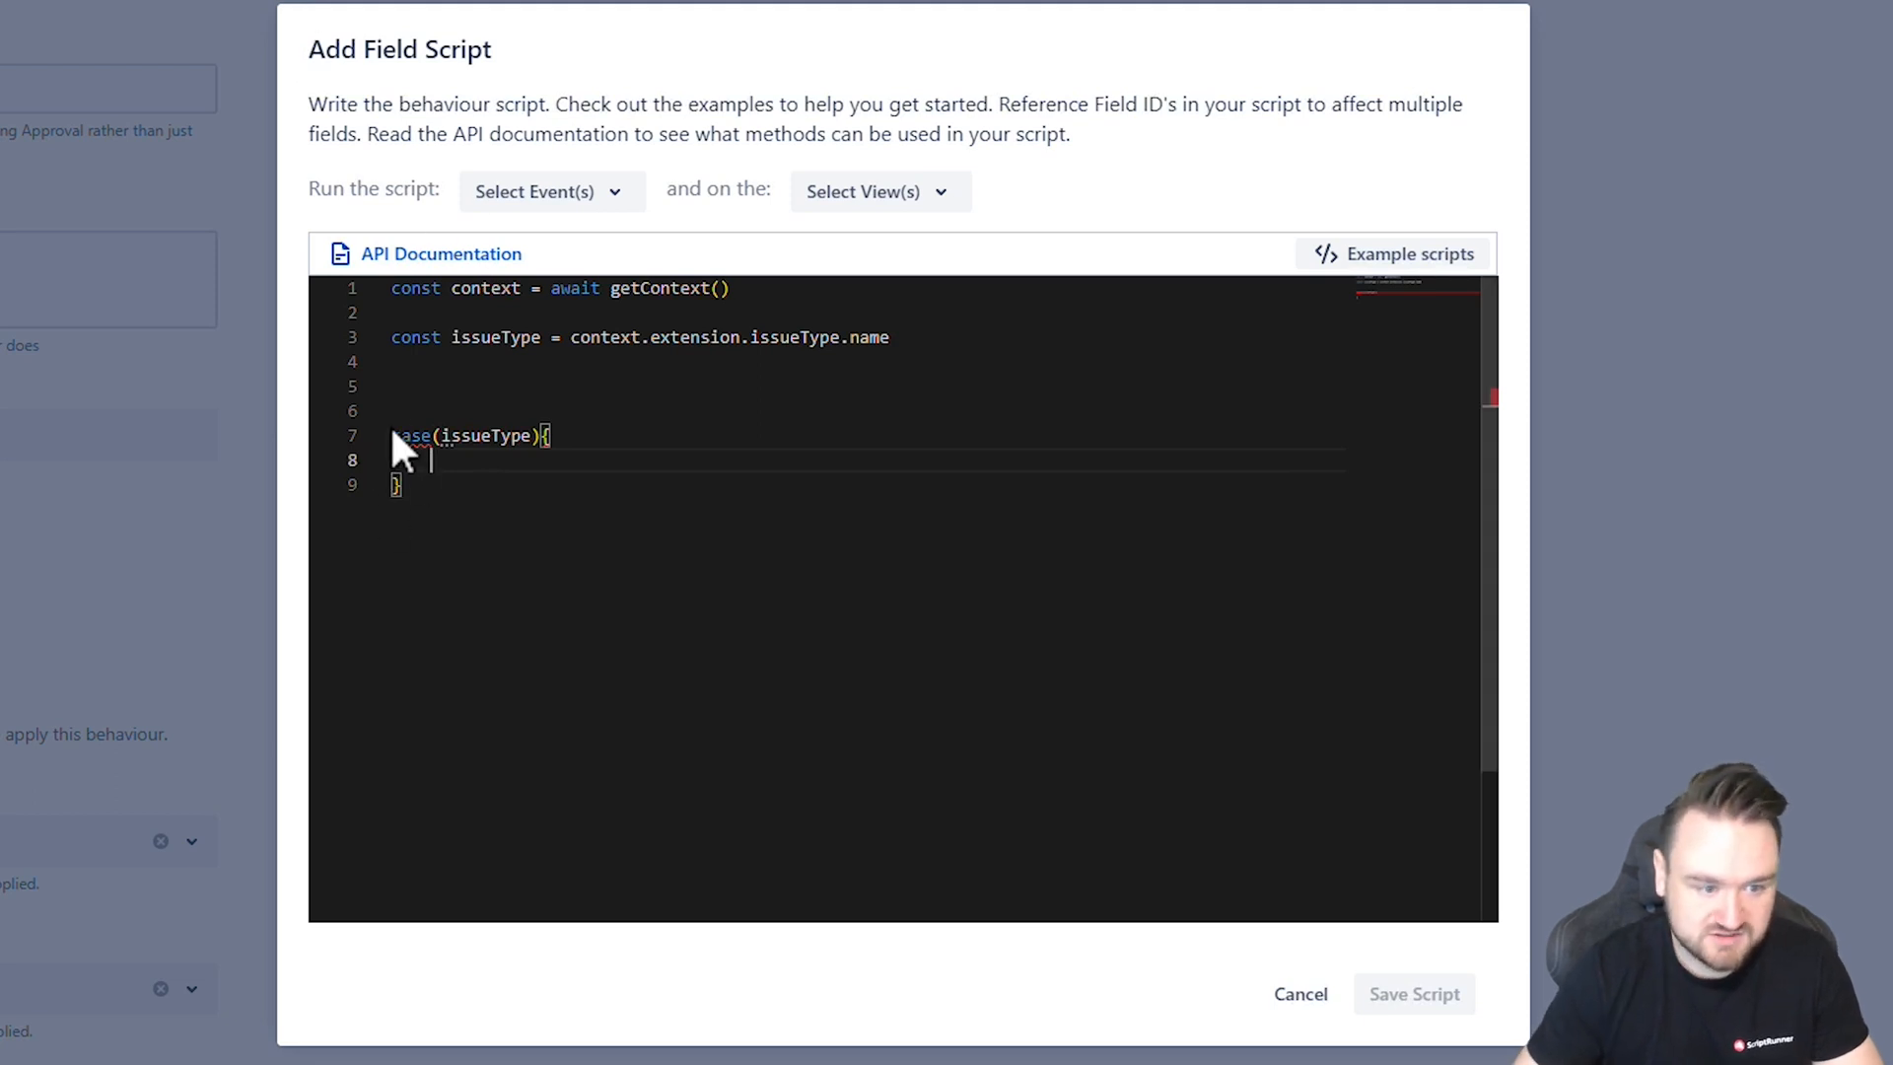
{"action": "type", "text": "switch"}
{"action": "type", "text": "case 'Story':"}
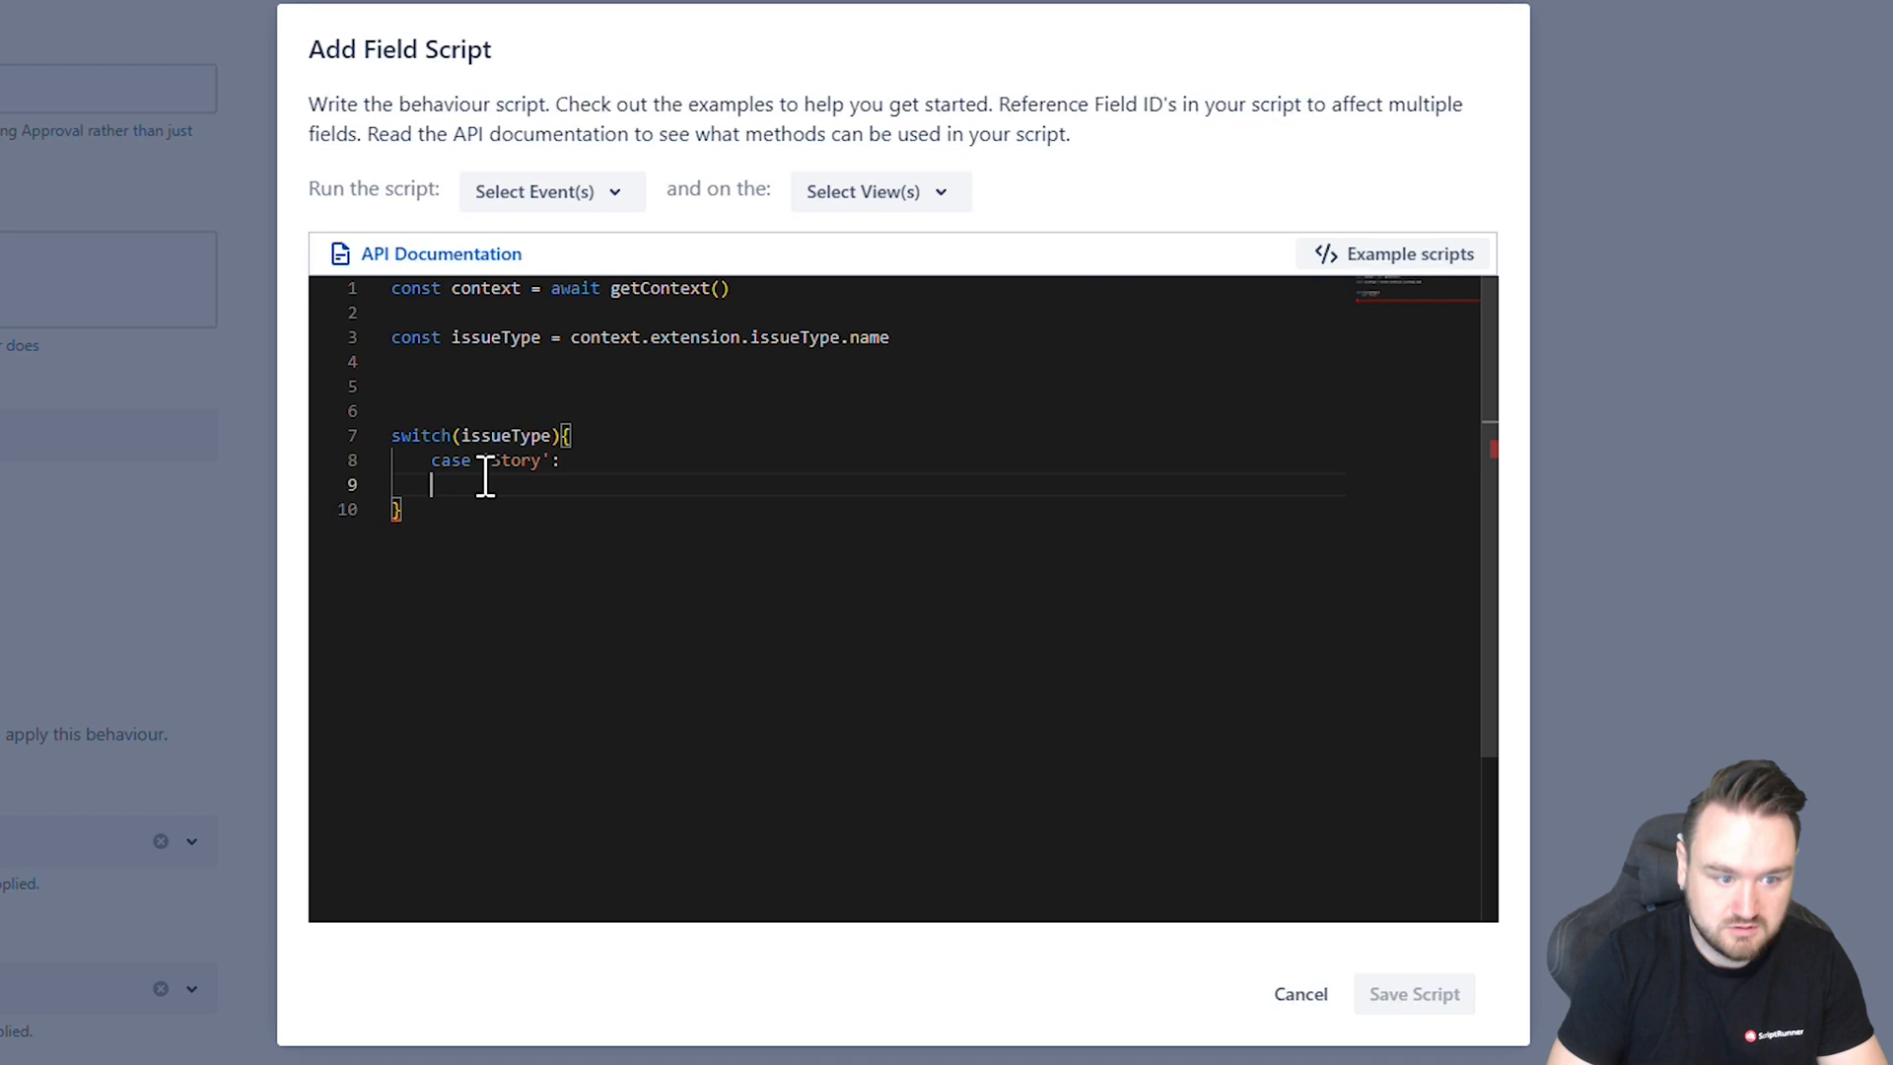
{"action": "type", "text": "break"}
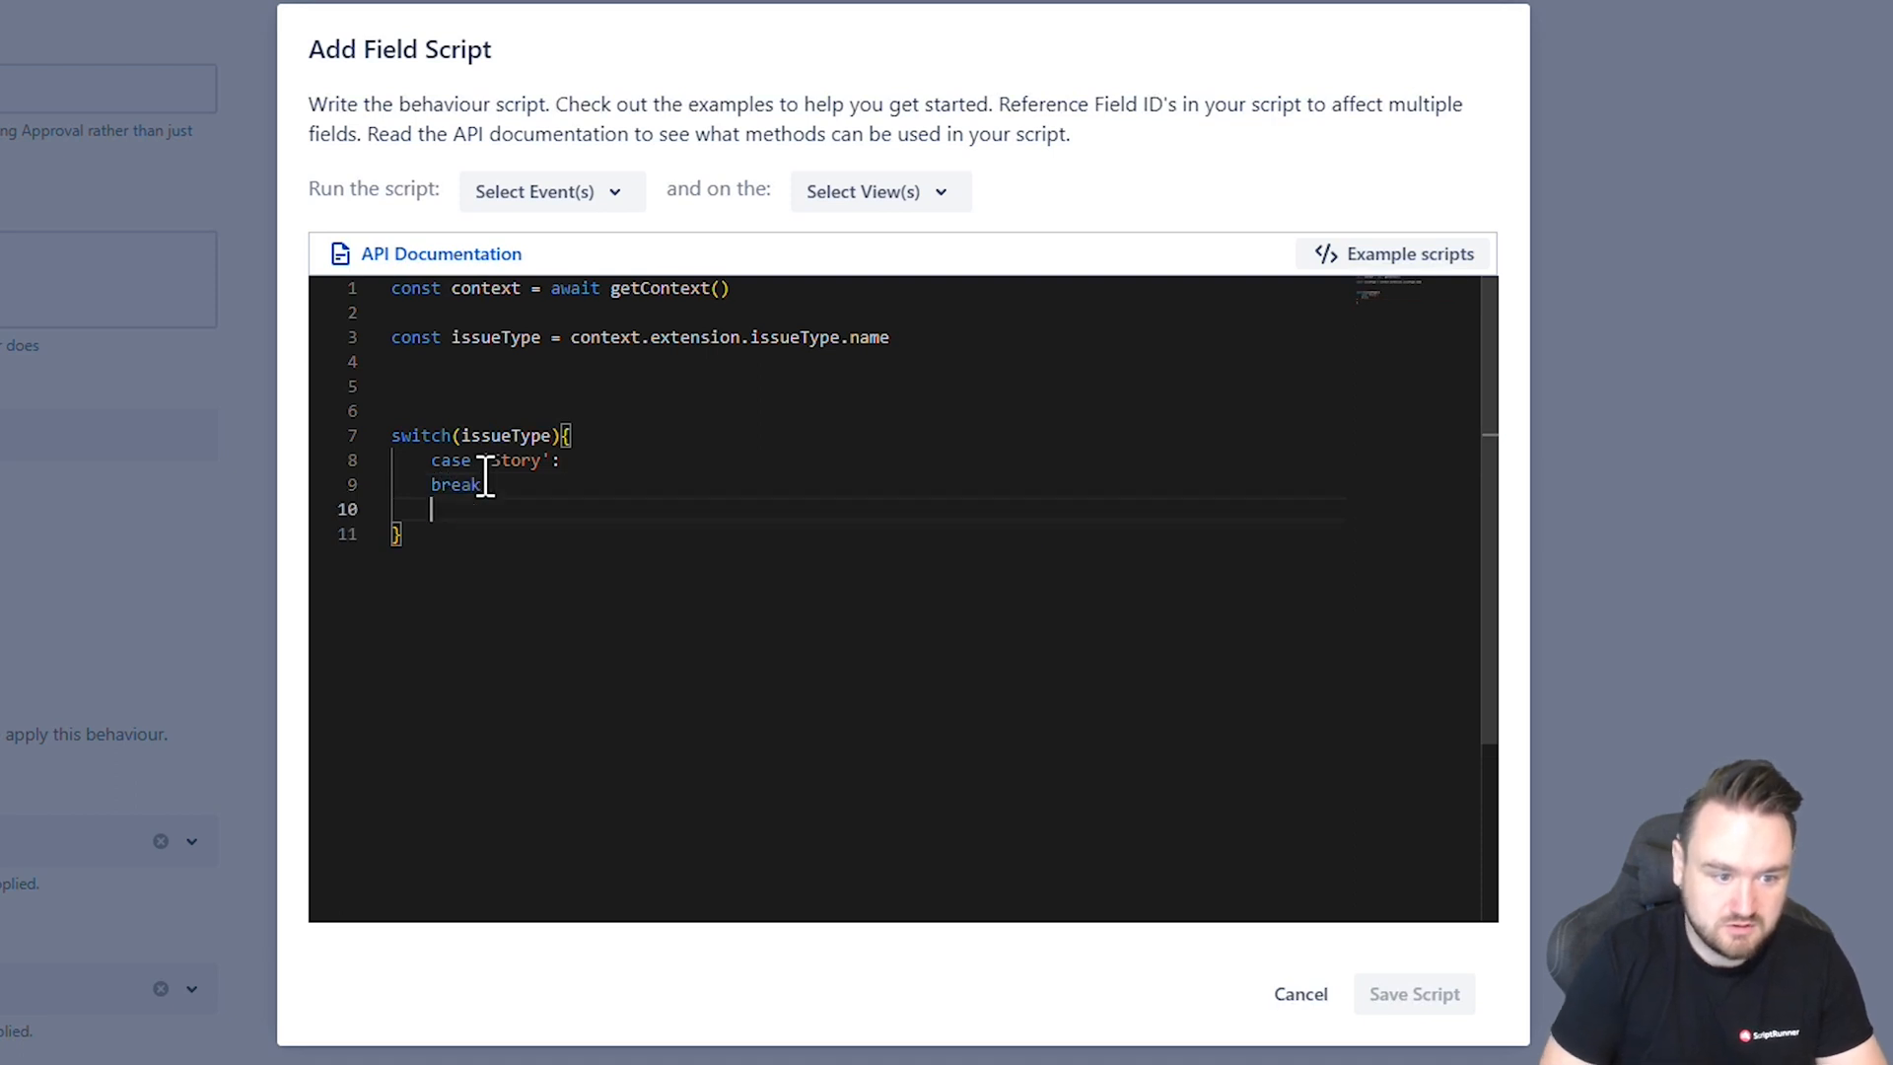
{"action": "type", "text": "case"}
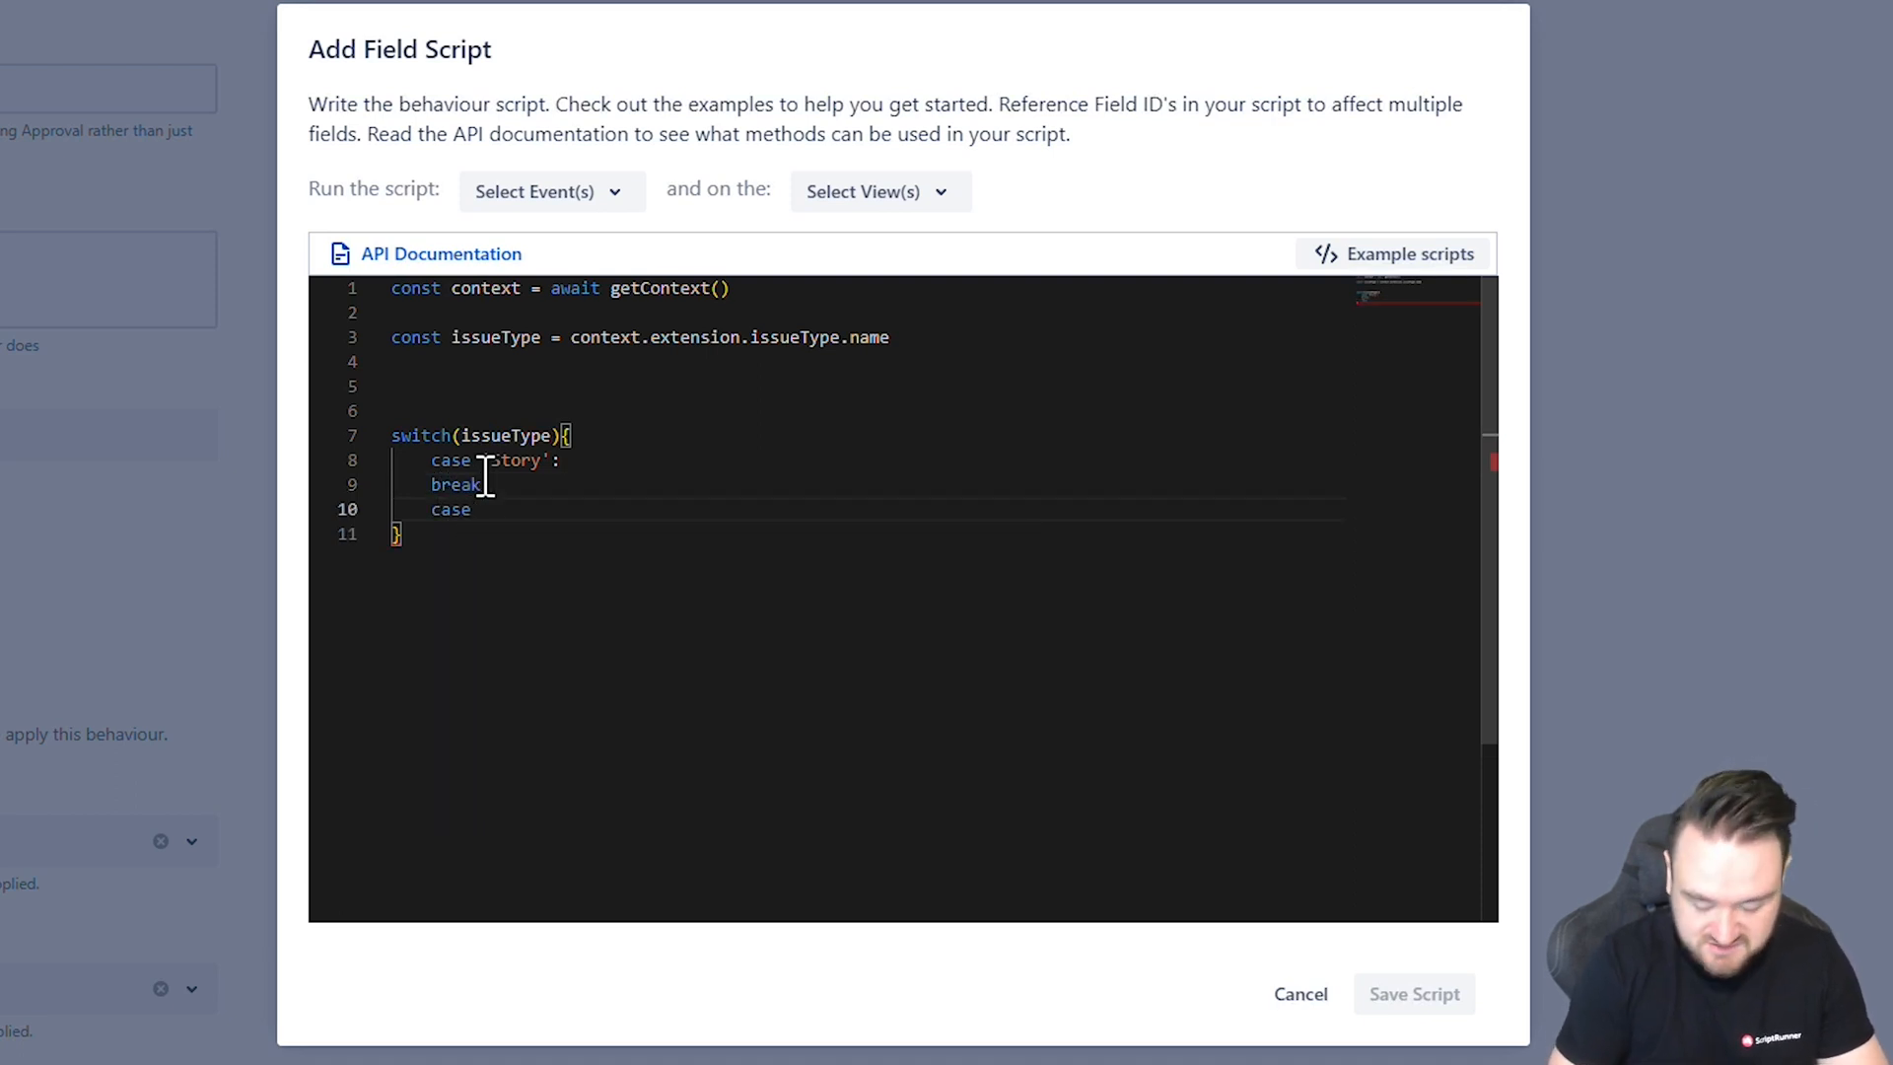
{"action": "type", "text": "'Bug'"}
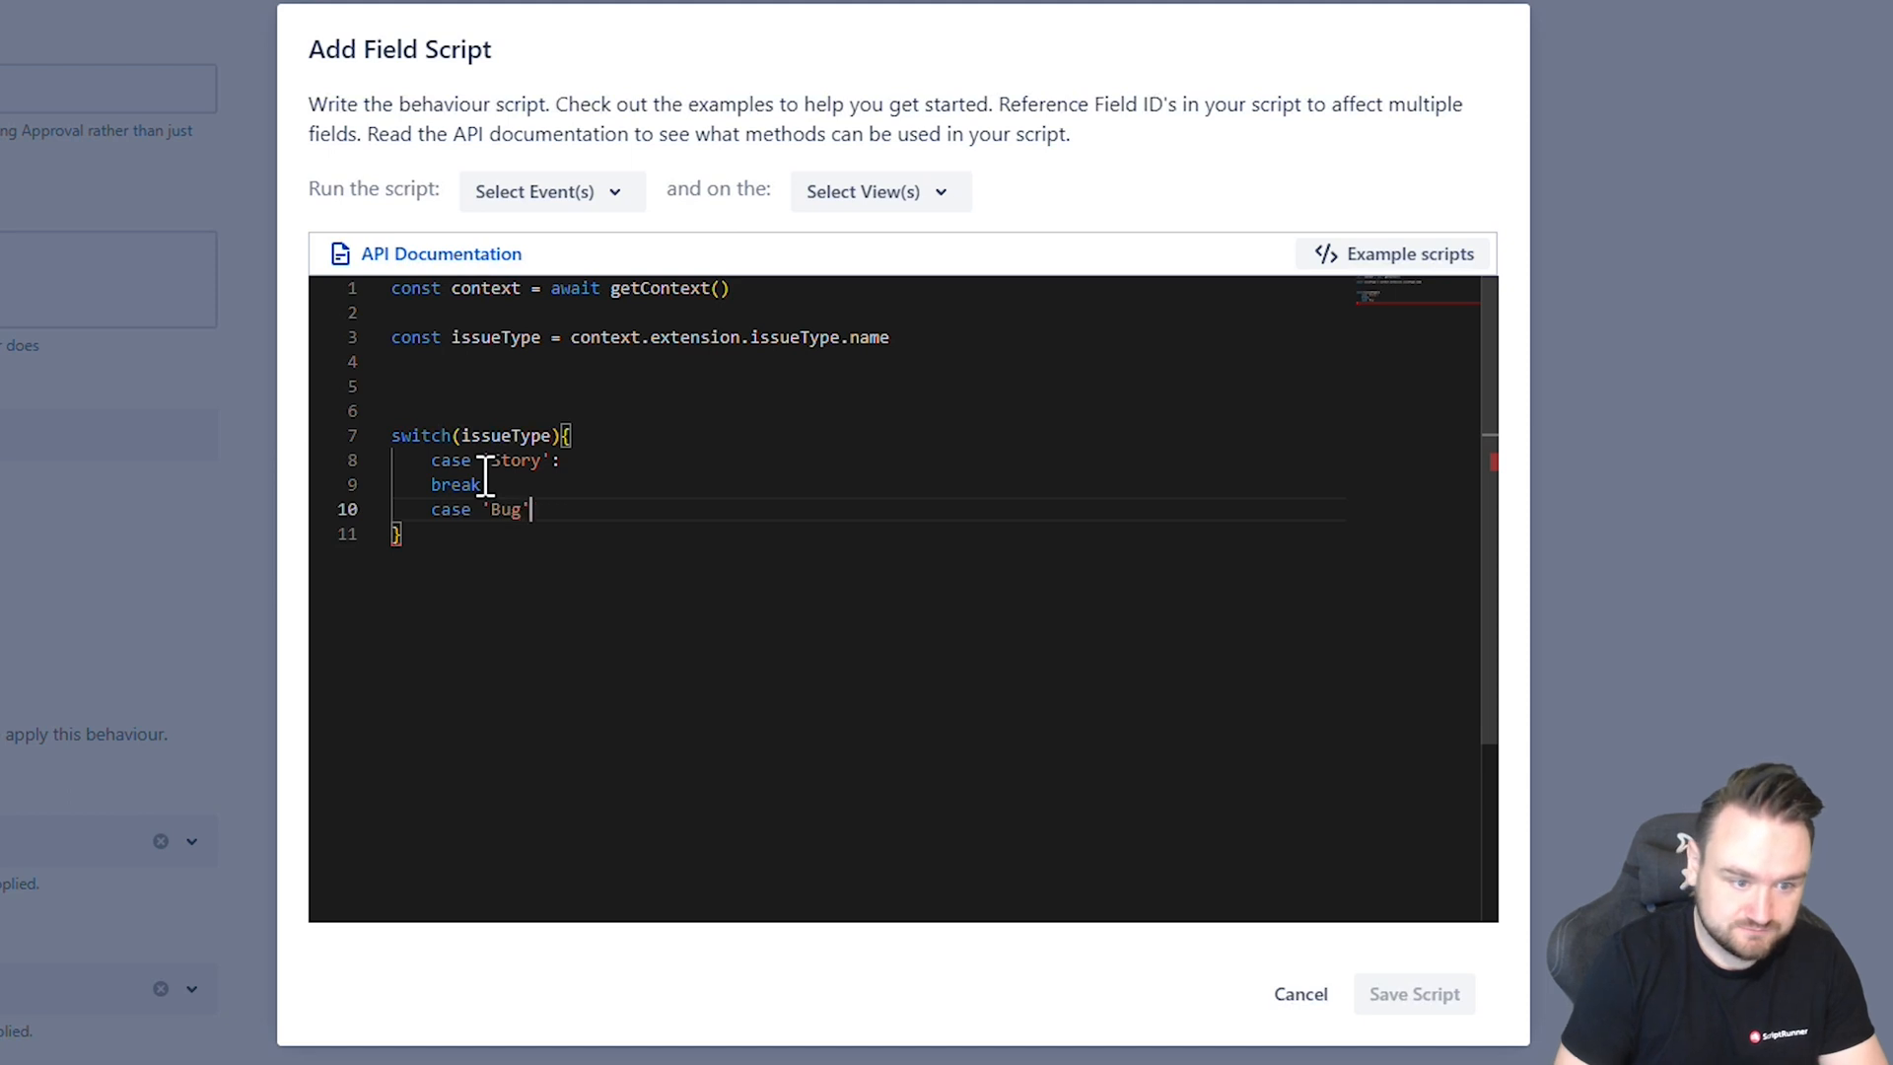
{"action": "type", "text": ":"}
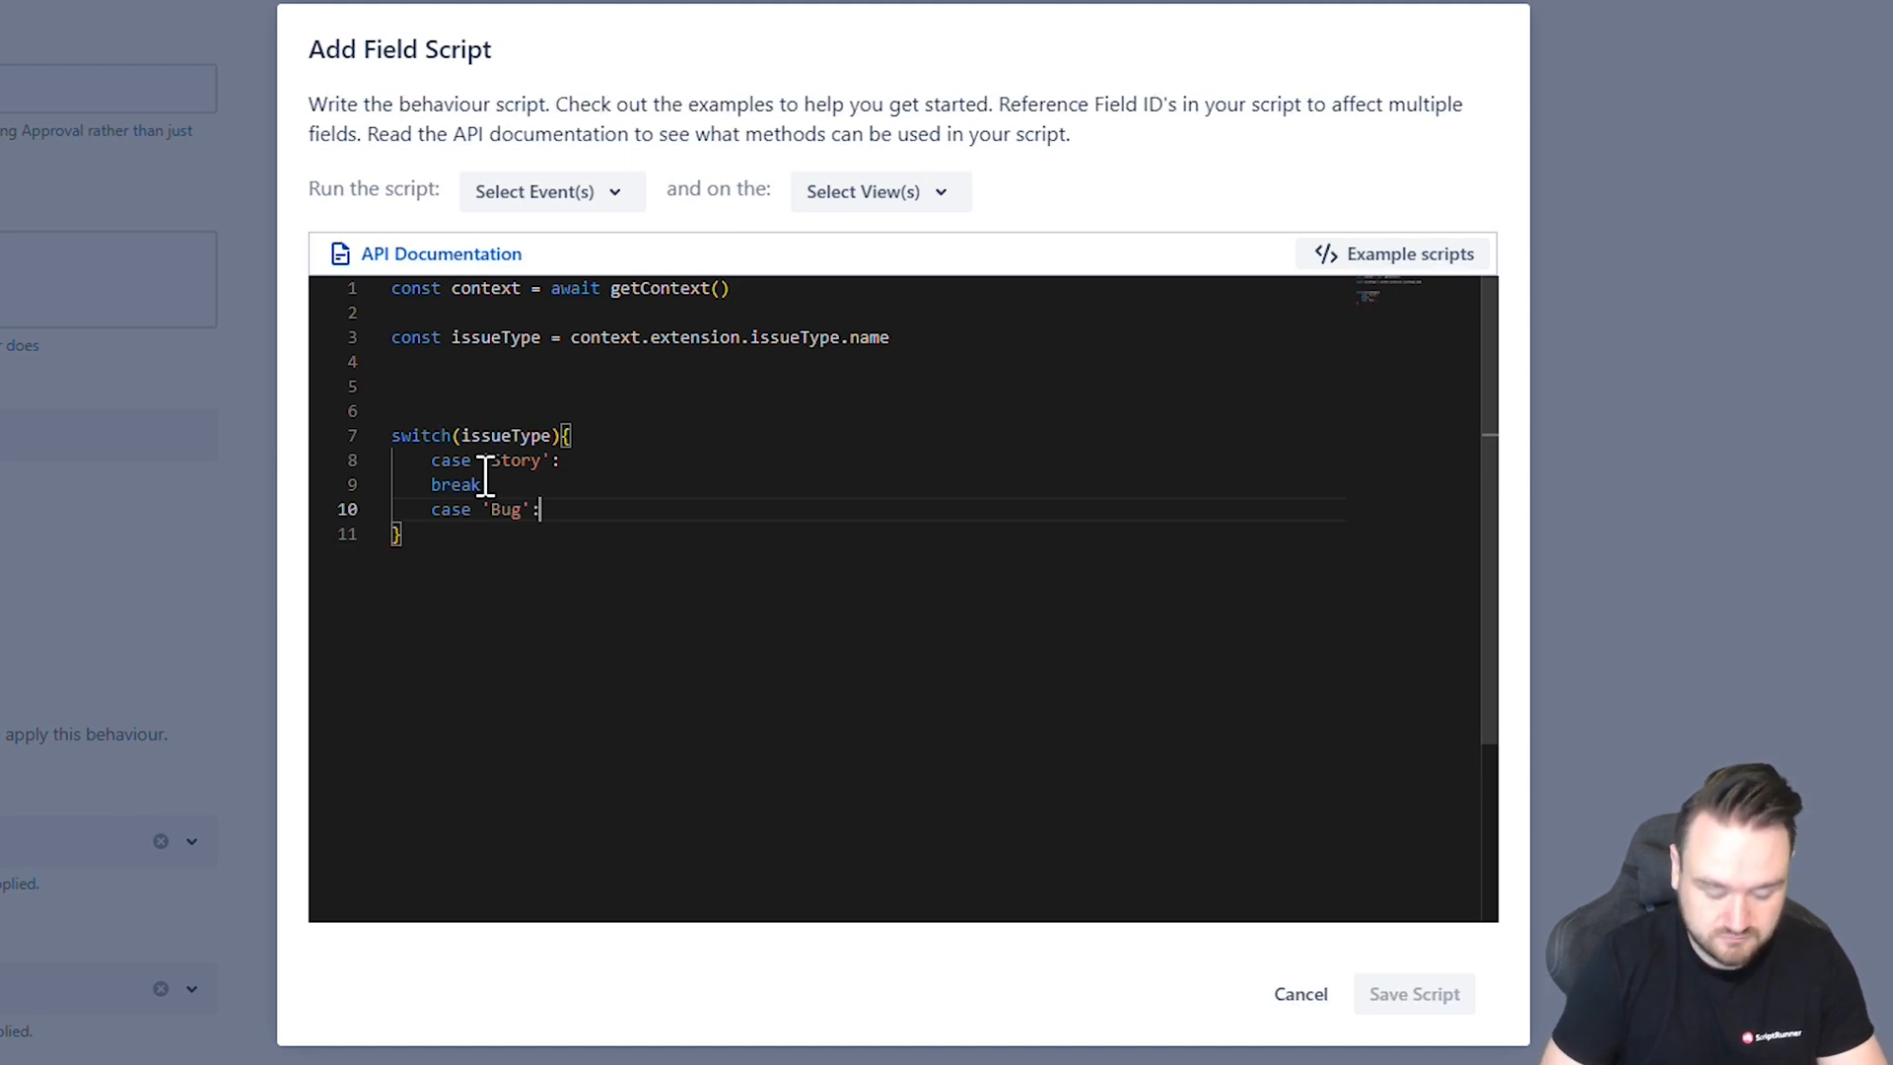
{"action": "type", "text": "break;"}
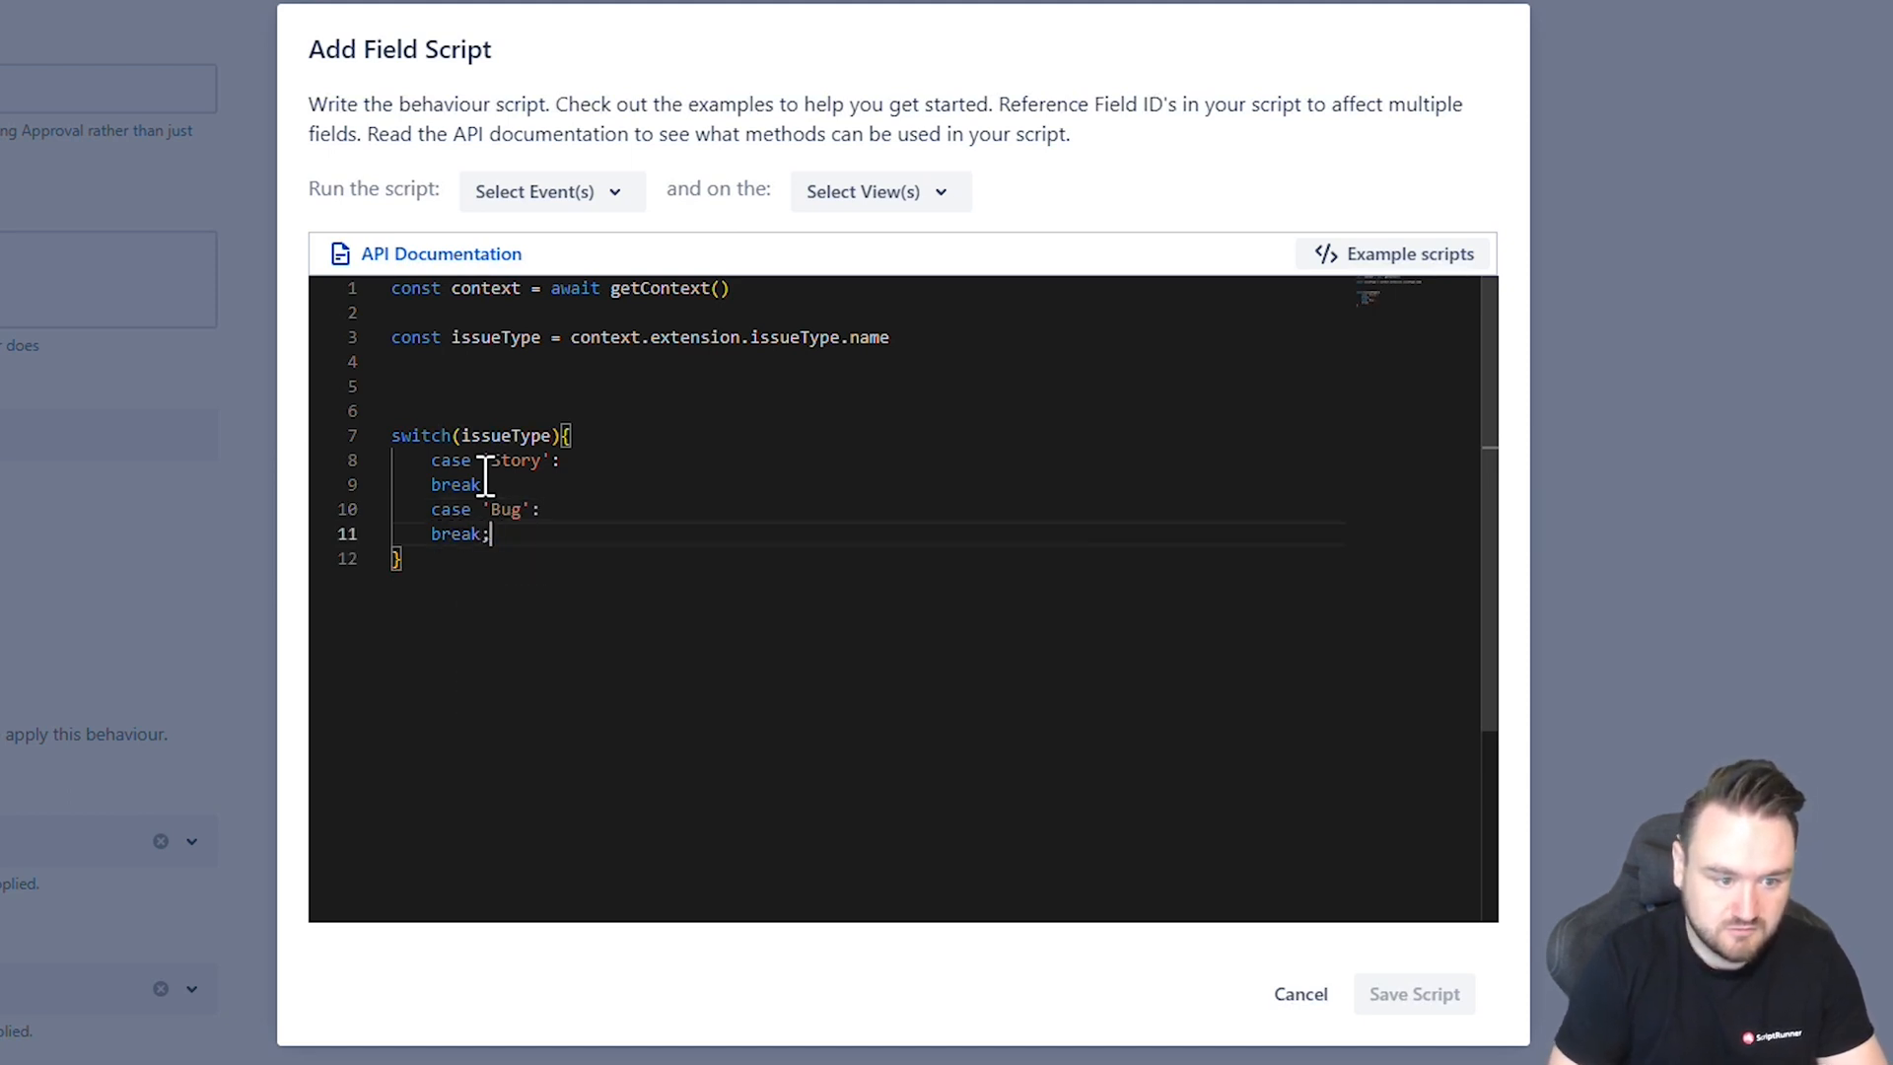
{"action": "type", "text": "case"}
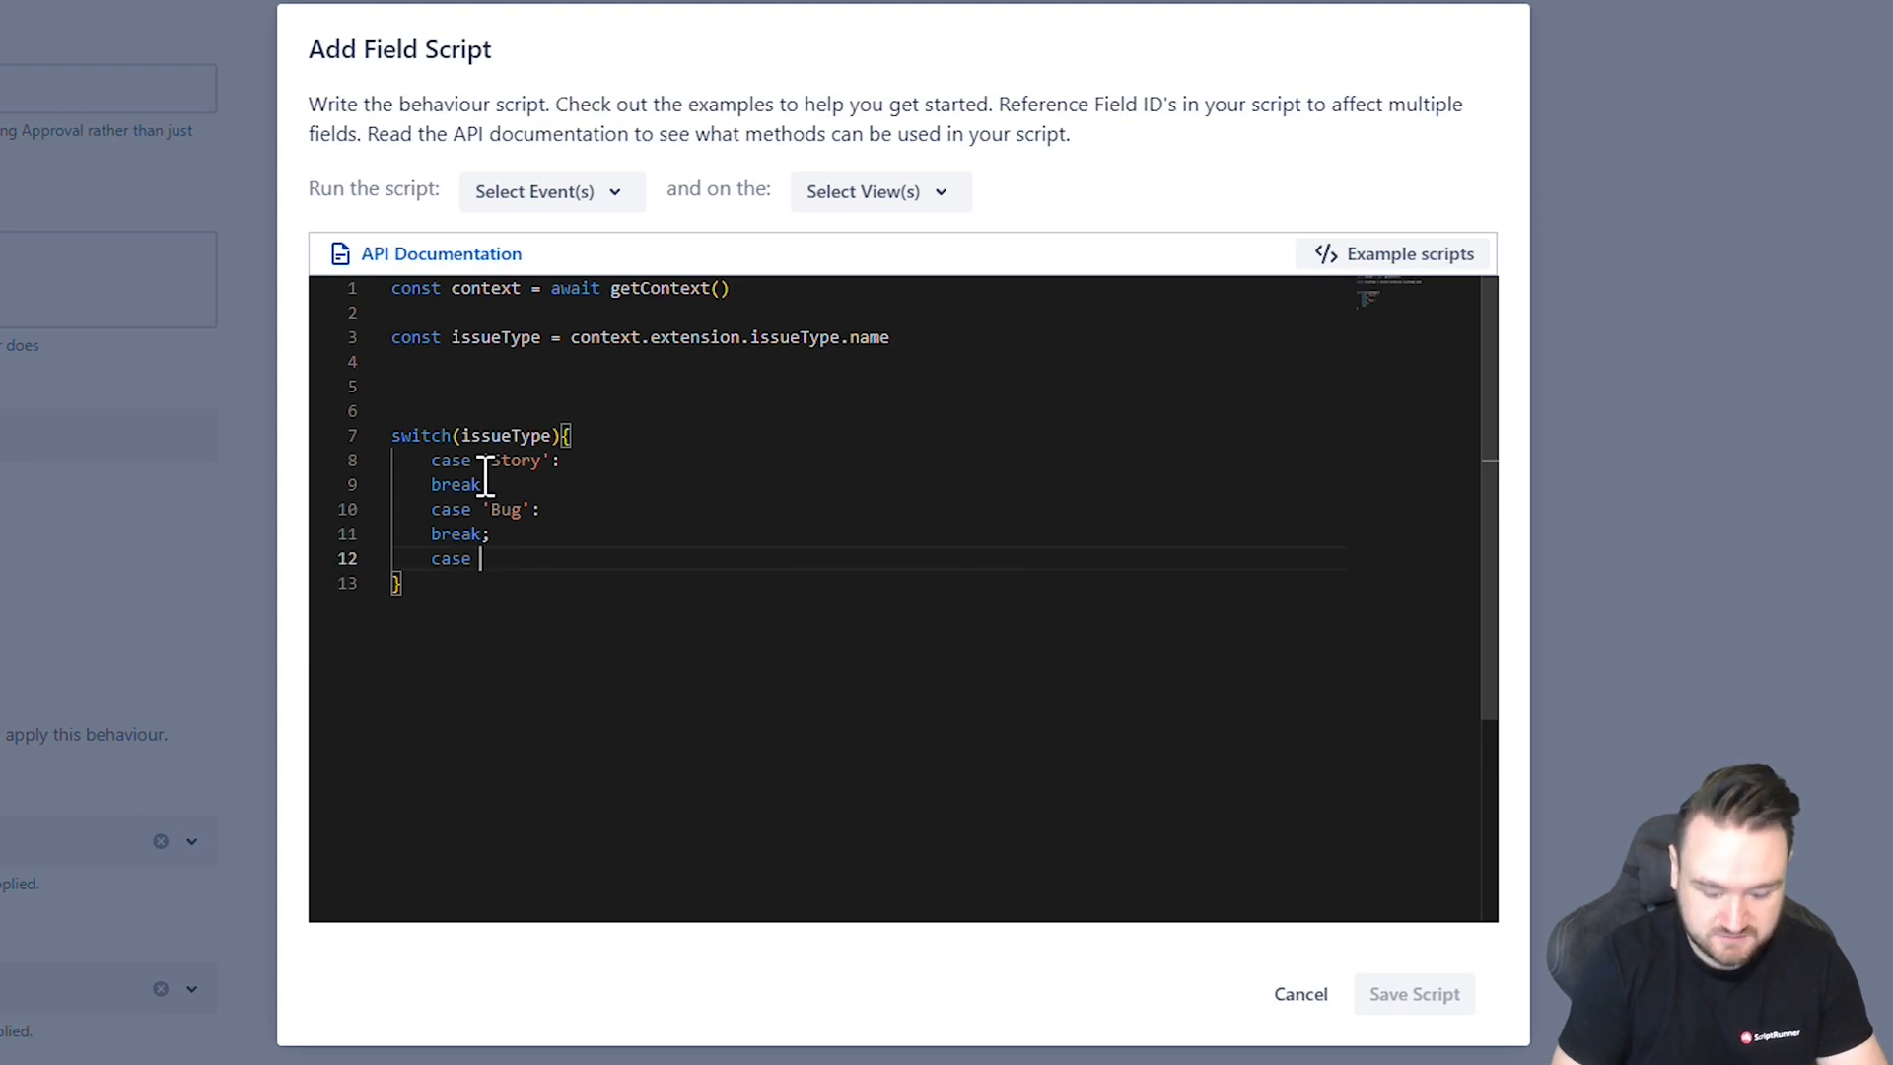
{"action": "type", "text": "'Epic'"}
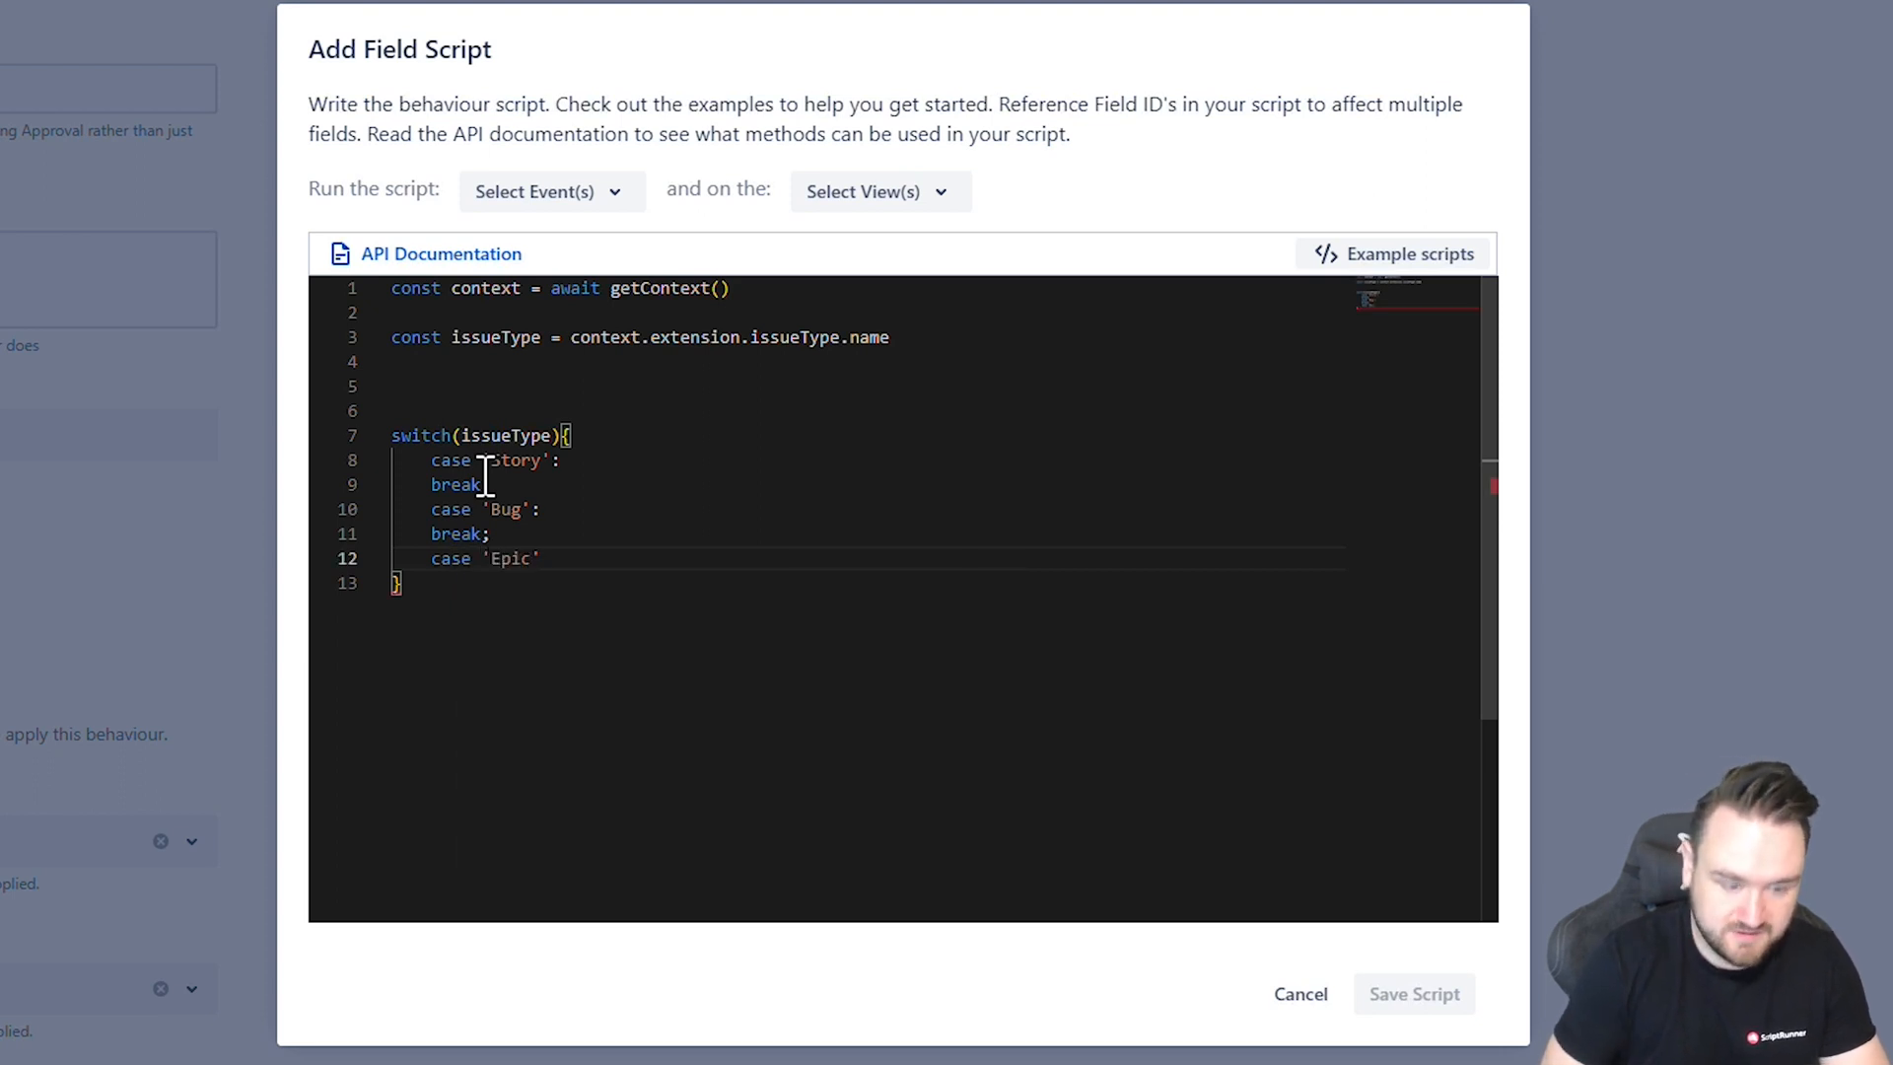
{"action": "type", "text": "break;"}
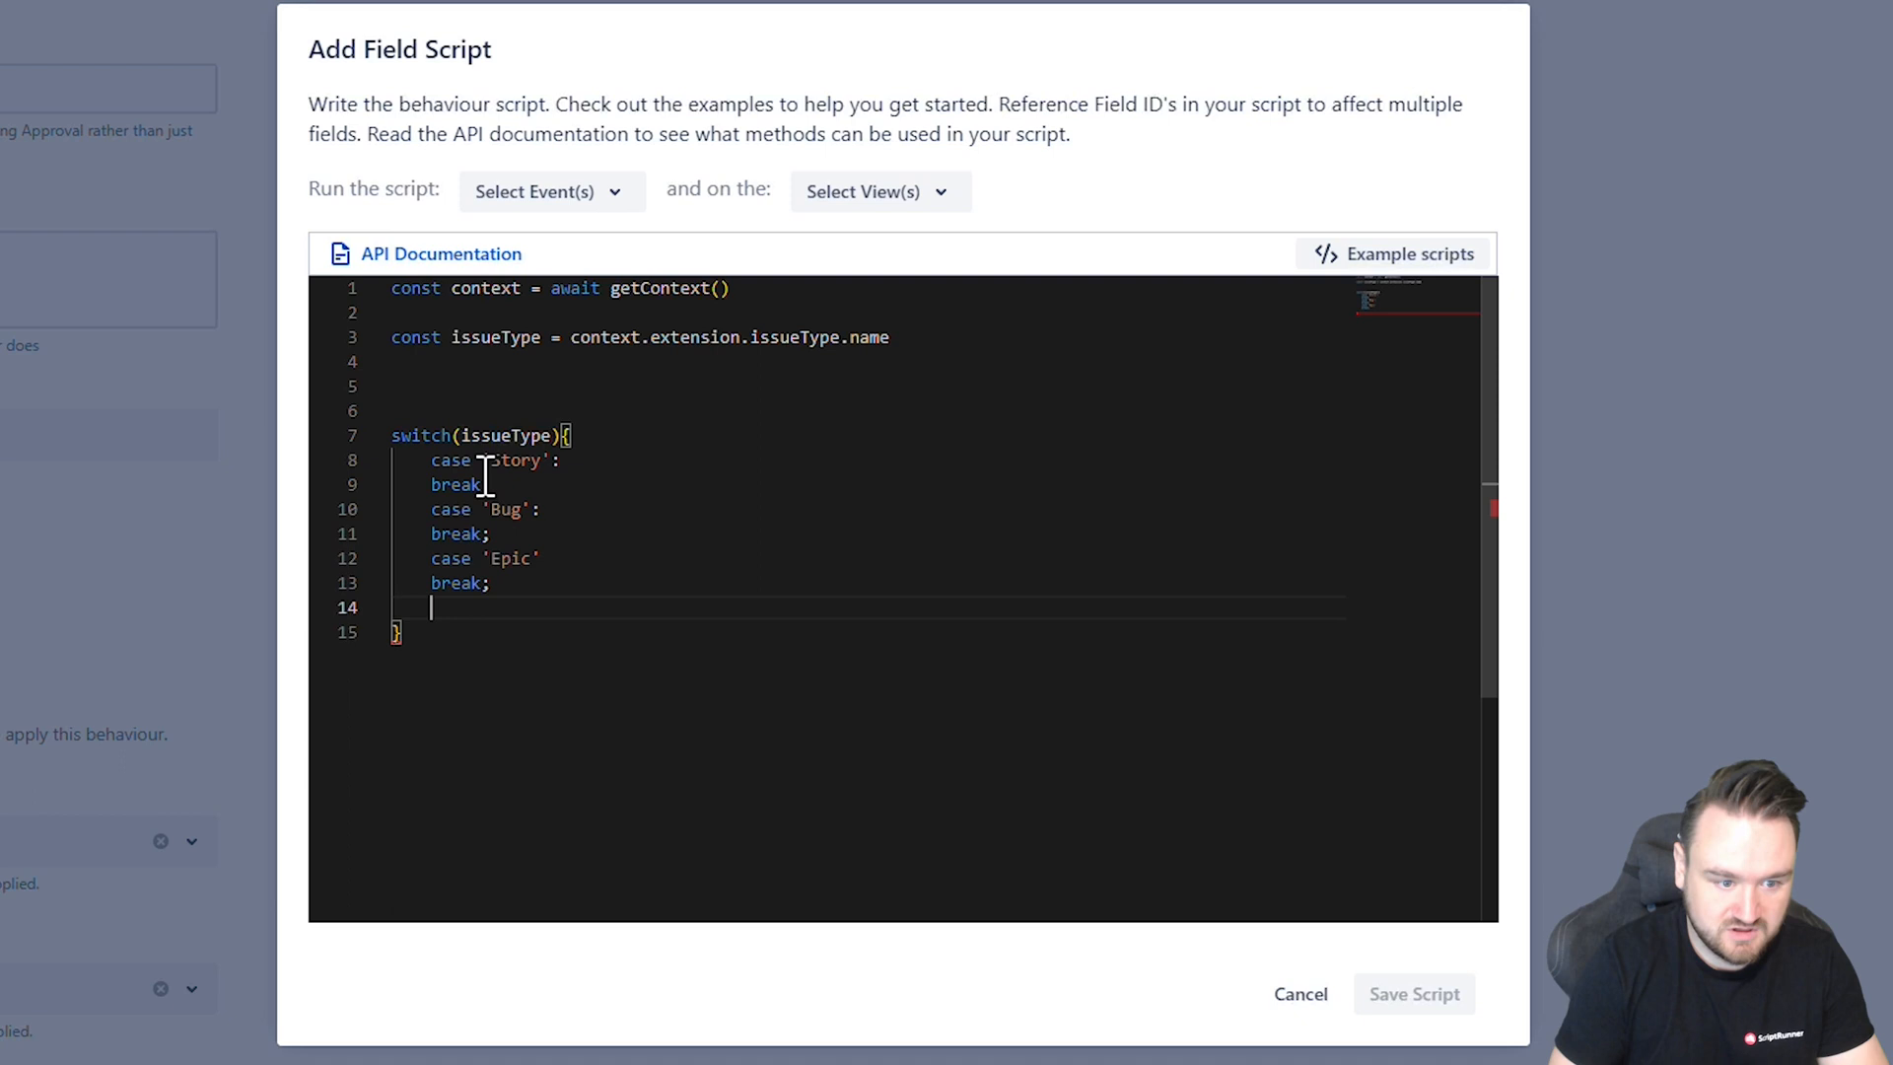
{"action": "type", "text": "default:"}
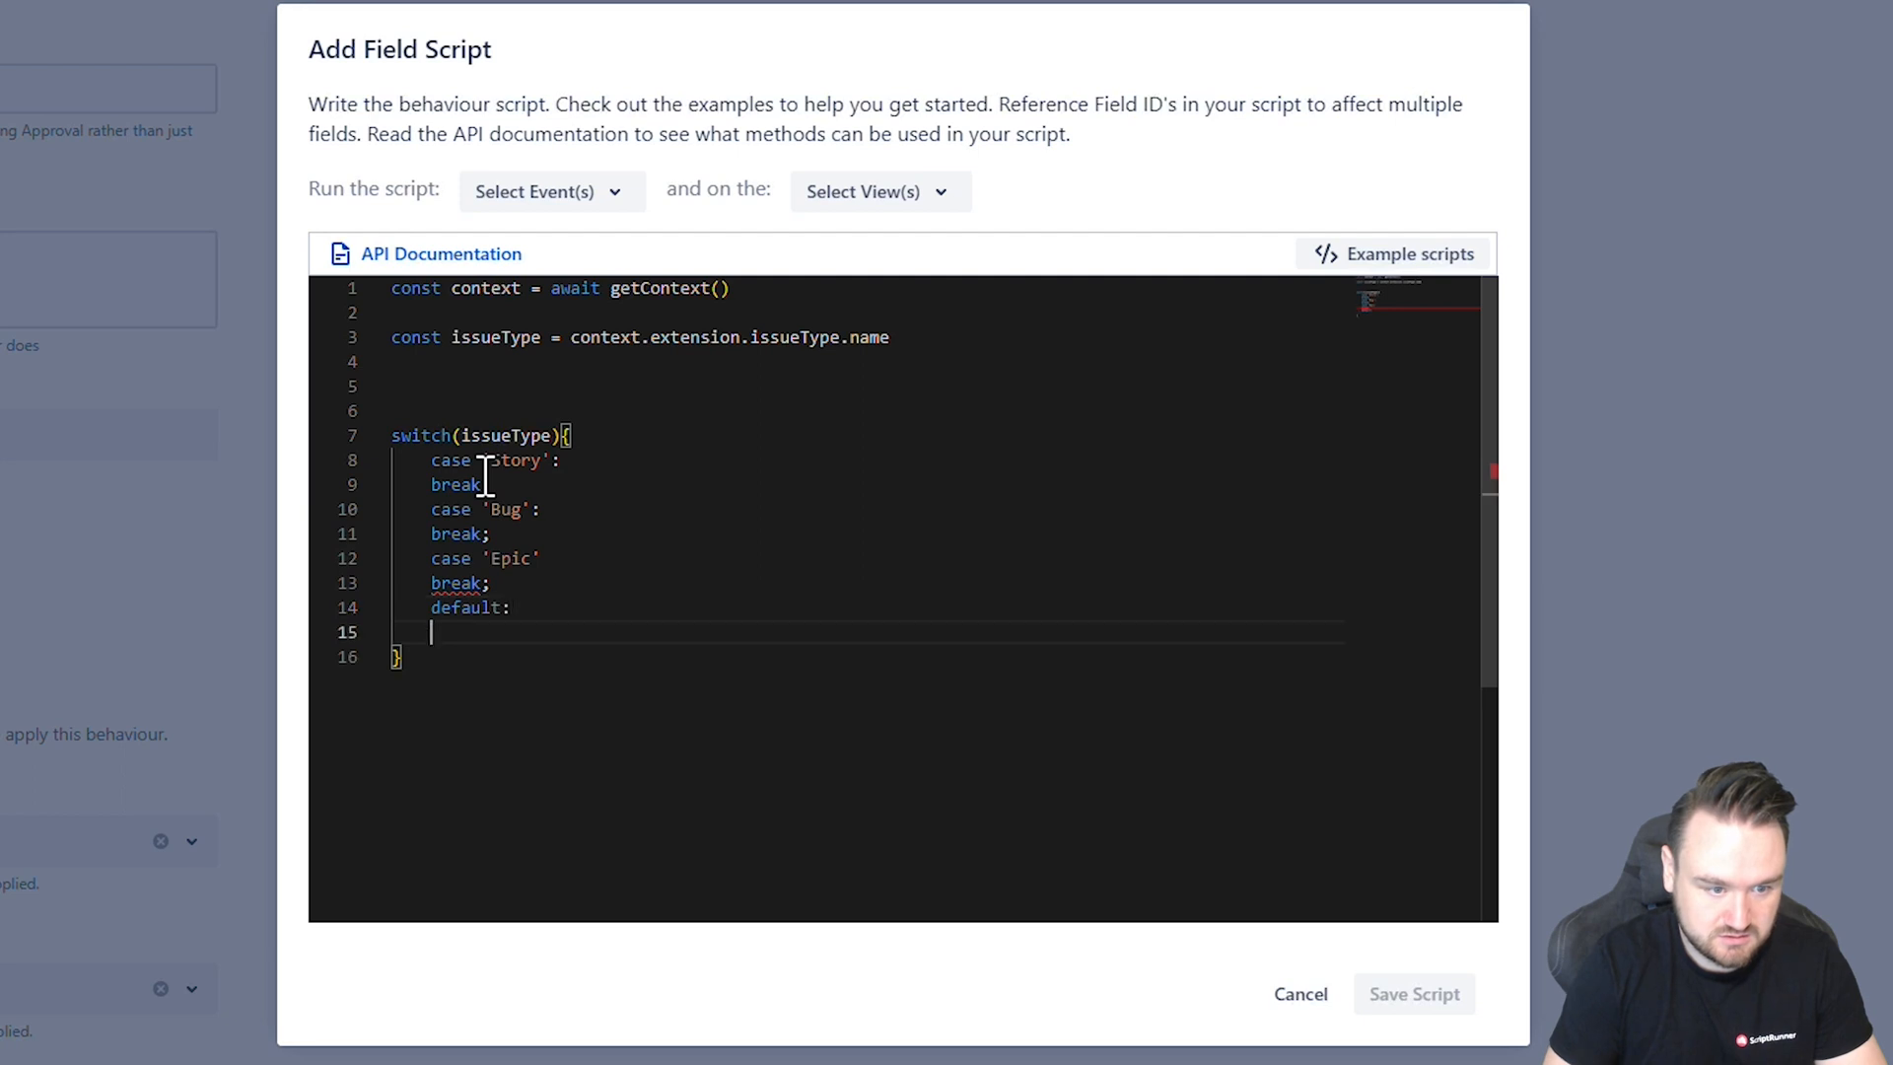
Close default with break; and add comment placeholders above the switch and in Story and Bug.
{"action": "type", "text": "bvreak;"}
{"action": "left_click", "coordinate": [864, 386]}
{"action": "type", "text": "/"}
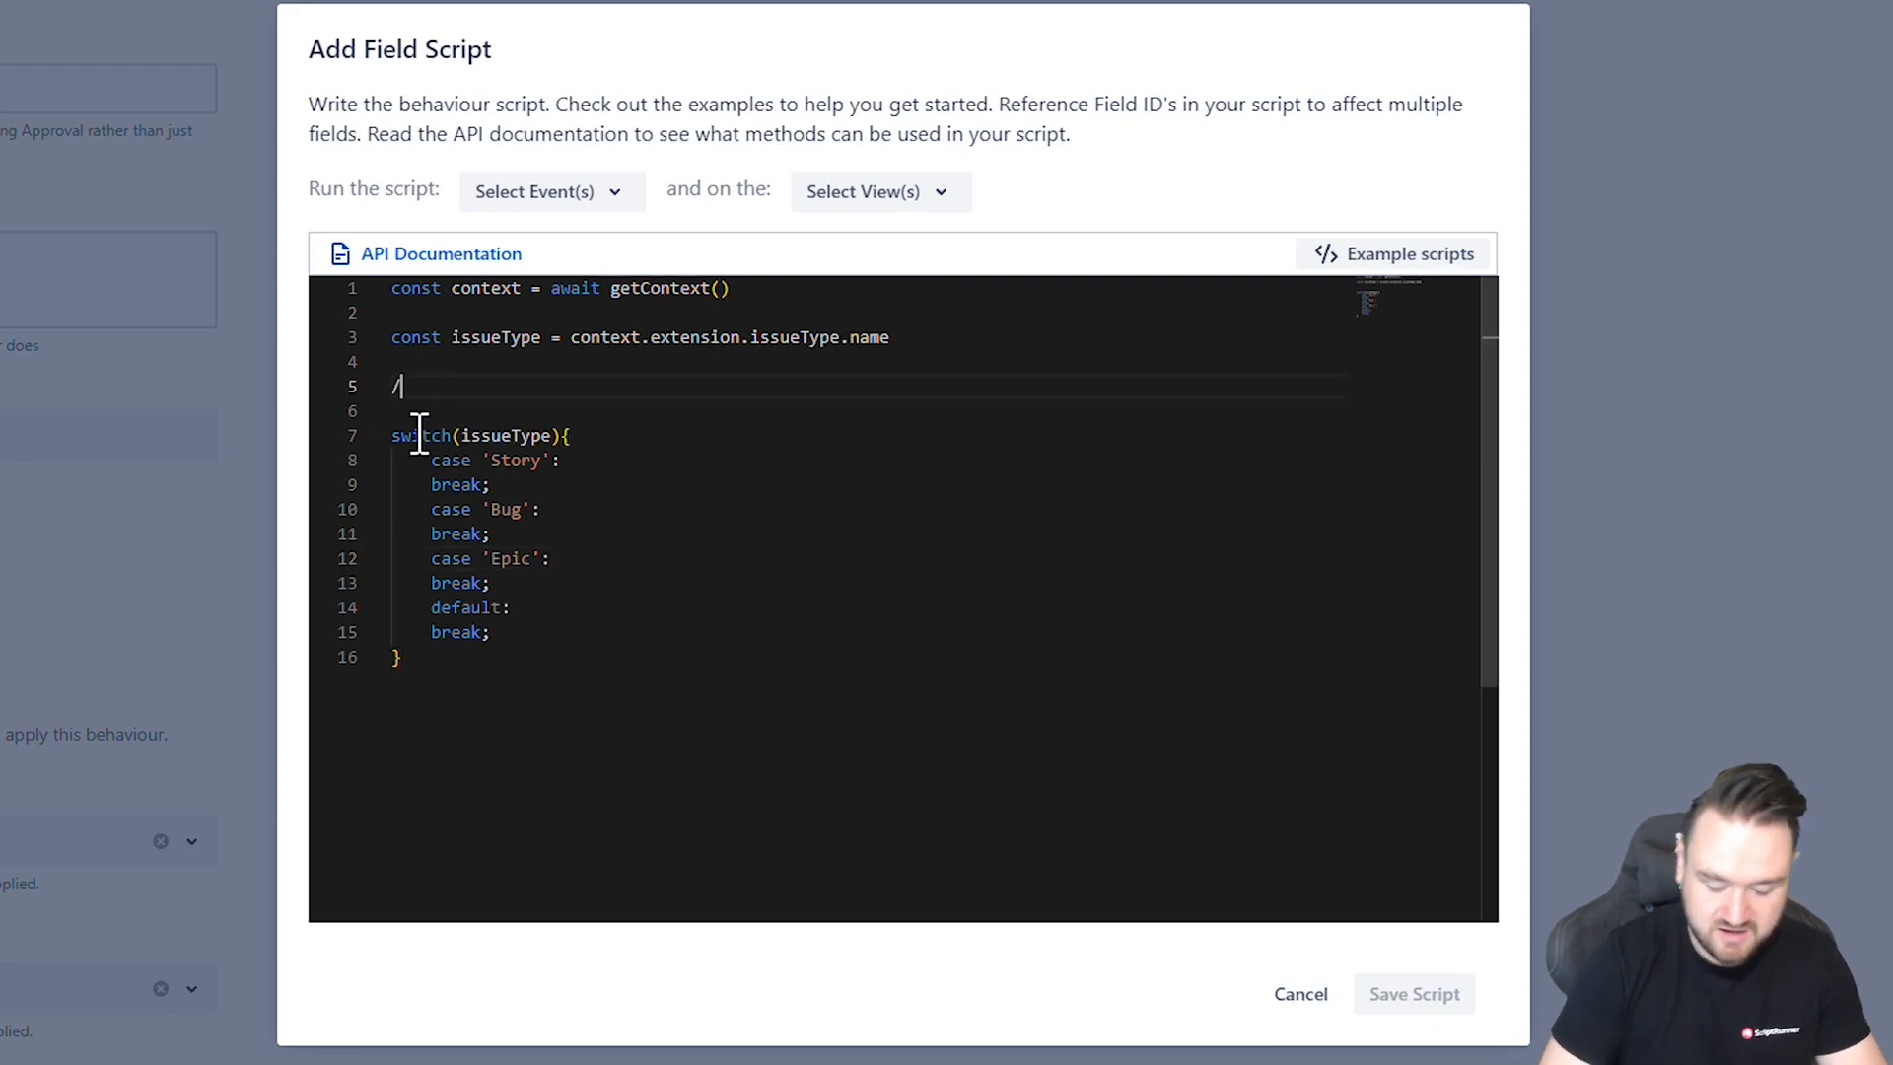
{"action": "type", "text": "*"}
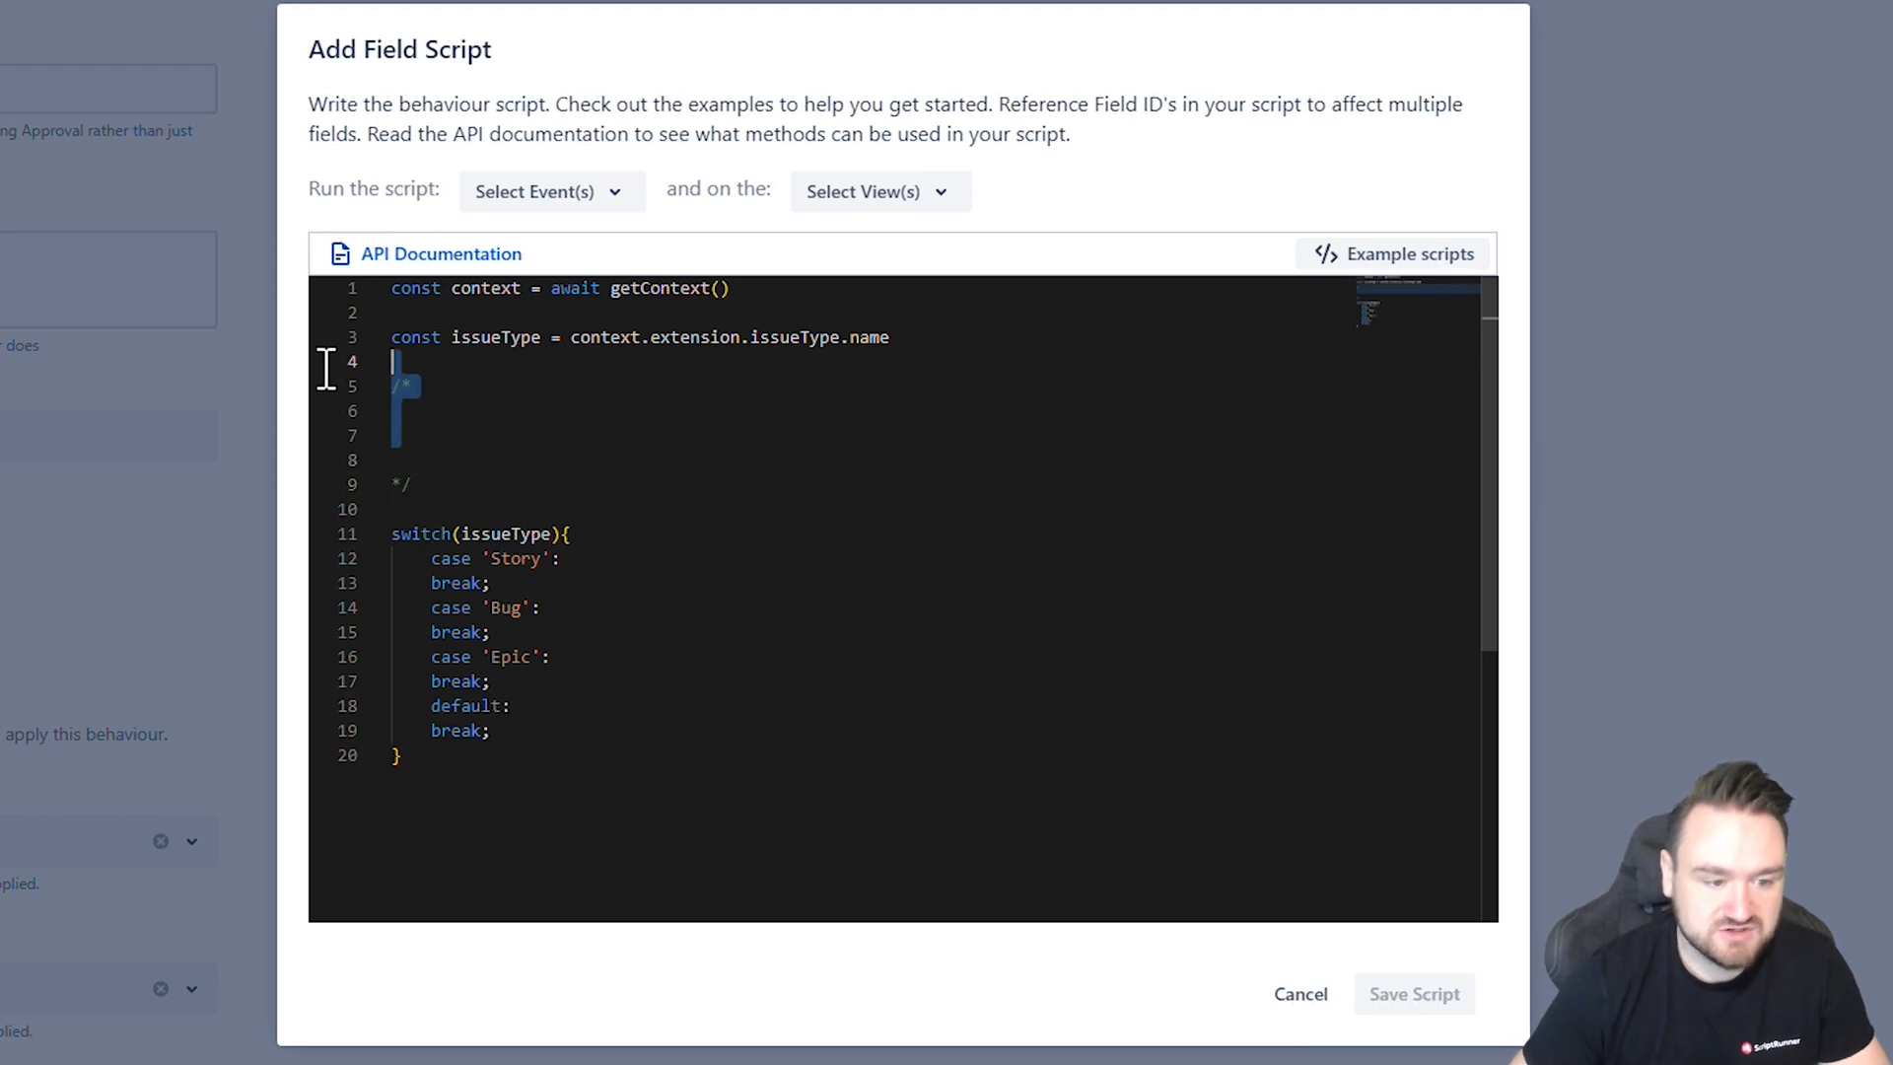
{"action": "left_click", "coordinate": [410, 484]}
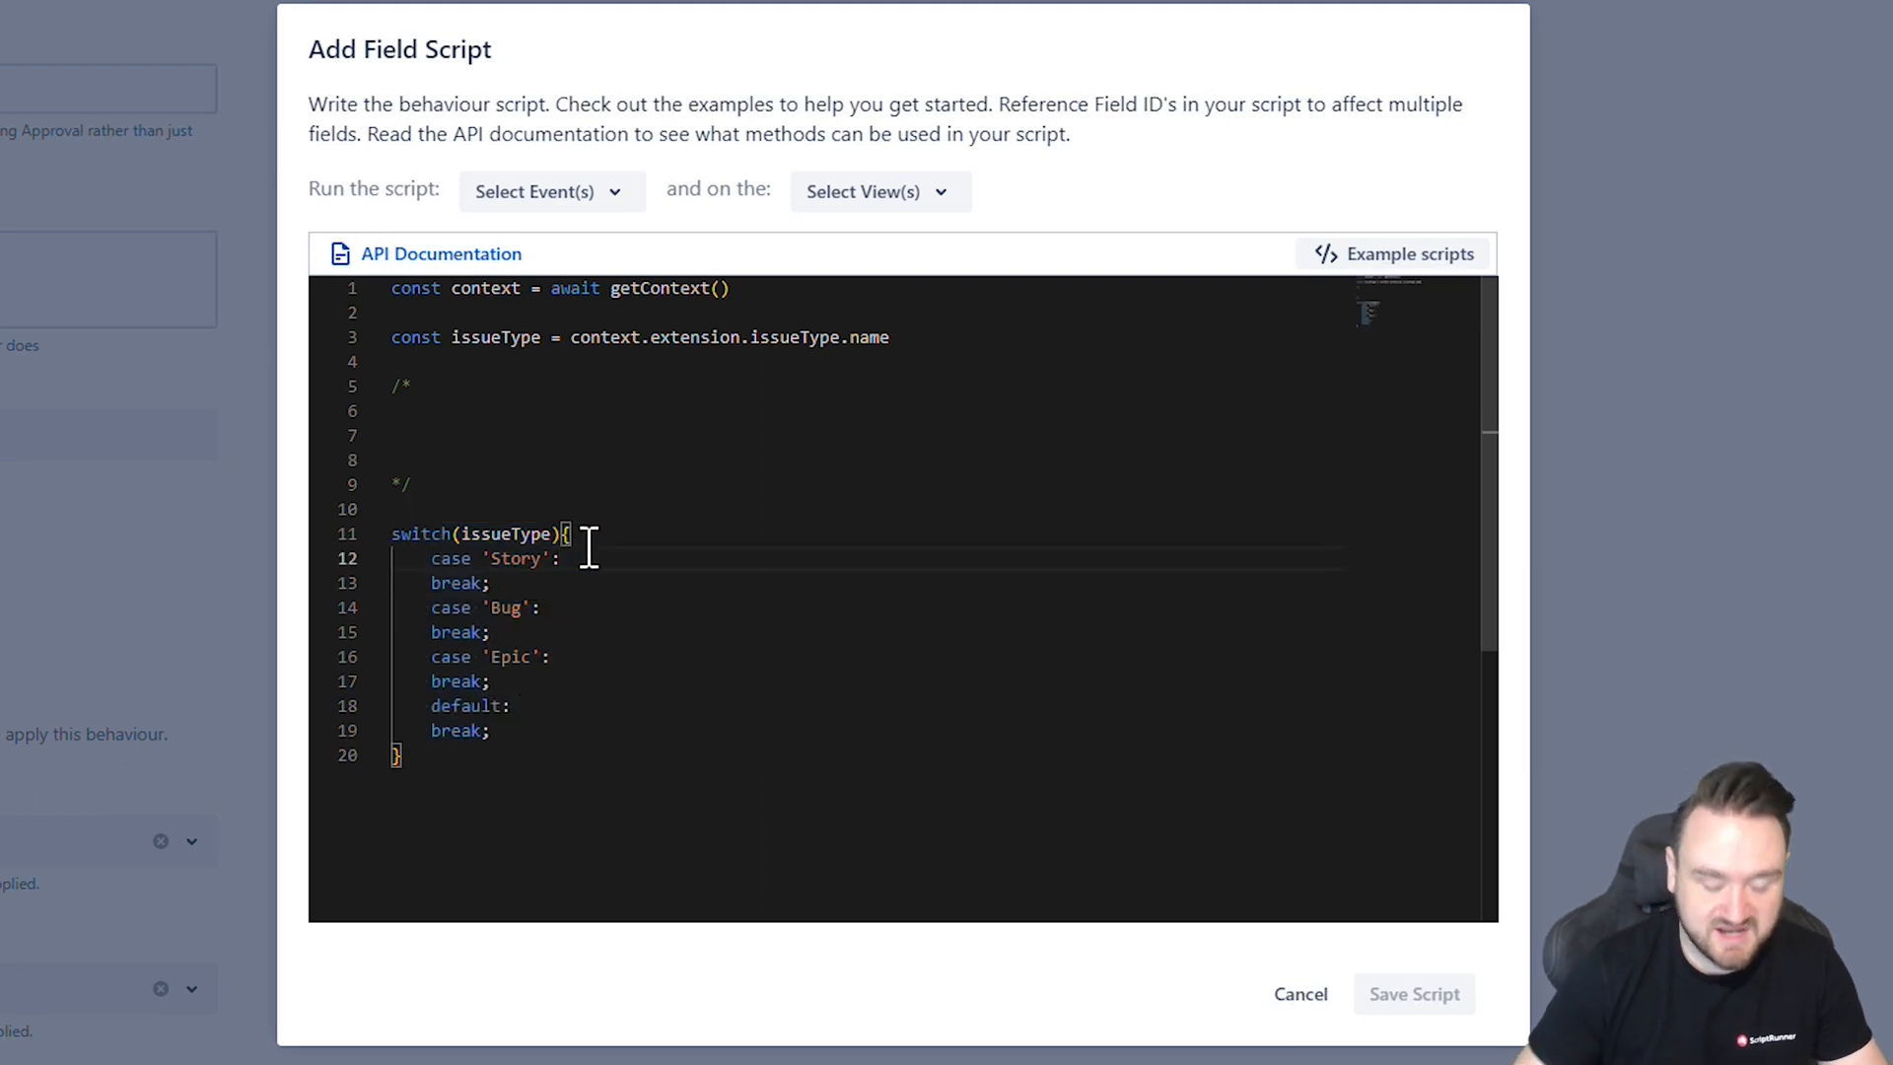
{"action": "type", "text": "/**/"}
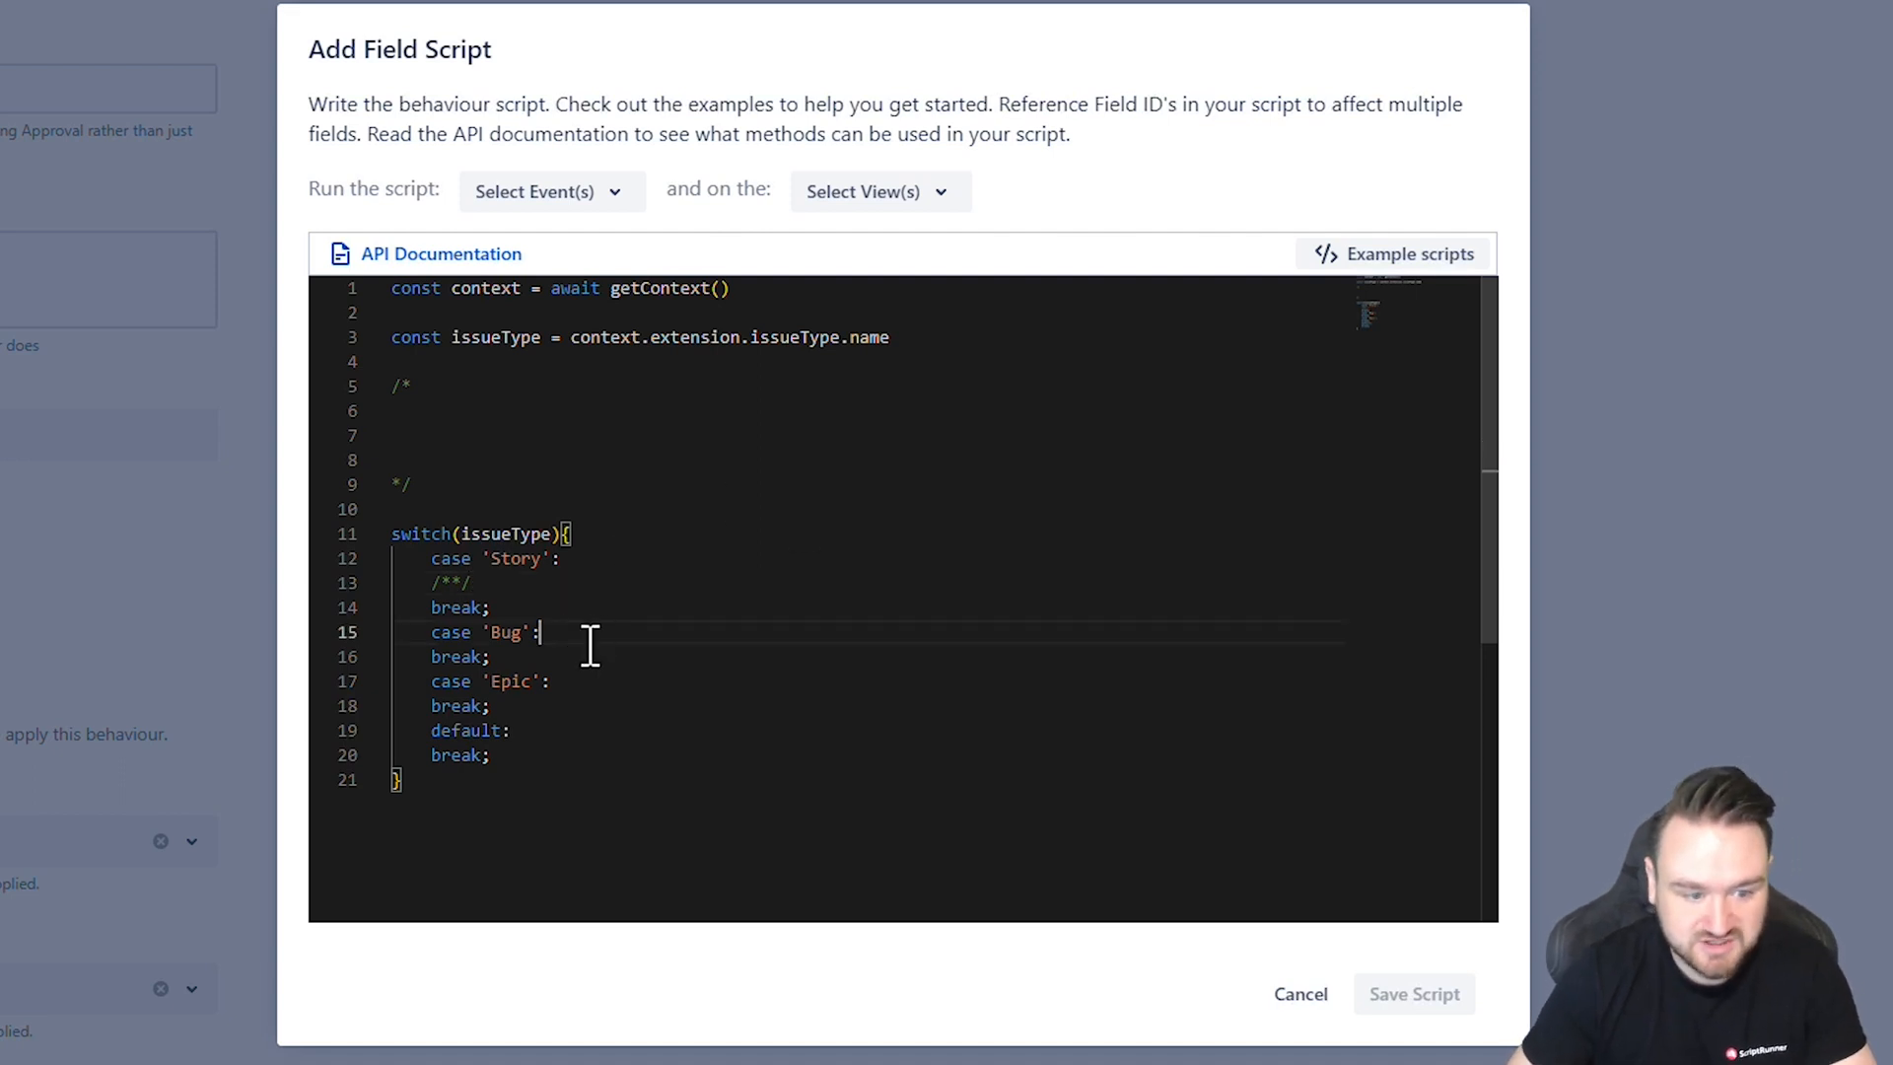
{"action": "key", "text": "enter"}
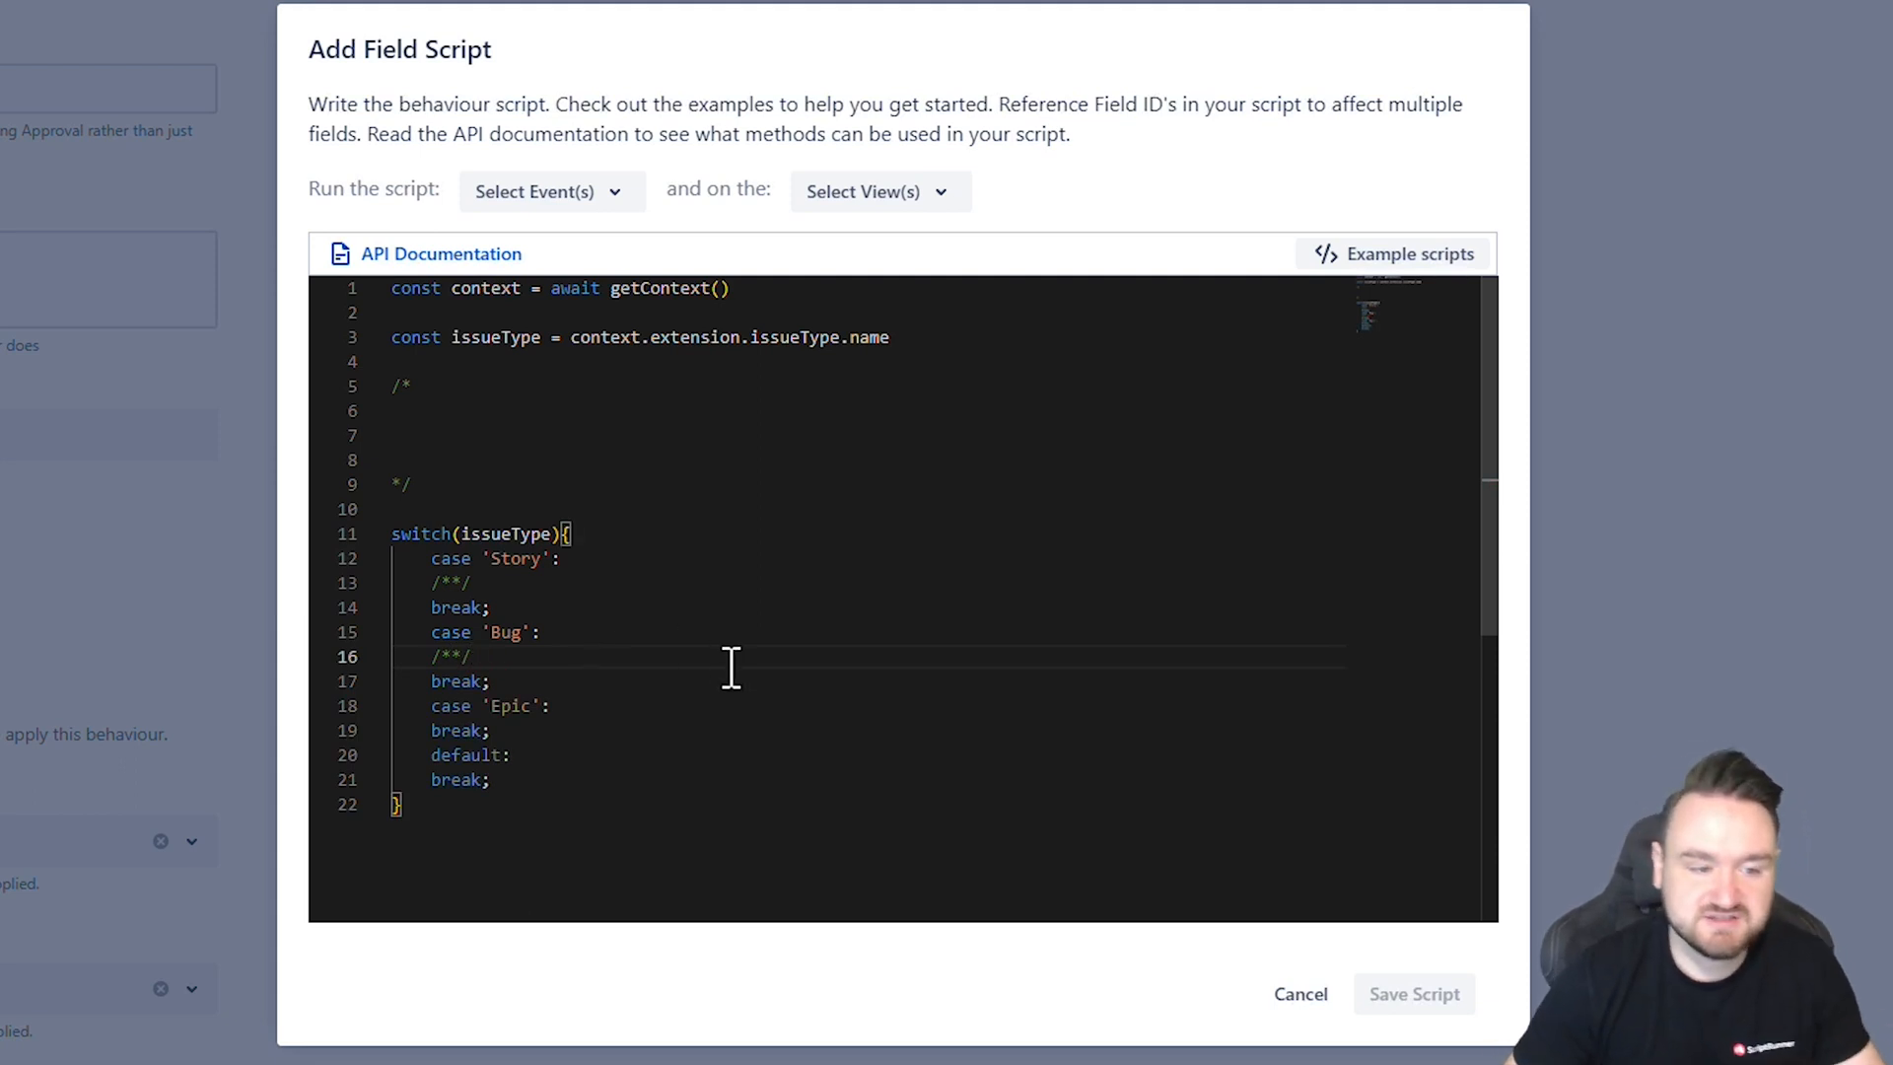
{"action": "mouse_move", "coordinate": [802, 541]}
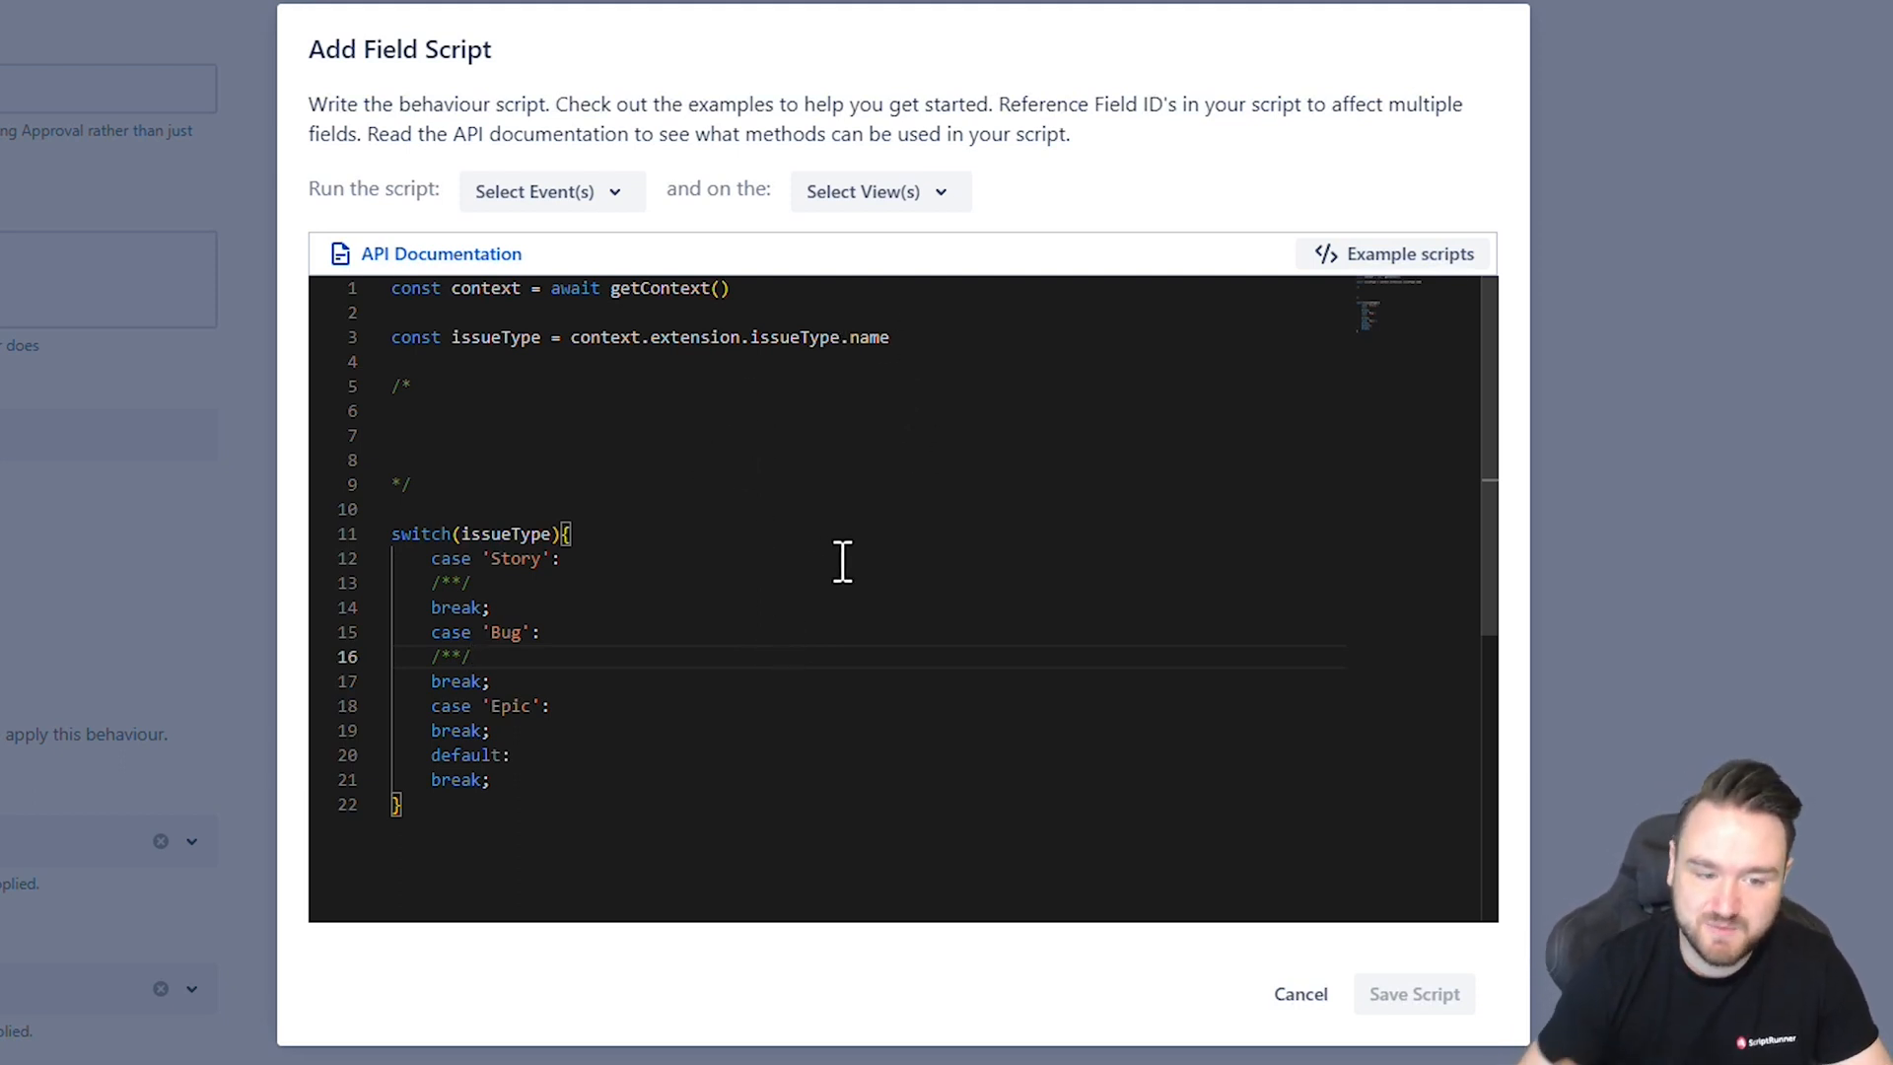
{"action": "mouse_move", "coordinate": [302, 84]}
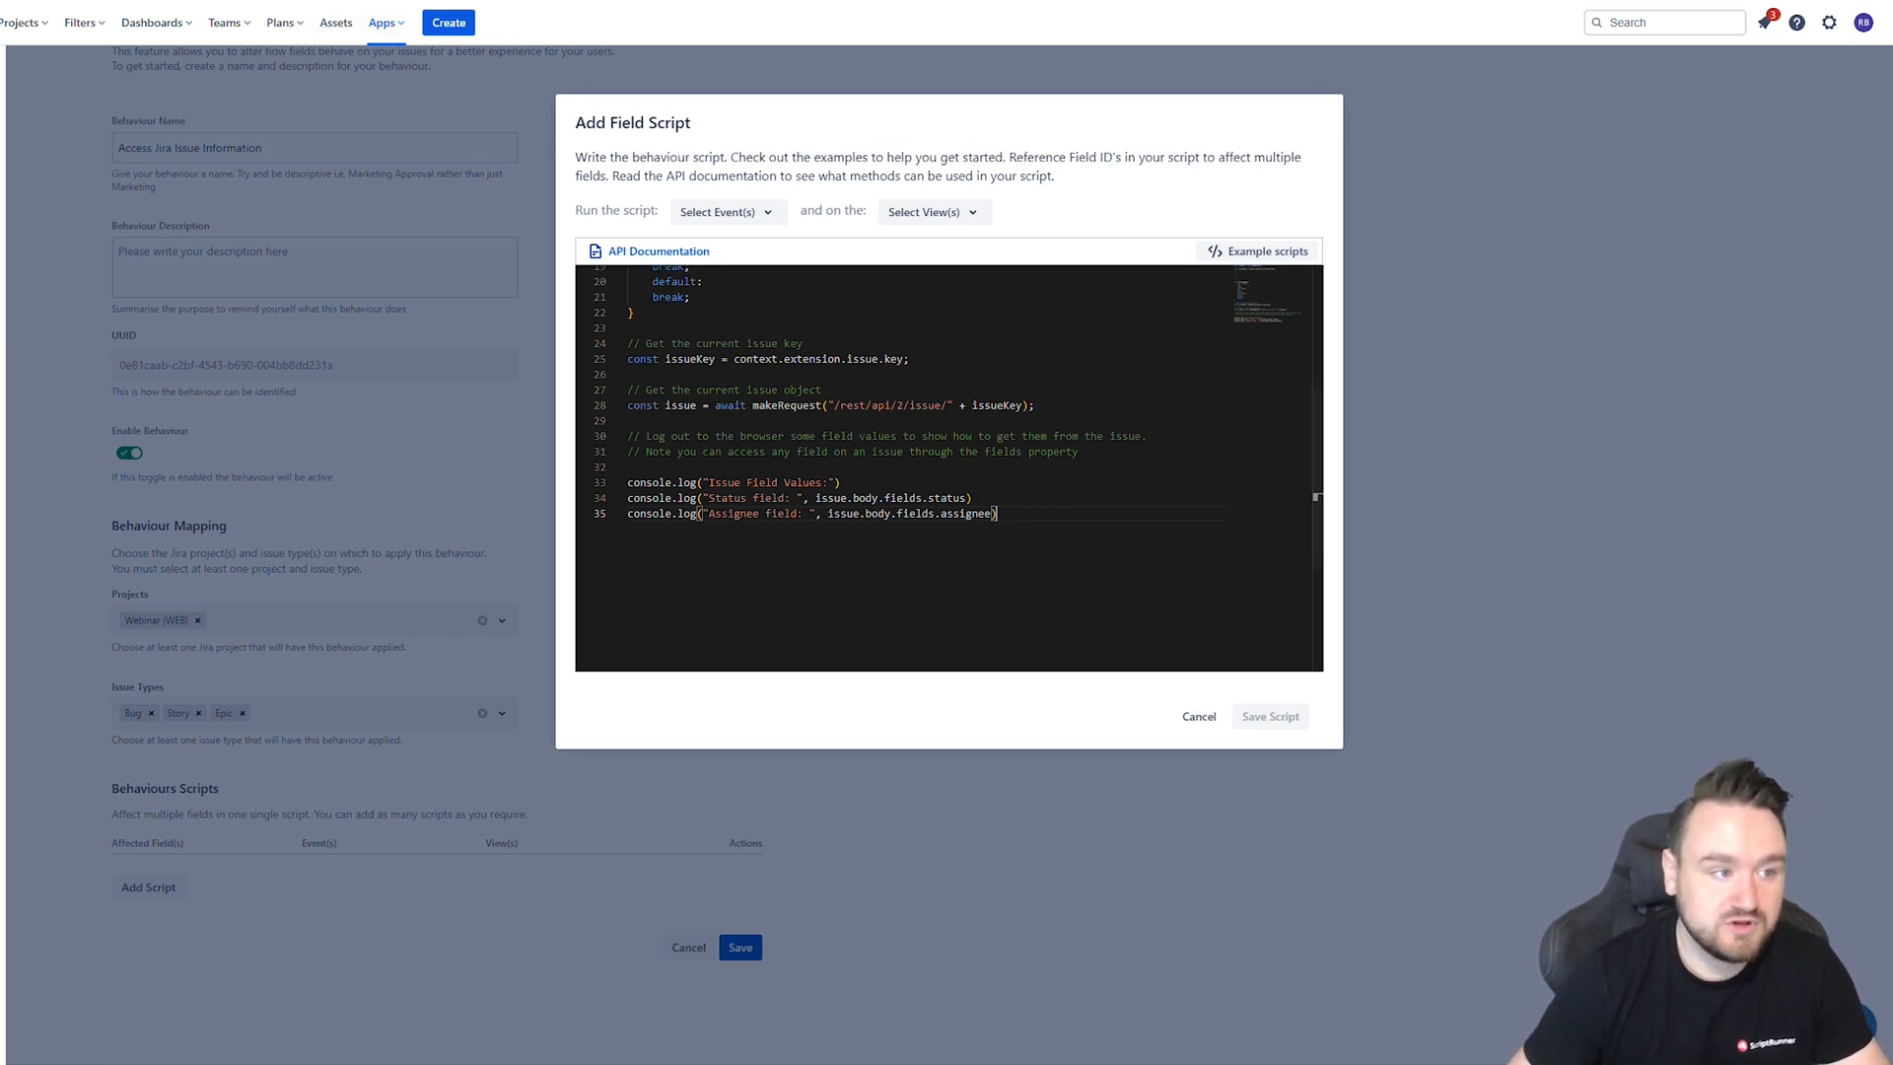
Select the three console.log lines that log the issue's status and assignee.
{"action": "left_click_drag", "start_coordinate": [625, 482], "coordinate": [996, 513]}
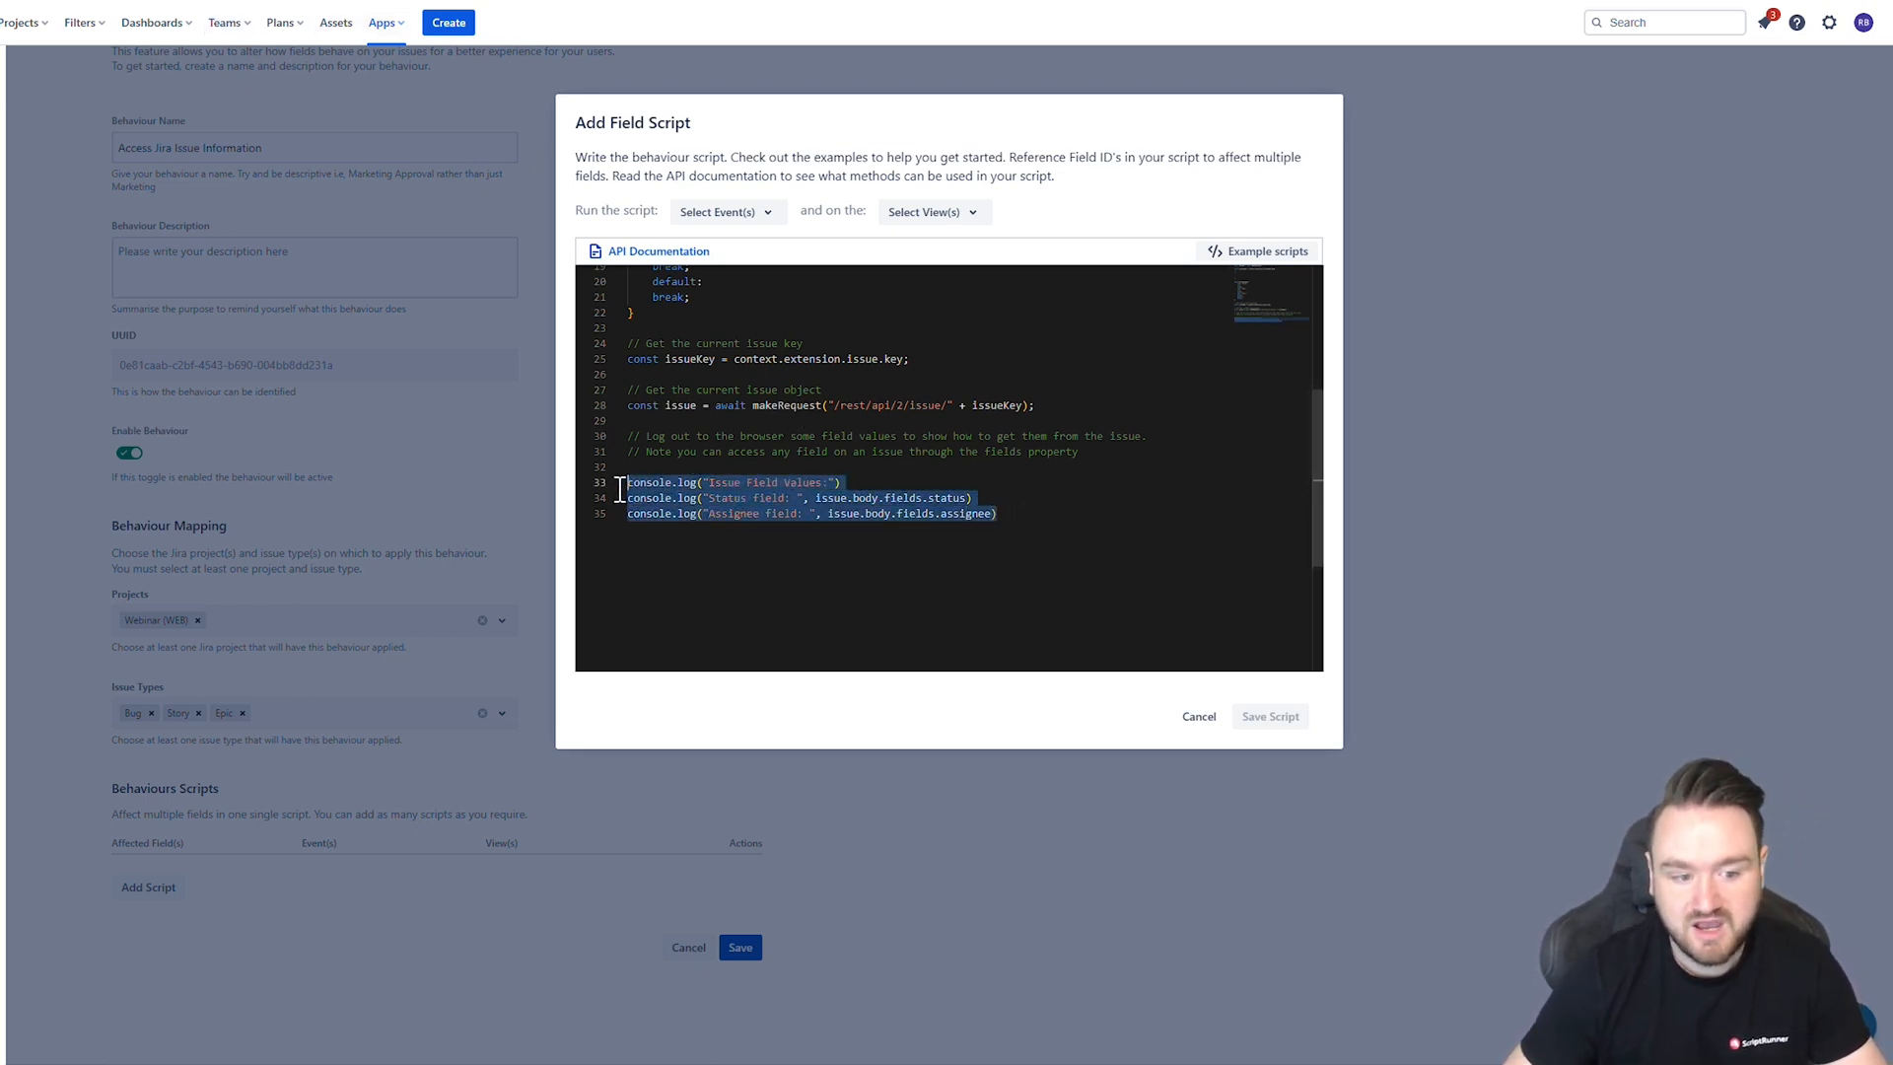